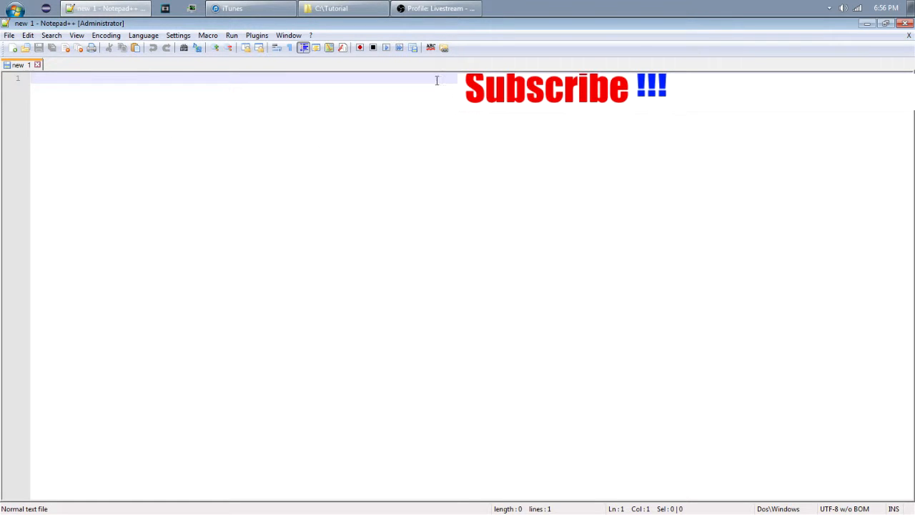
mouse_move(388, 340)
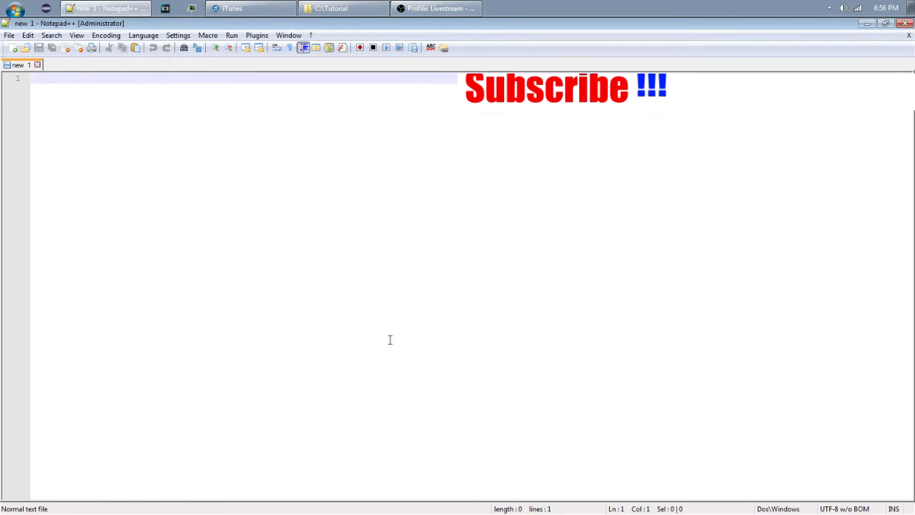
mouse_move(391, 306)
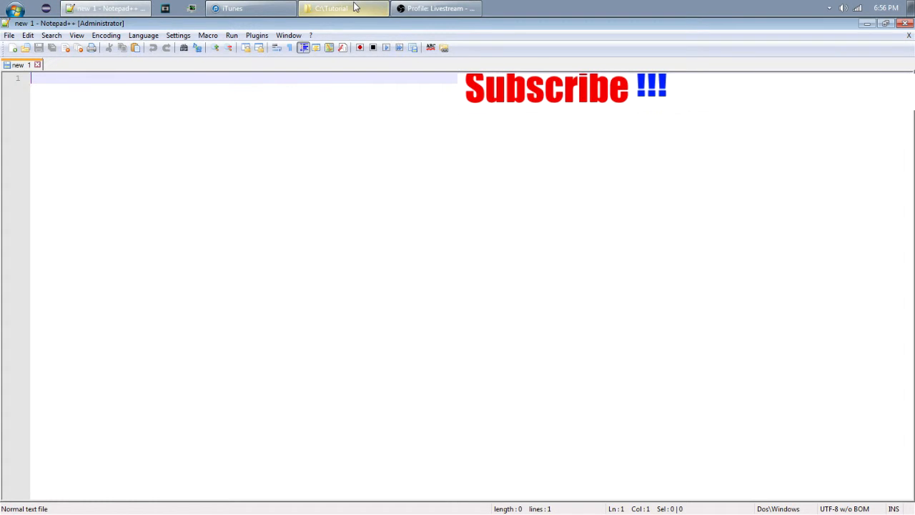
- Show the empty C:\Tutorial folder in the Explorer window where the script will be kept
left_click(336, 8)
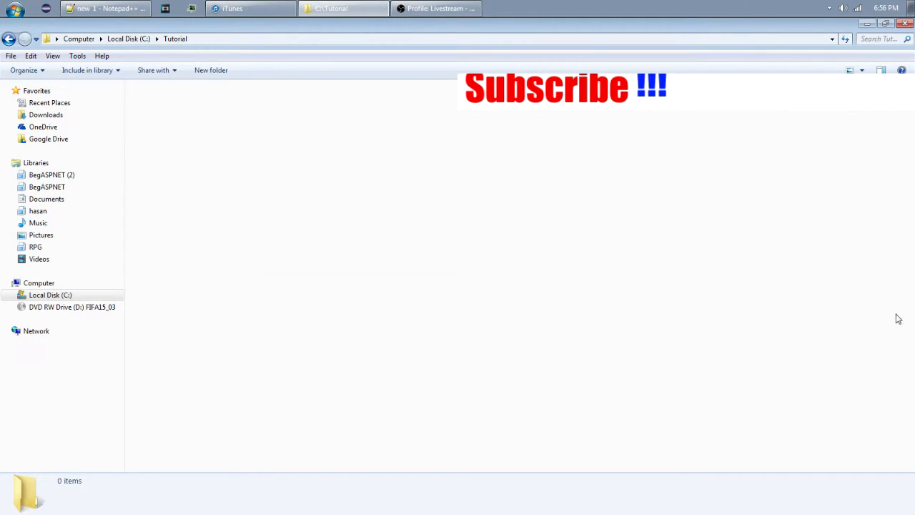
left_click_drag(237, 192, 363, 209)
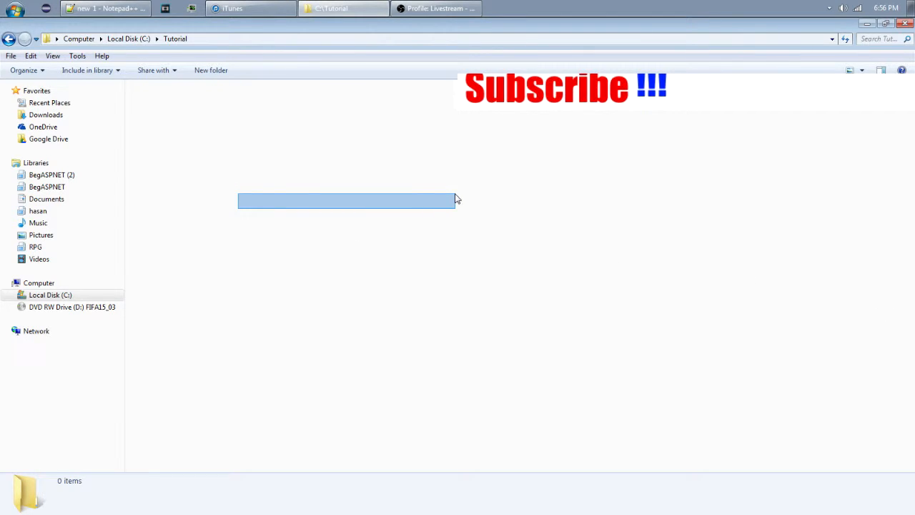
left_click(458, 198)
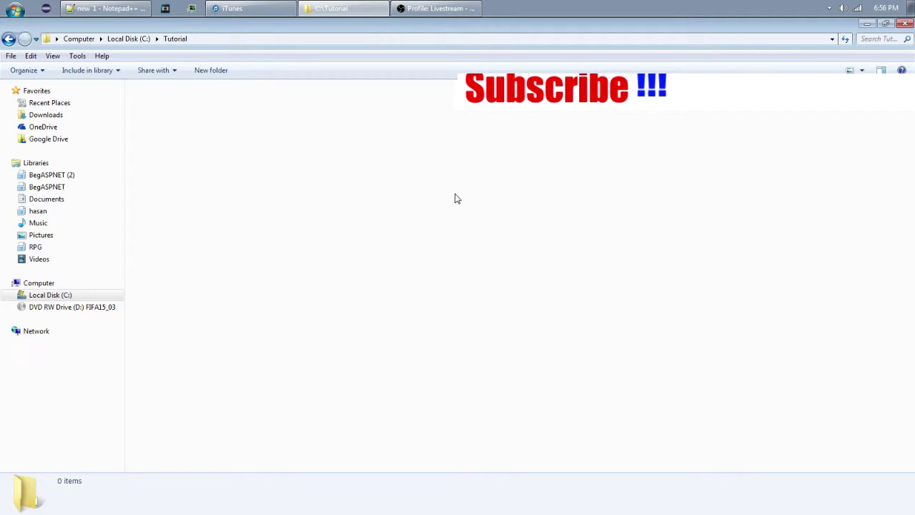
mouse_move(471, 217)
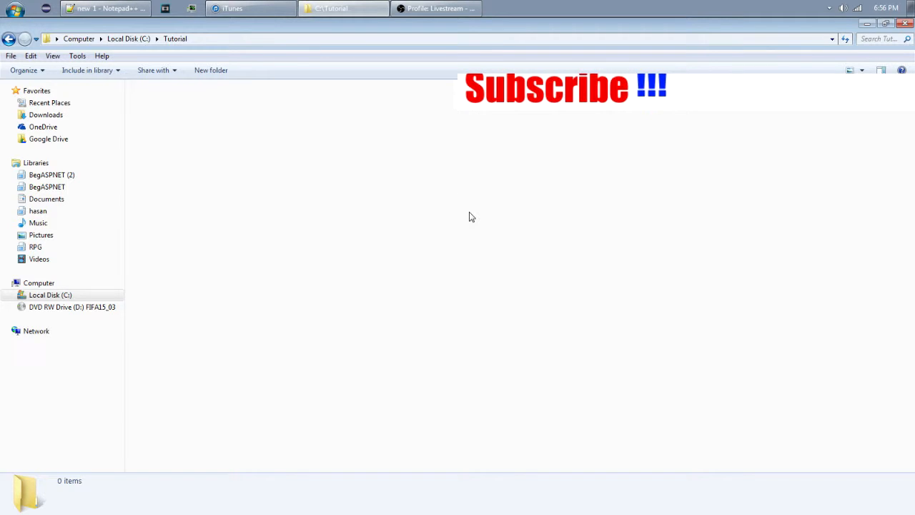
mouse_move(207, 260)
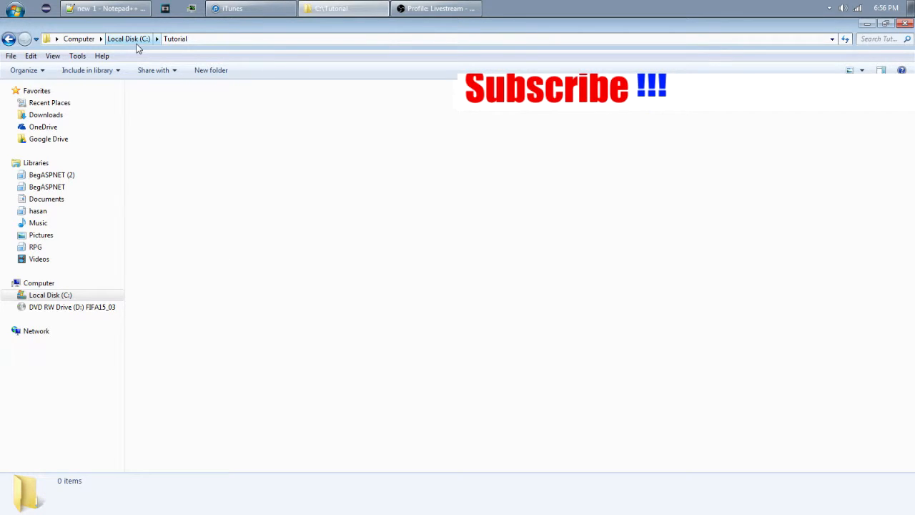
- Return to the blank Notepad++ document and set its language to Batch
left_click(107, 9)
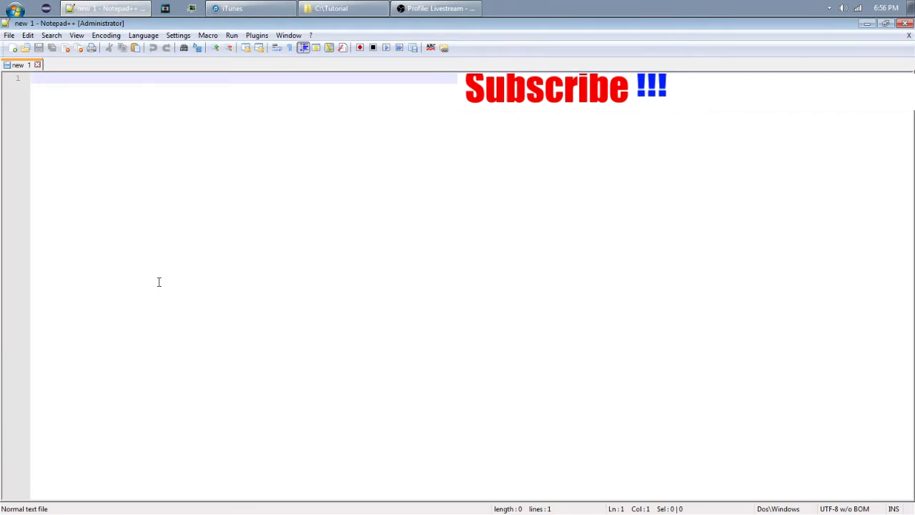
mouse_move(376, 444)
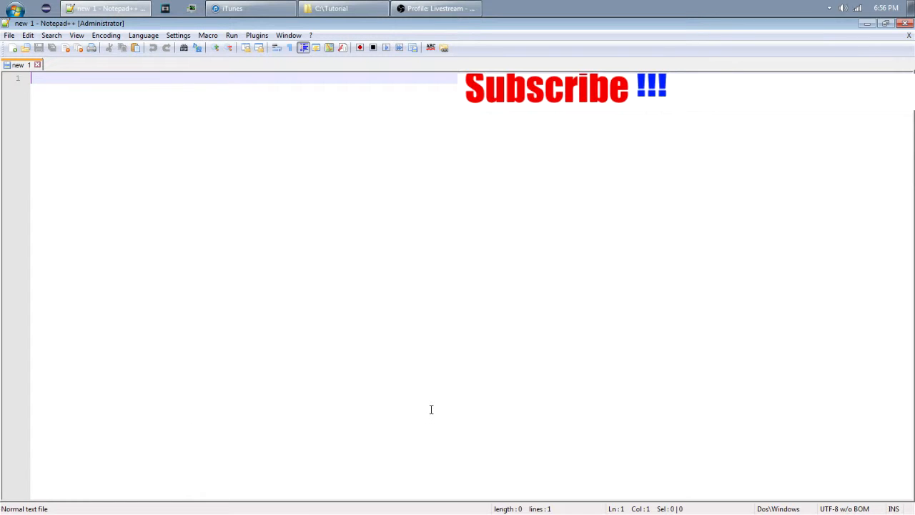
mouse_move(569, 372)
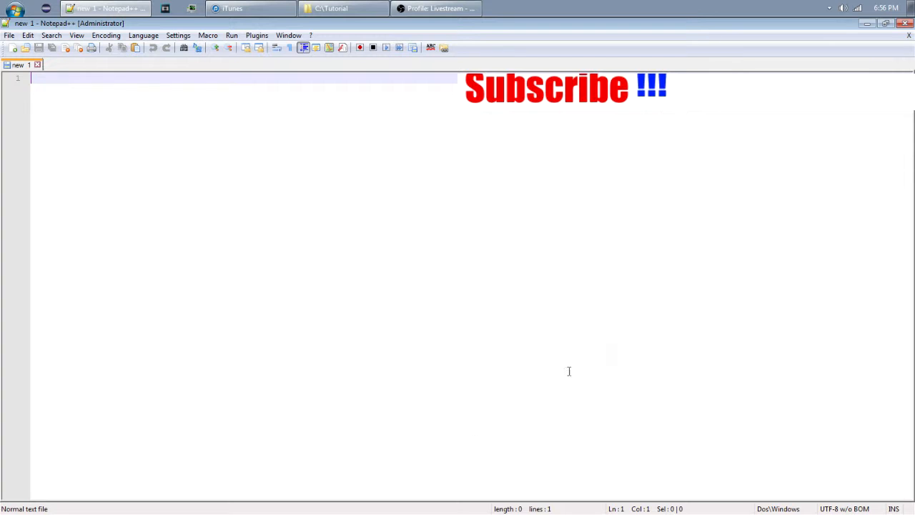
left_click(177, 34)
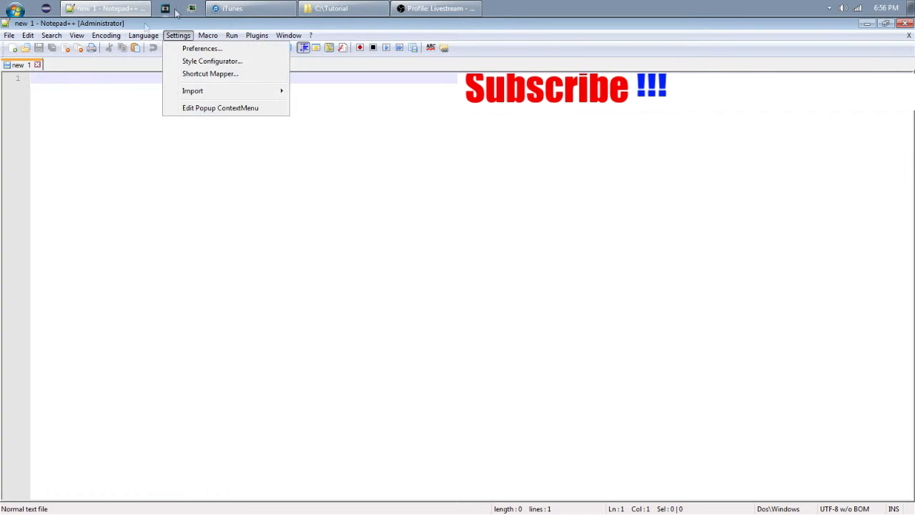
left_click(145, 34)
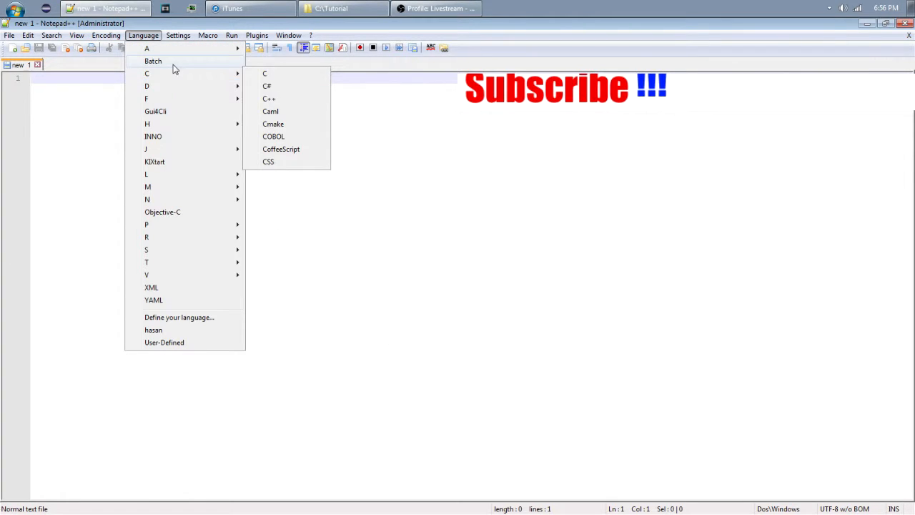
left_click(154, 60)
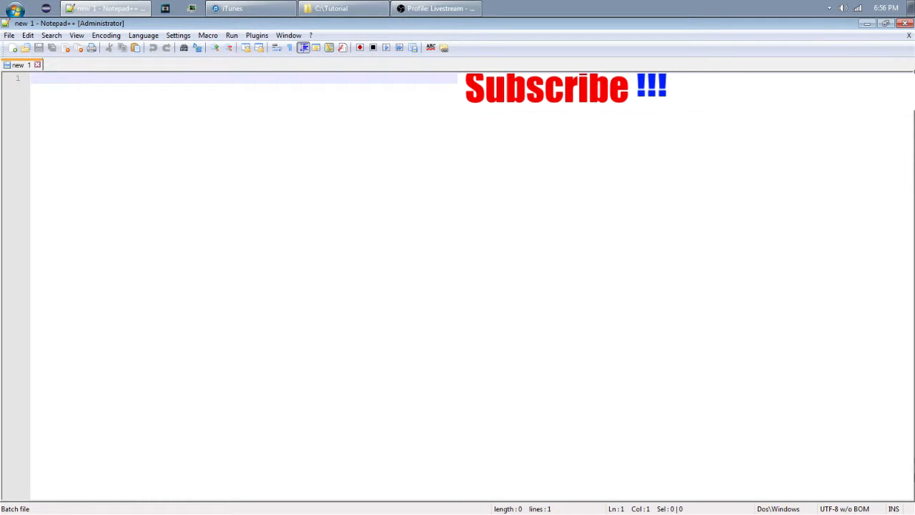
mouse_move(599, 417)
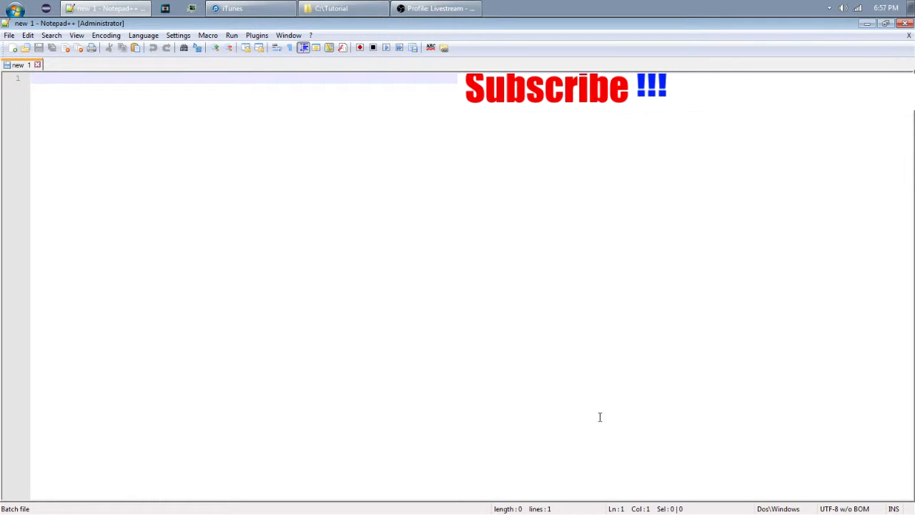
type("@ecgo")
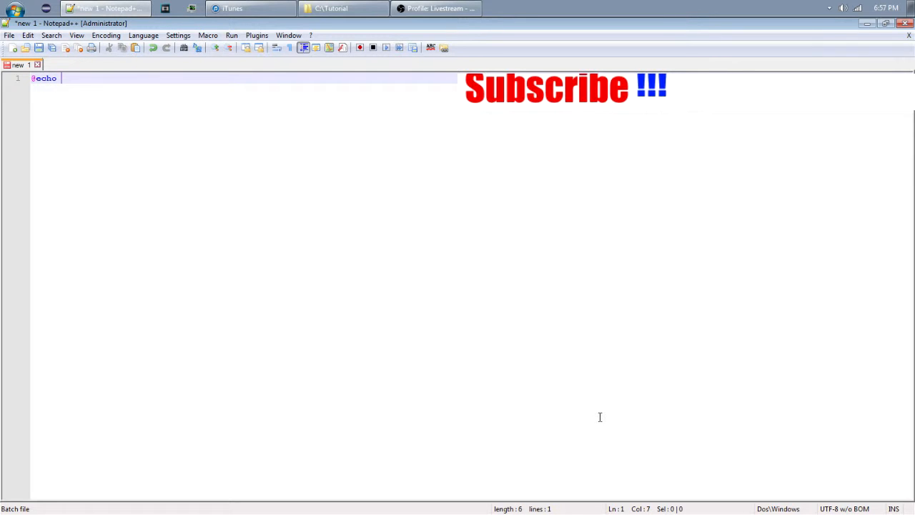
type("off")
type("title Game")
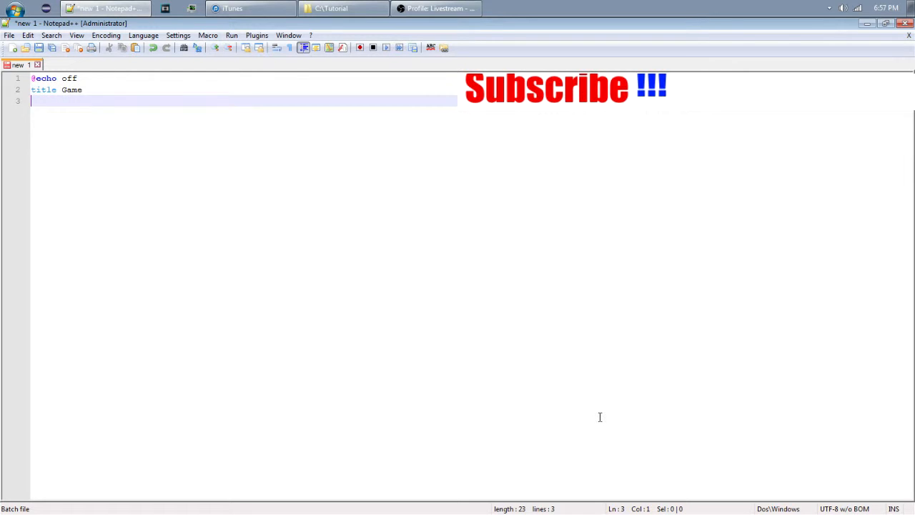
mouse_move(193, 349)
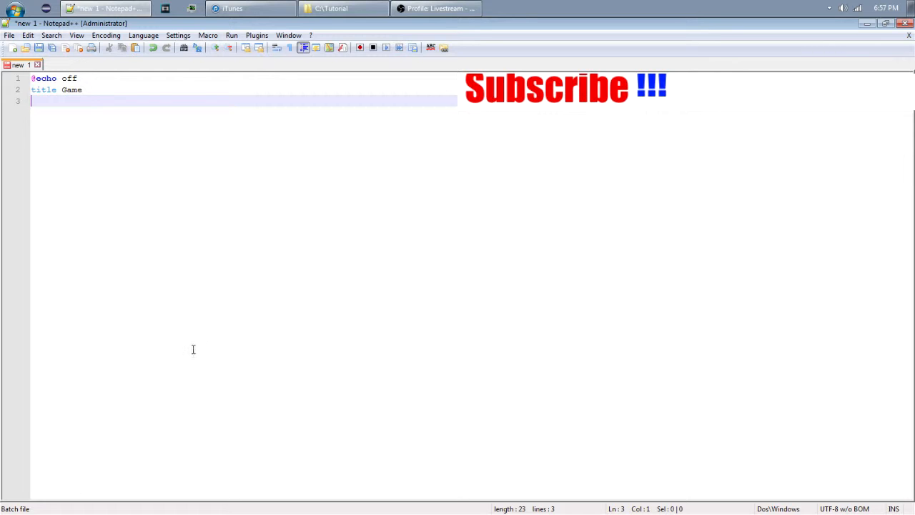
mouse_move(172, 223)
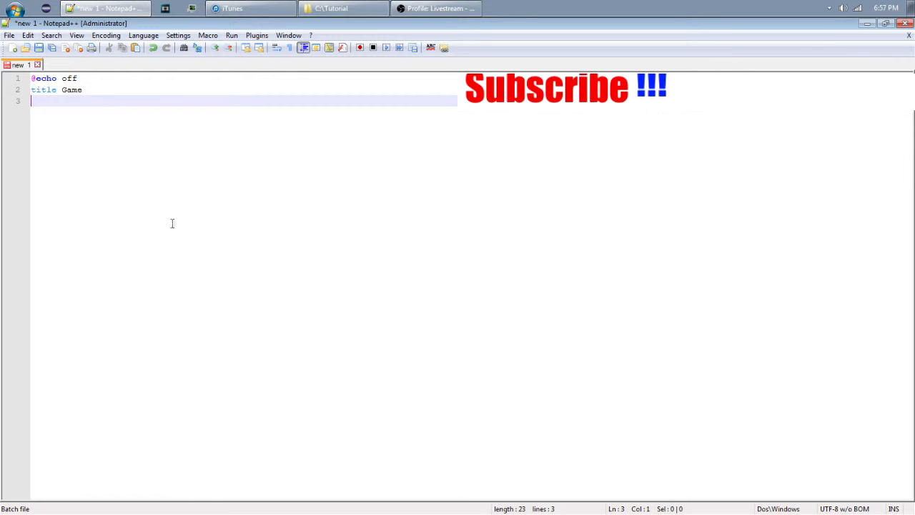
mouse_move(180, 188)
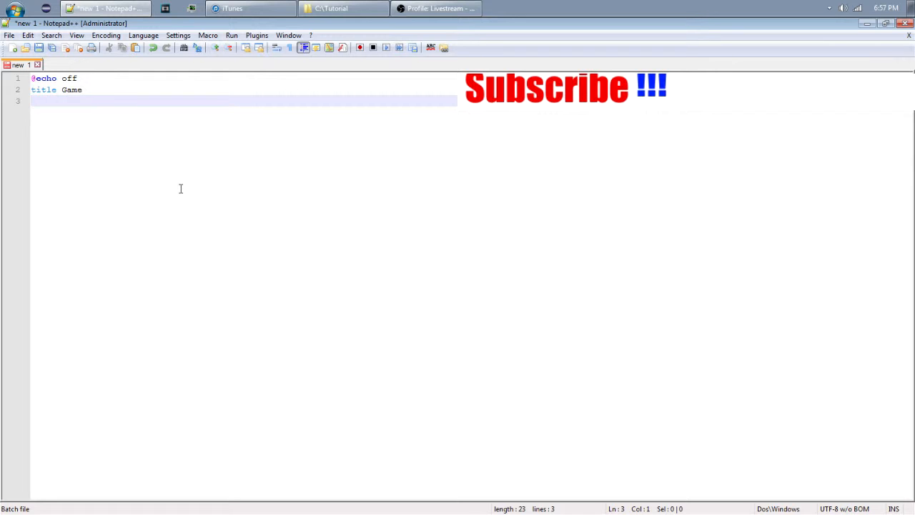
mouse_move(56, 151)
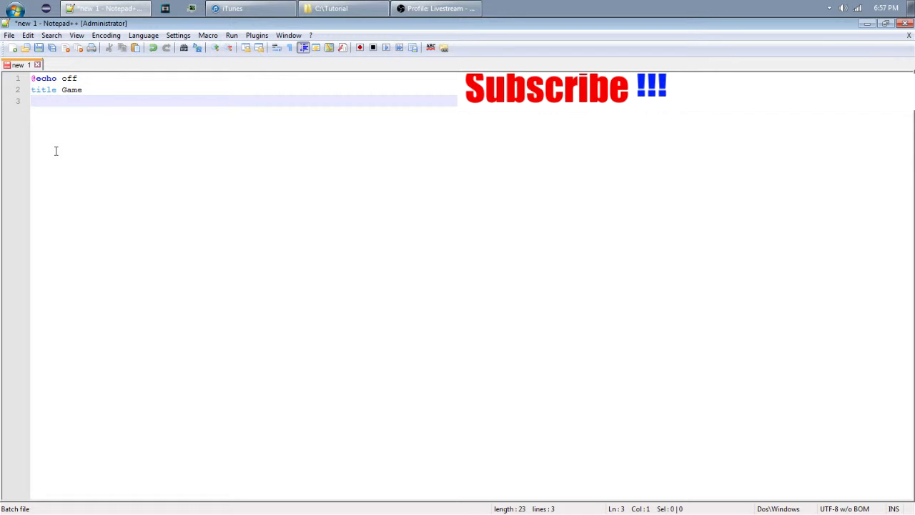
type("color 0b")
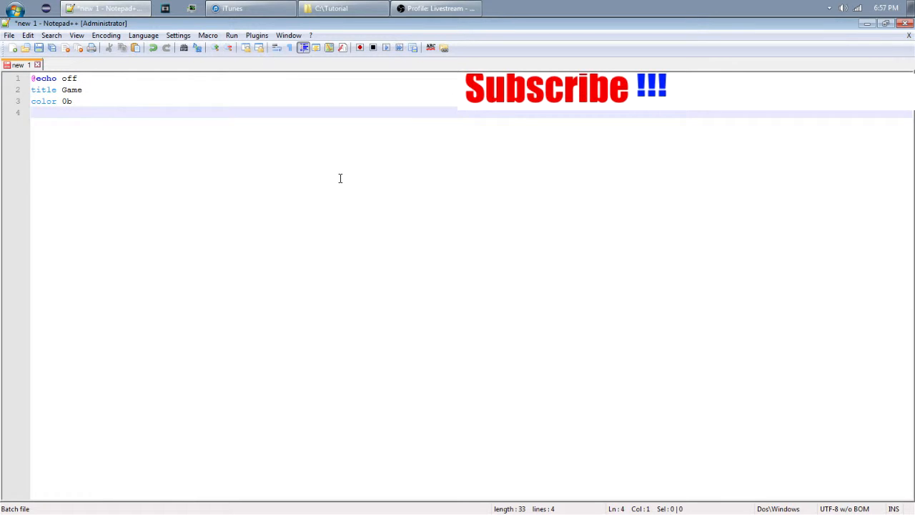
mouse_move(226, 274)
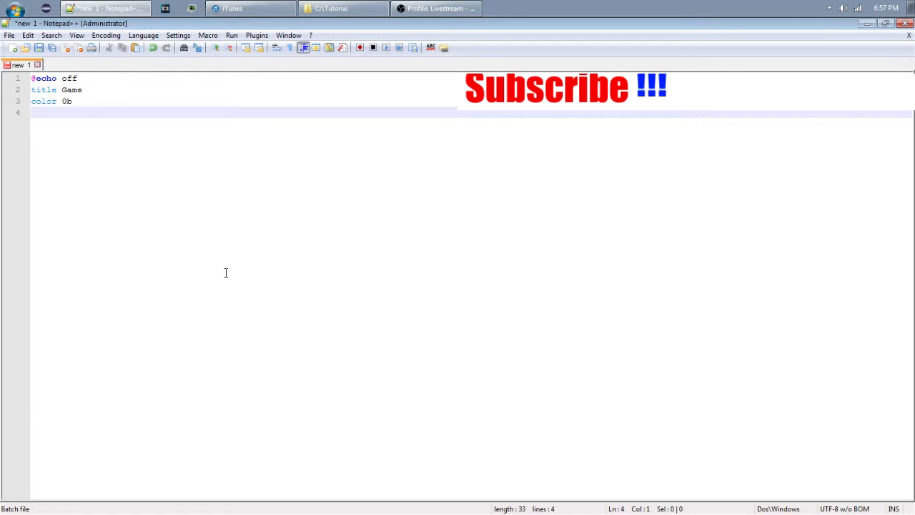
mouse_move(288, 300)
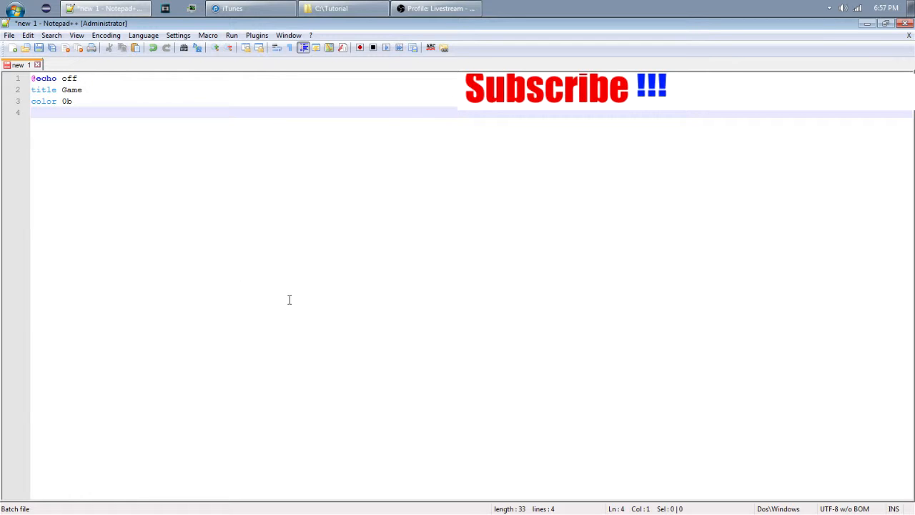
mouse_move(174, 246)
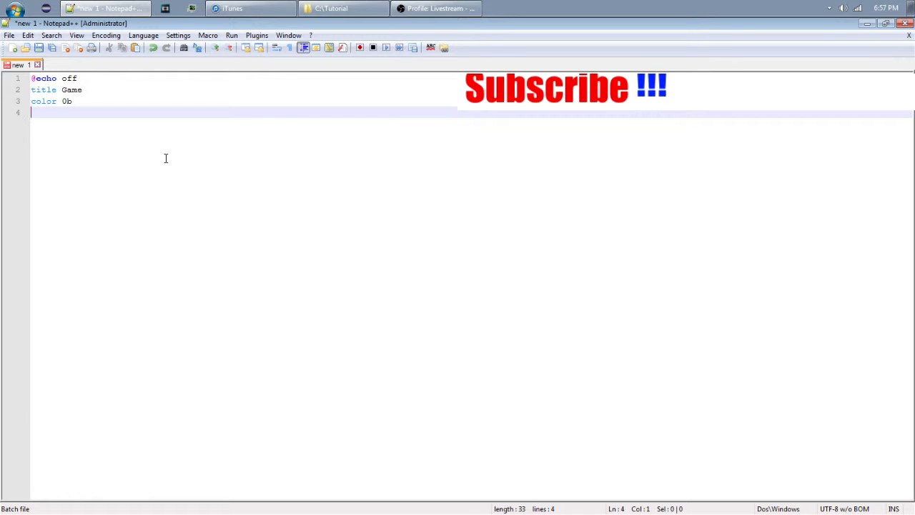
- Add the dashed divider echo line followed by blank echo. spacer lines
type("ec")
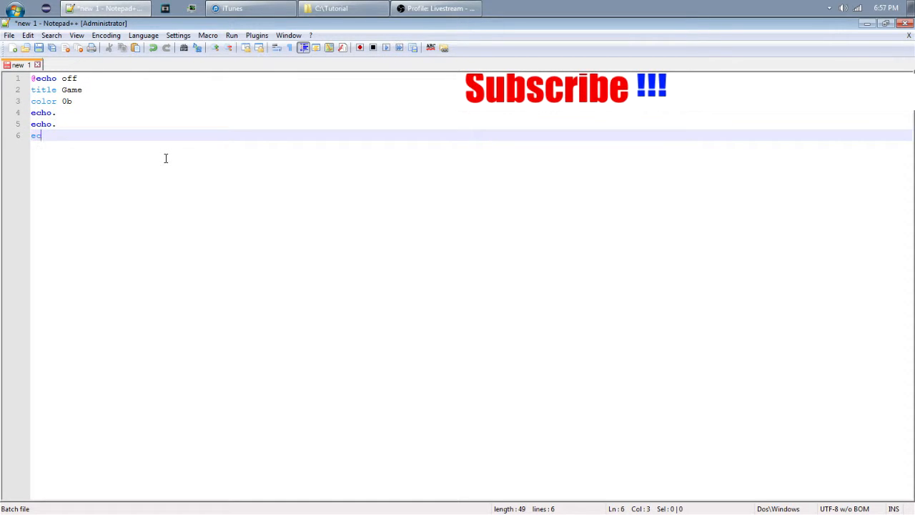
type("cho.")
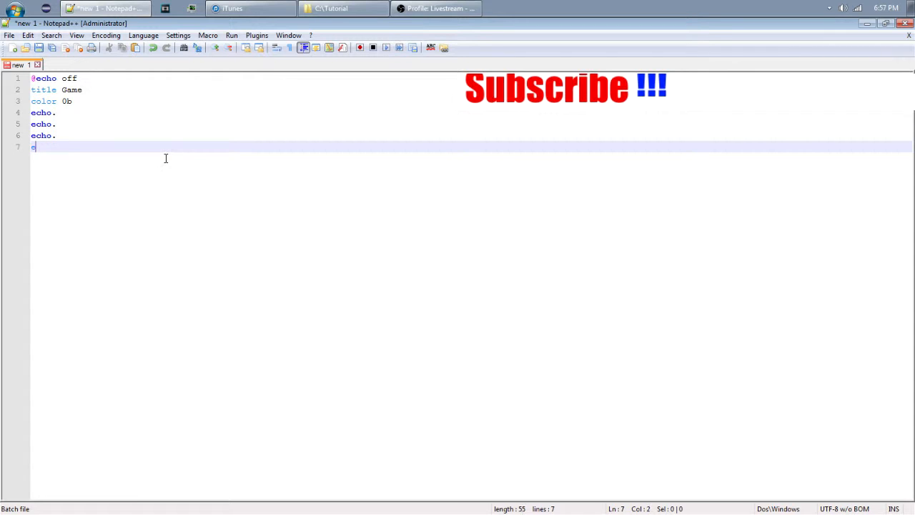
type("echo.")
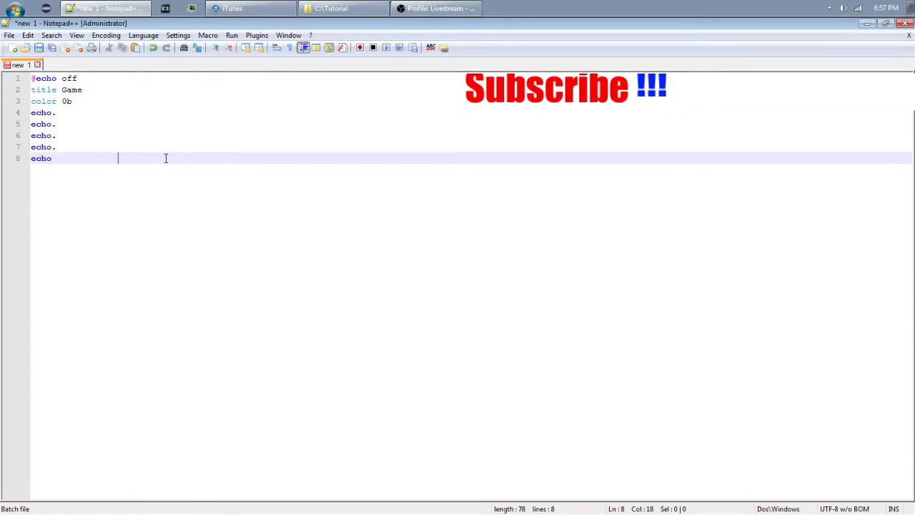
key("Backspace")
type("       -------------------------------")
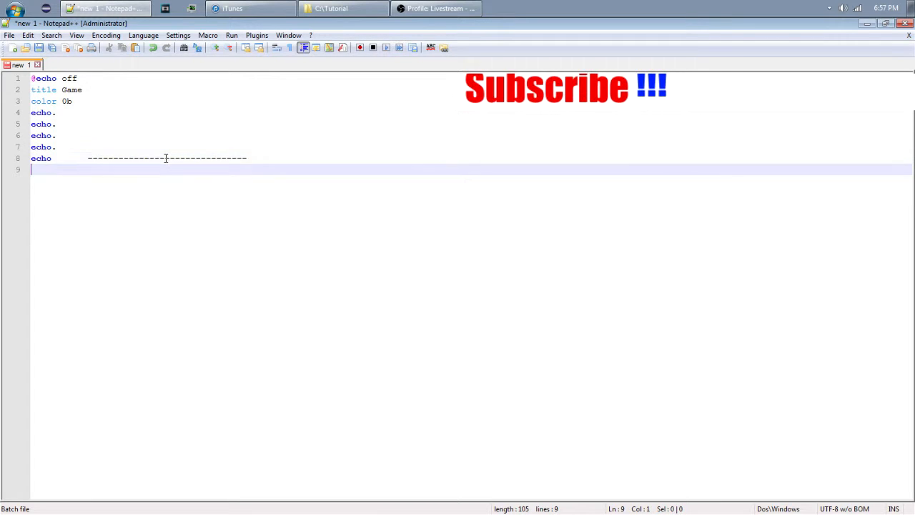
type("echo.")
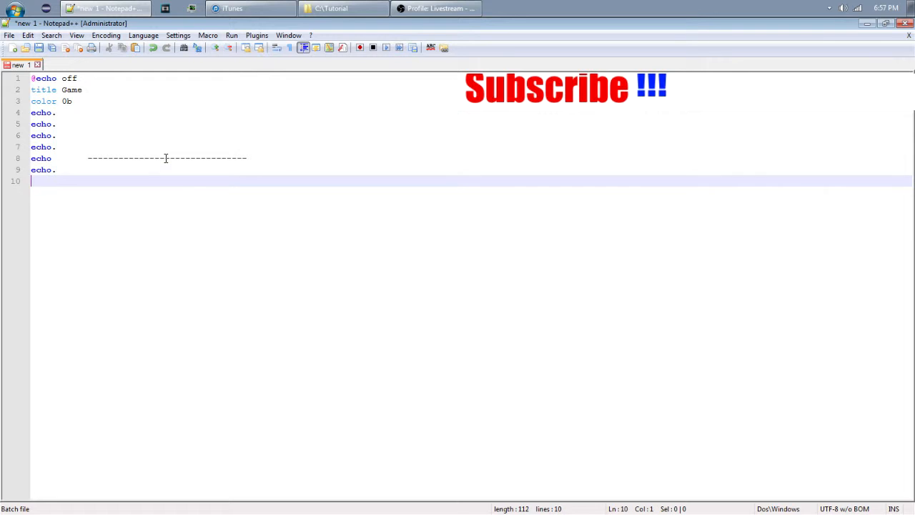
- Add numbered menu lines 1. 2. 3. with echo. spacers and a fresh line for pause
type("echo")
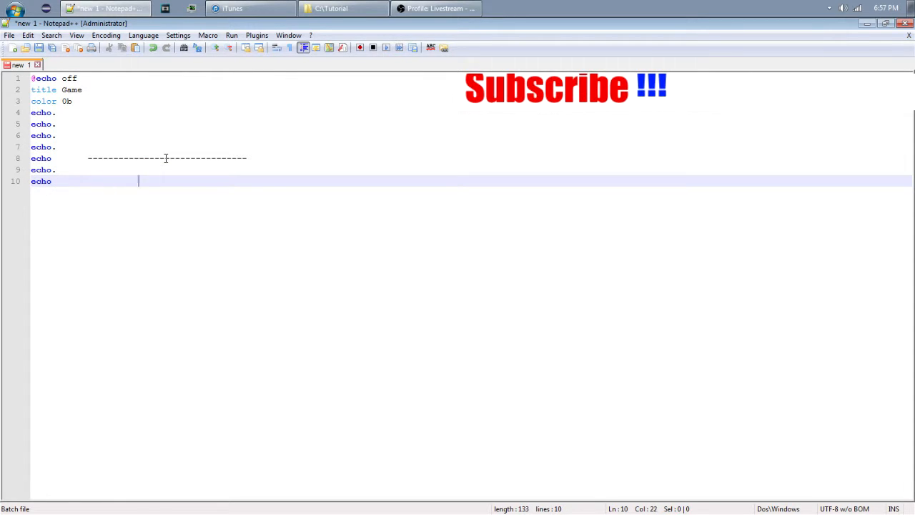
type("1.")
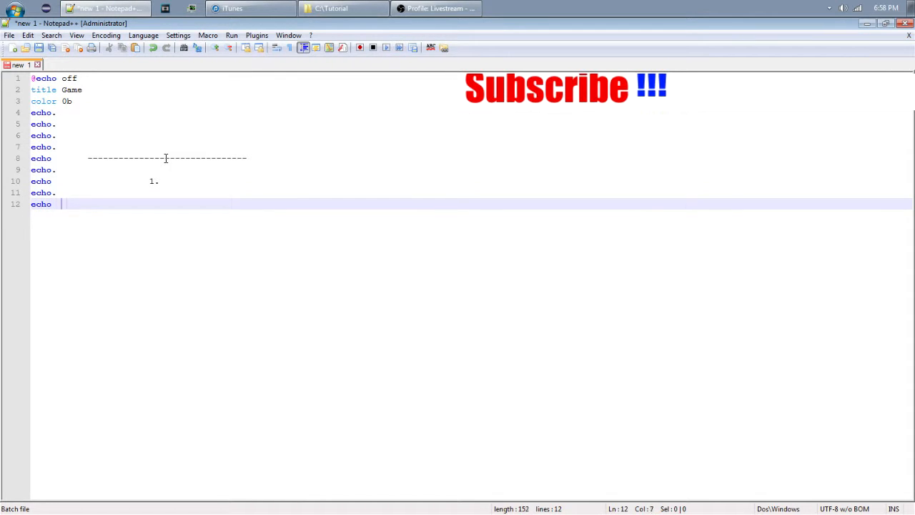
type("2.")
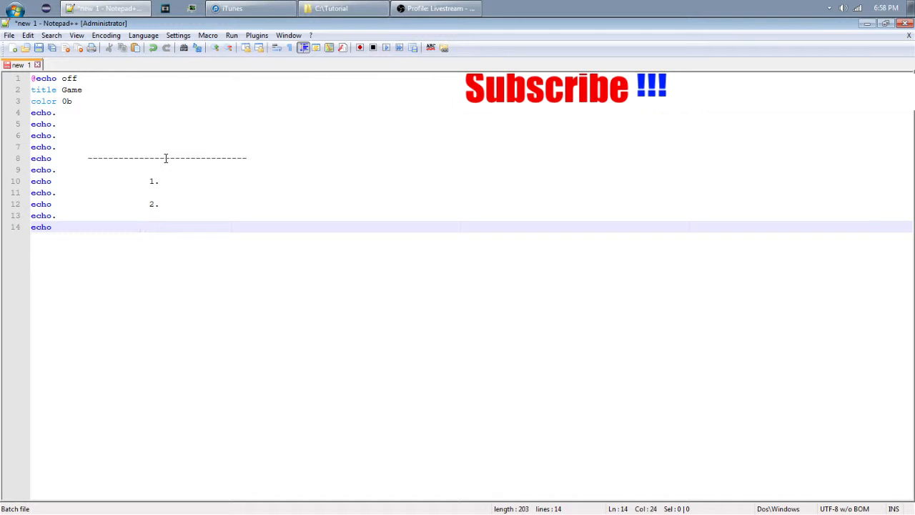
type("3.")
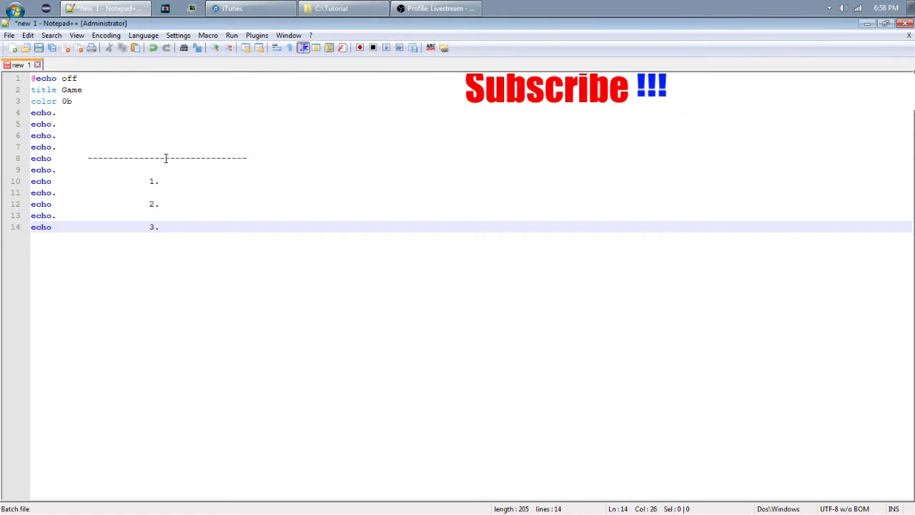
type("echo.")
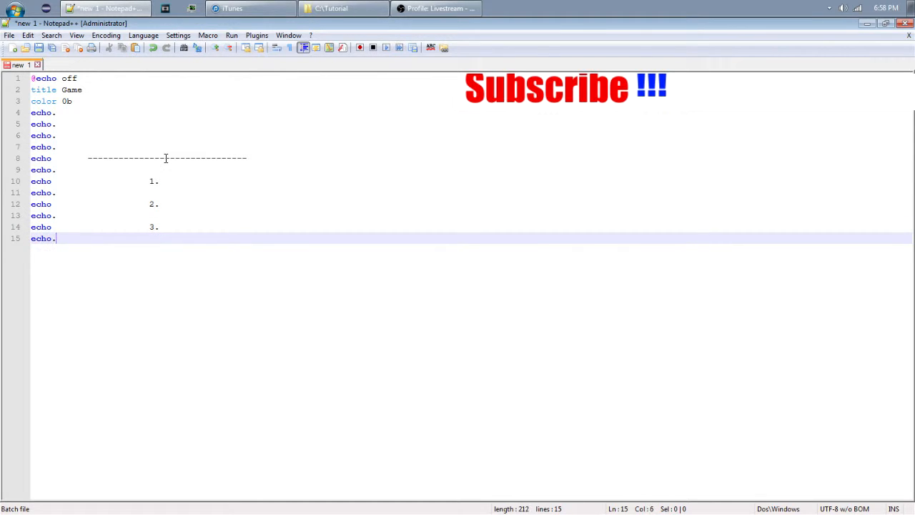
type("echo.")
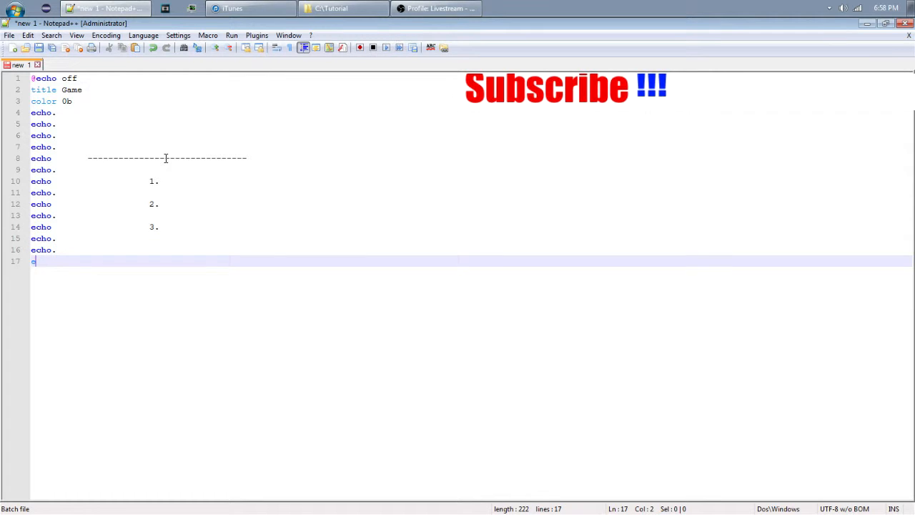
key("BackSpace")
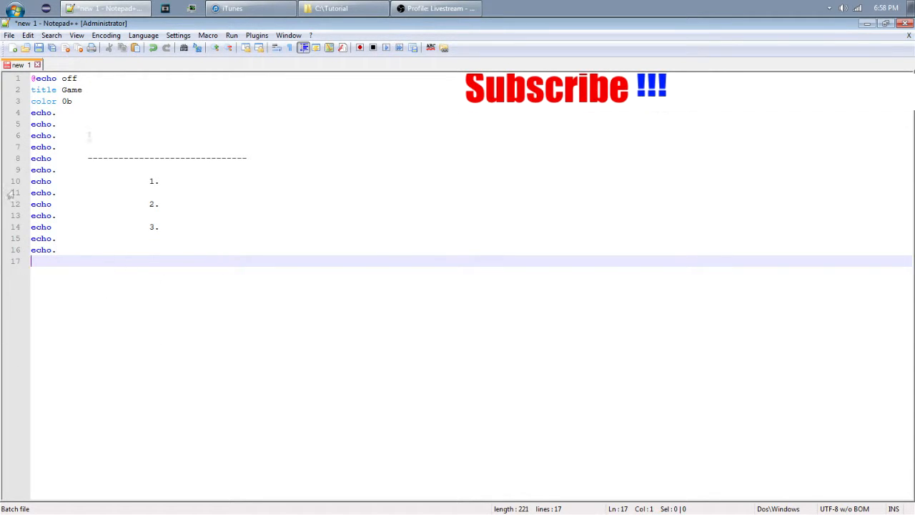
- End the menu with pause and start the first save, browsing to Local Disk (C:)
type("pause")
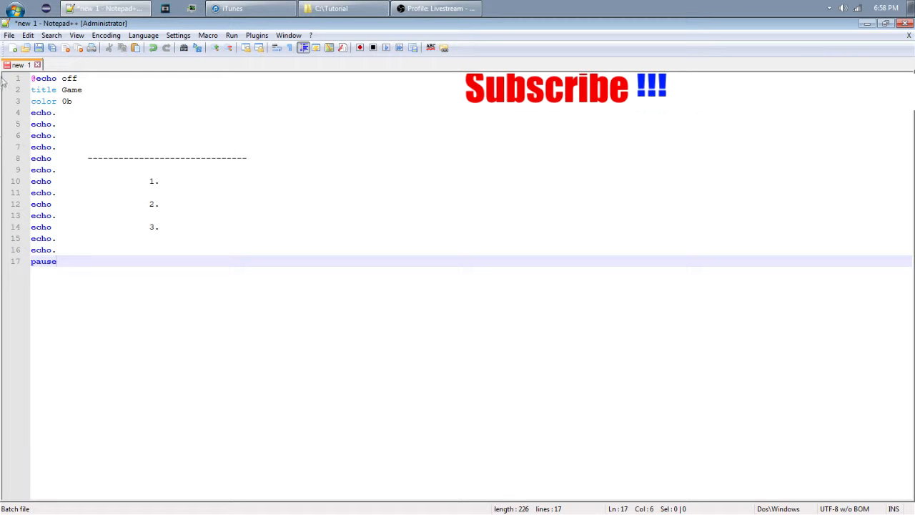
key("ctrl+s")
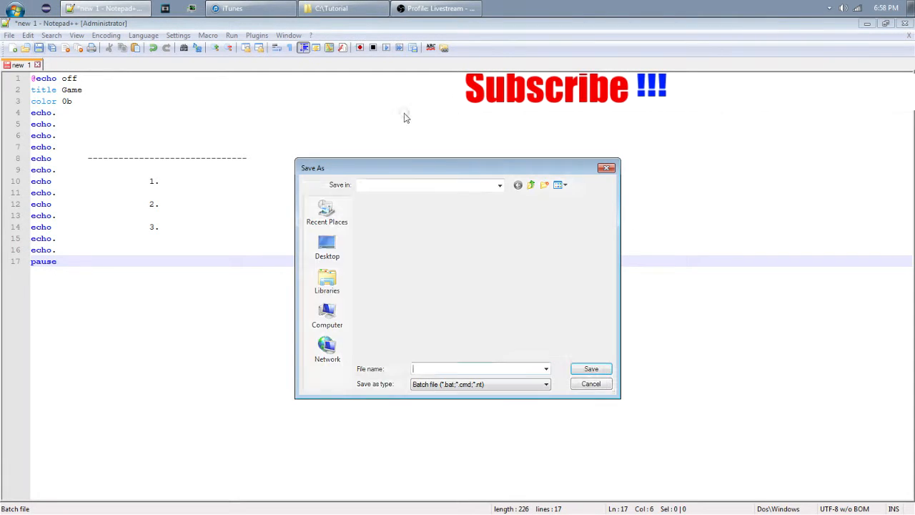
left_click(499, 186)
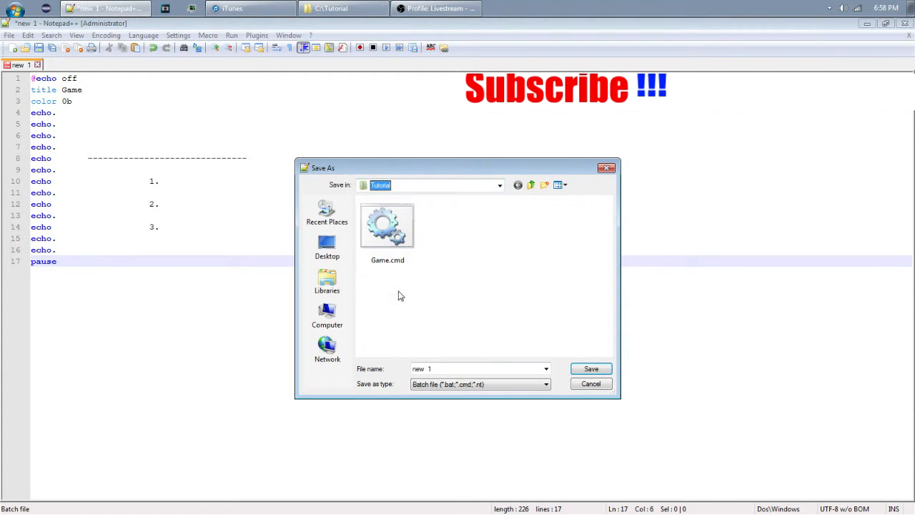
mouse_move(472, 200)
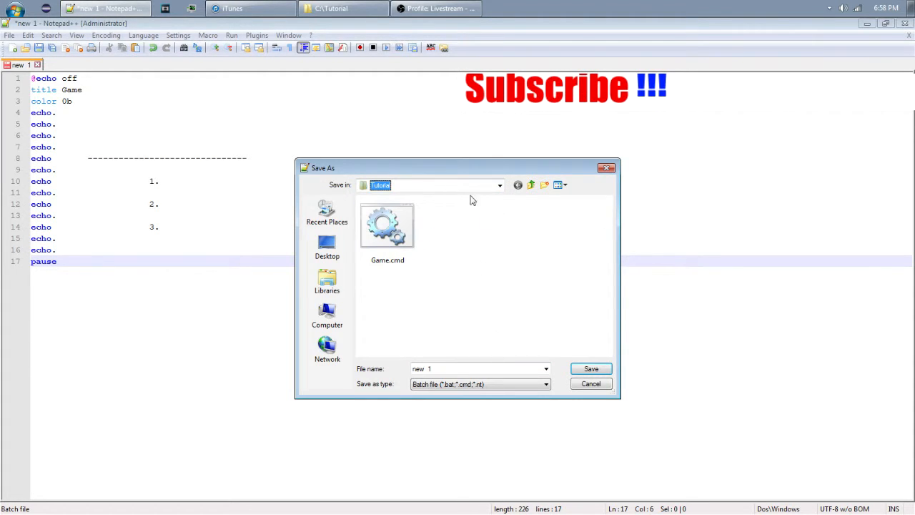
left_click(326, 314)
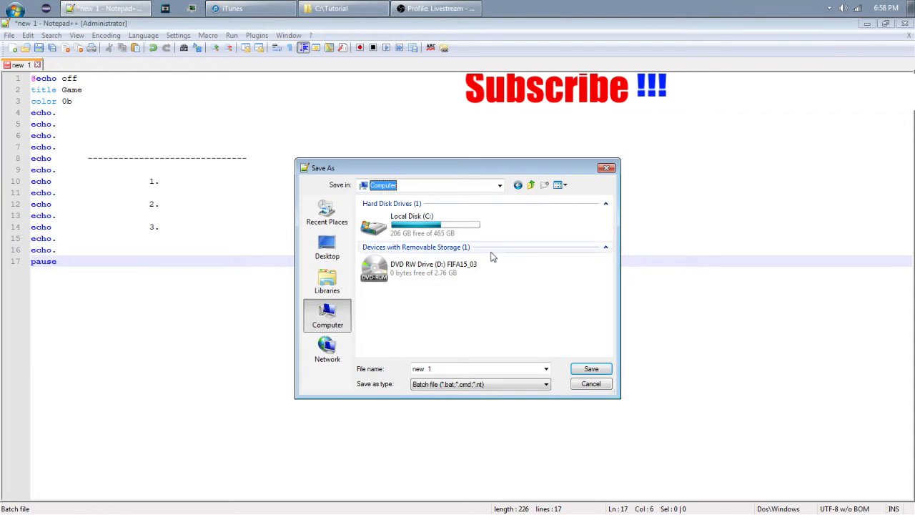
double_click(411, 221)
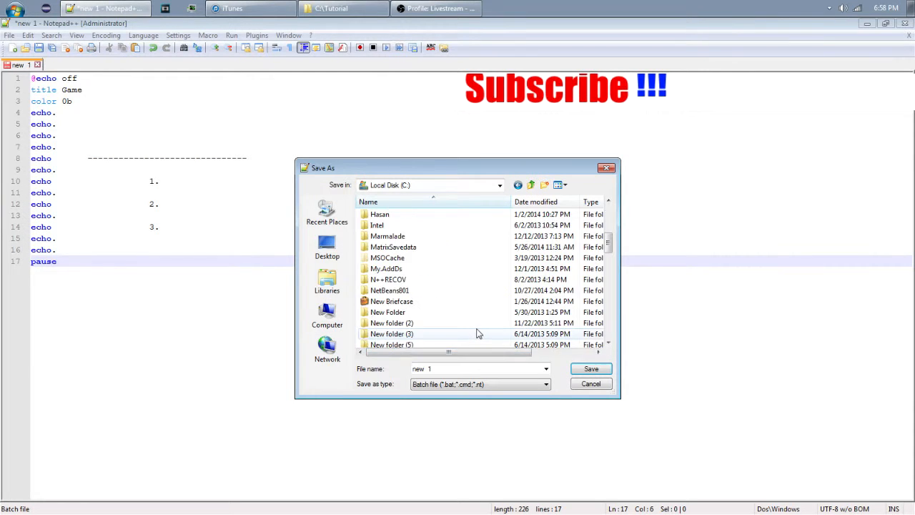
- Save the script as Game inside the Tutorial folder
scroll("down", 3)
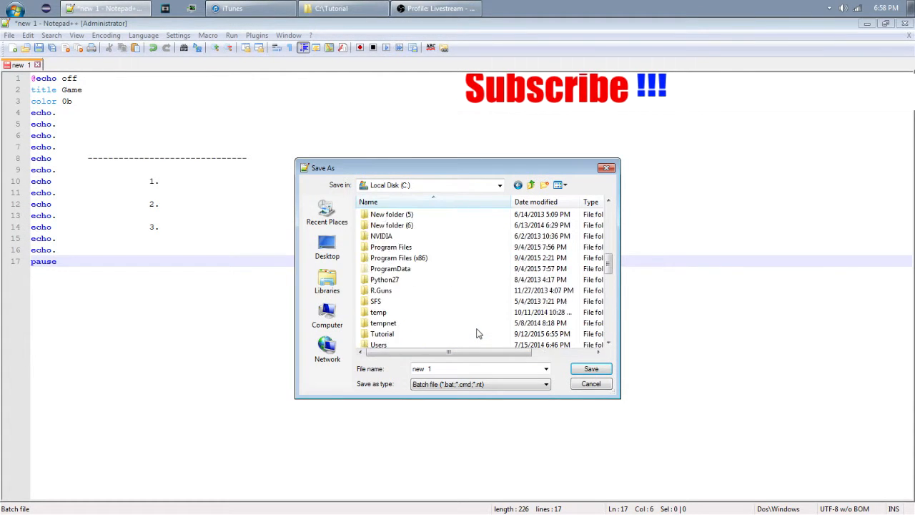
scroll("down", 3)
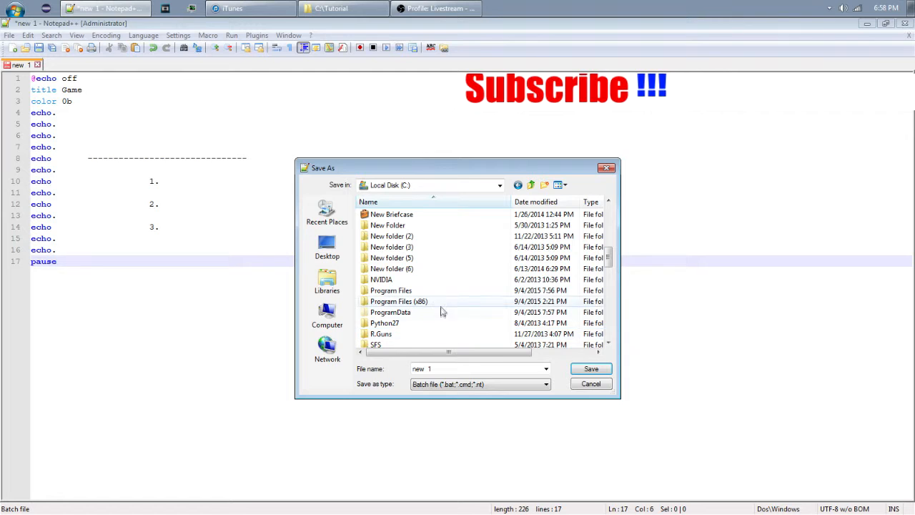
scroll("down", 3)
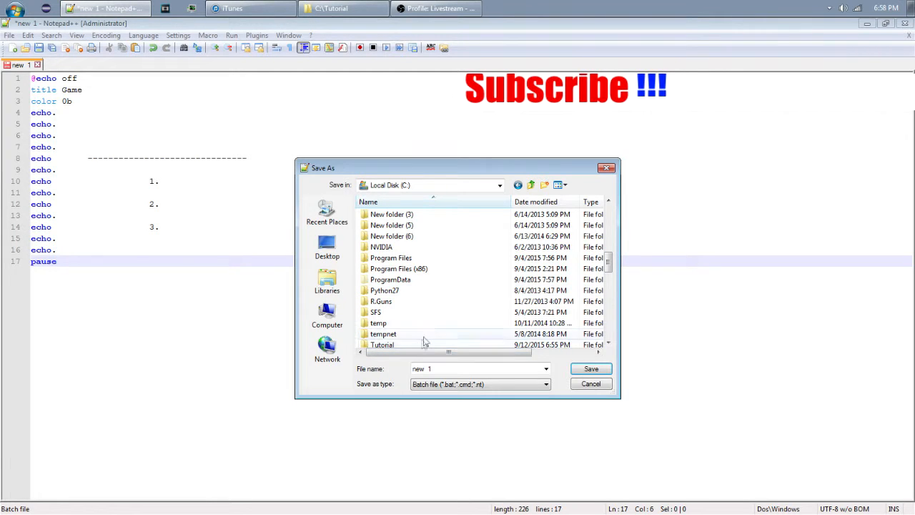
double_click(381, 343)
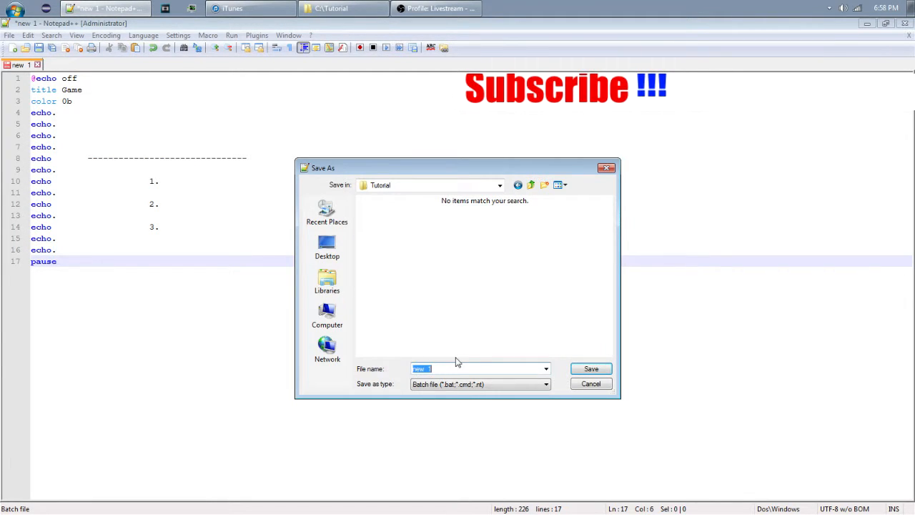
key("Delete")
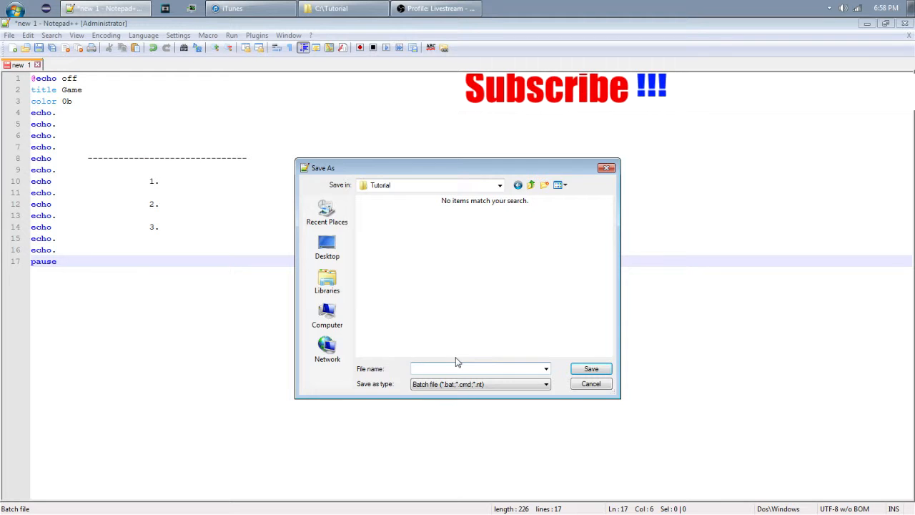
type("Game")
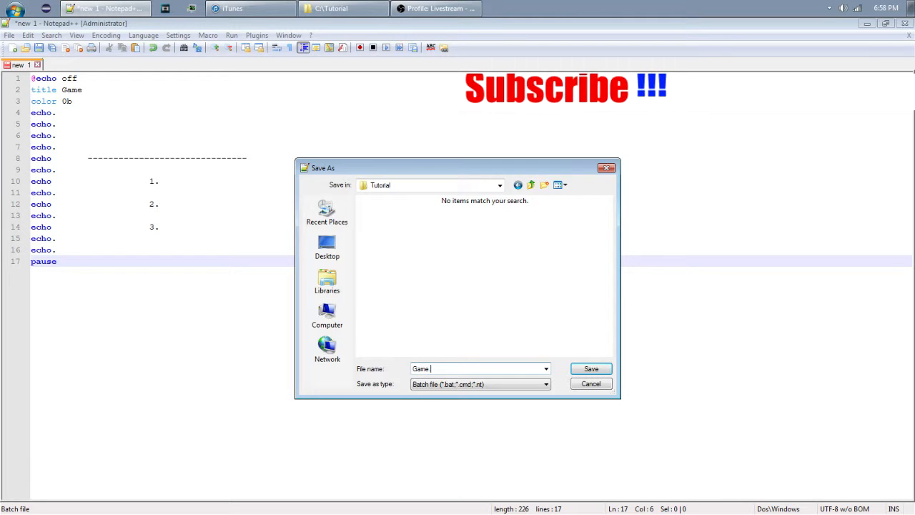
left_click(592, 369)
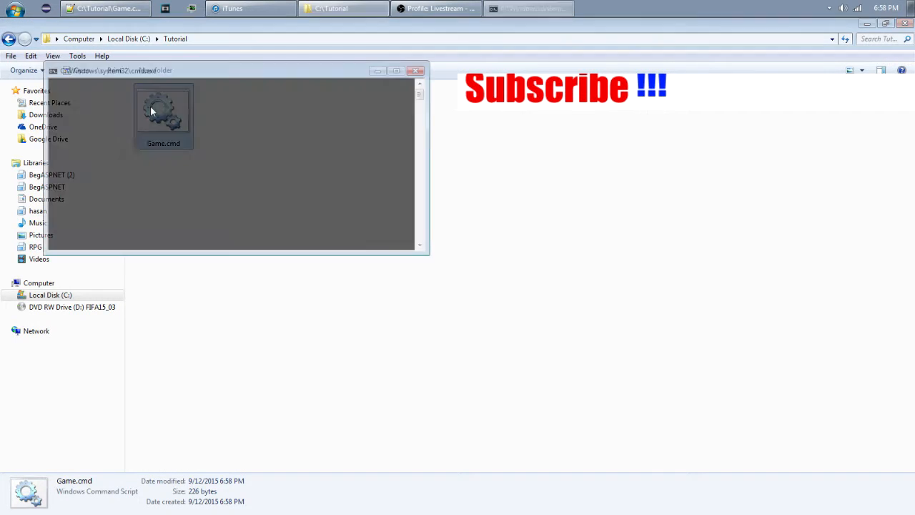
- Reopen the saved Game.cmd from the Tutorial folder
double_click(163, 111)
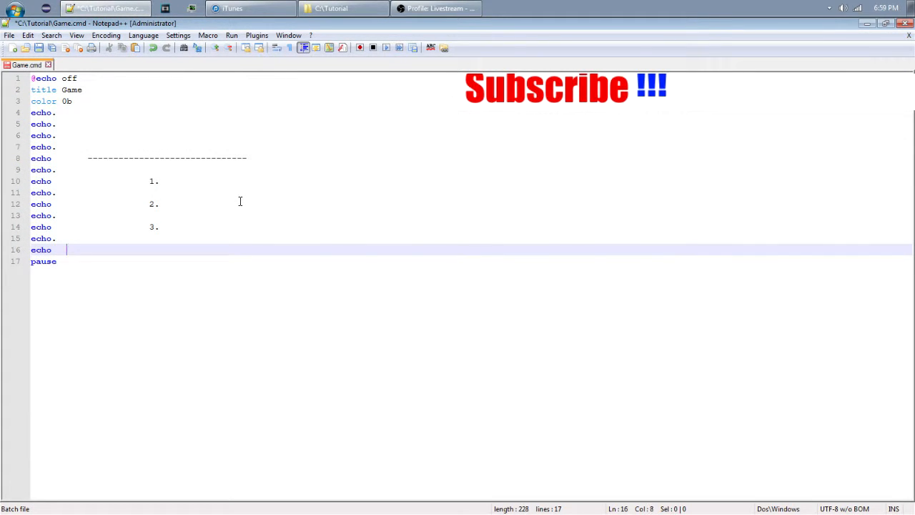
- Add a closing dashed line and name the options 1.Start, 2.Load Game, 3.Settings
type("\"    \"")
left_click(470, 157)
type(" -")
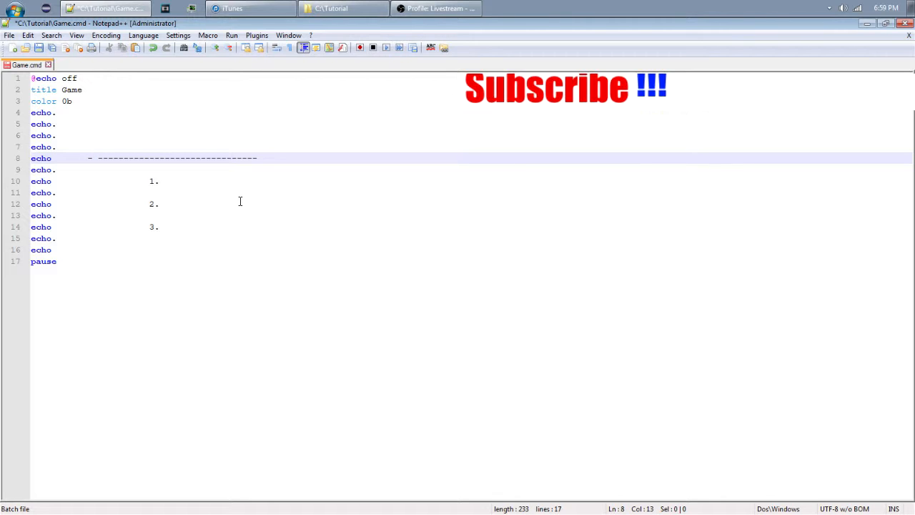
key("Backspace")
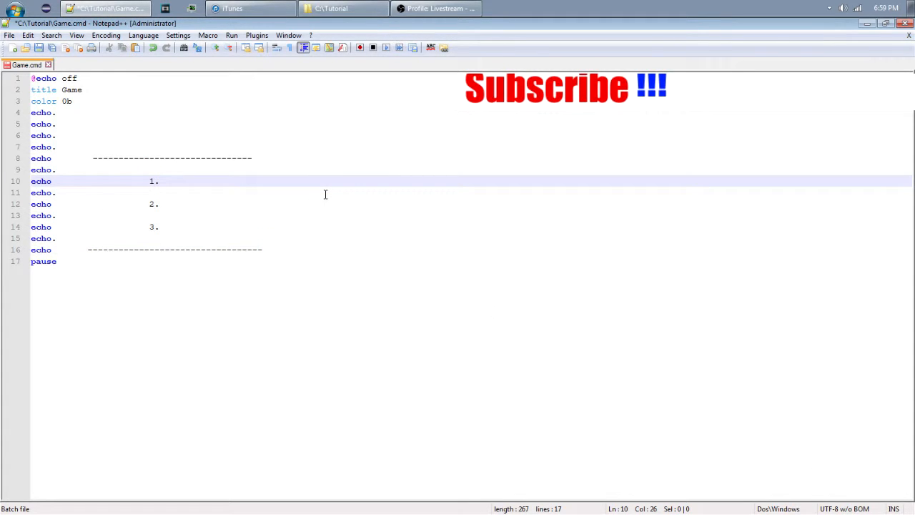
type("Start")
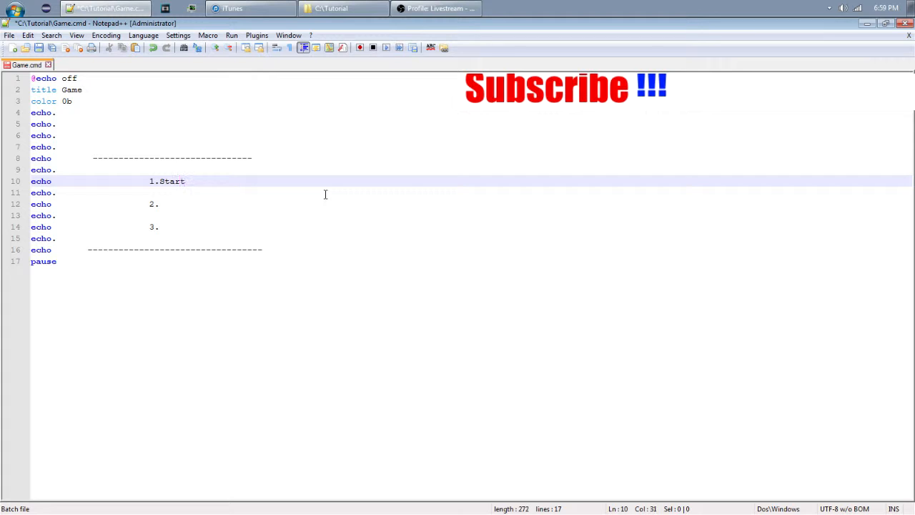
left_click(161, 203)
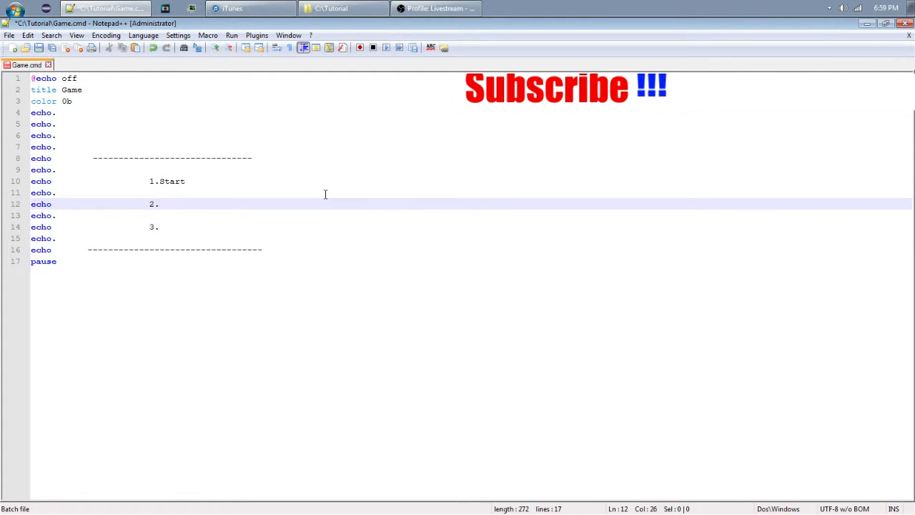
type("Load Game")
left_click(472, 226)
type("Se")
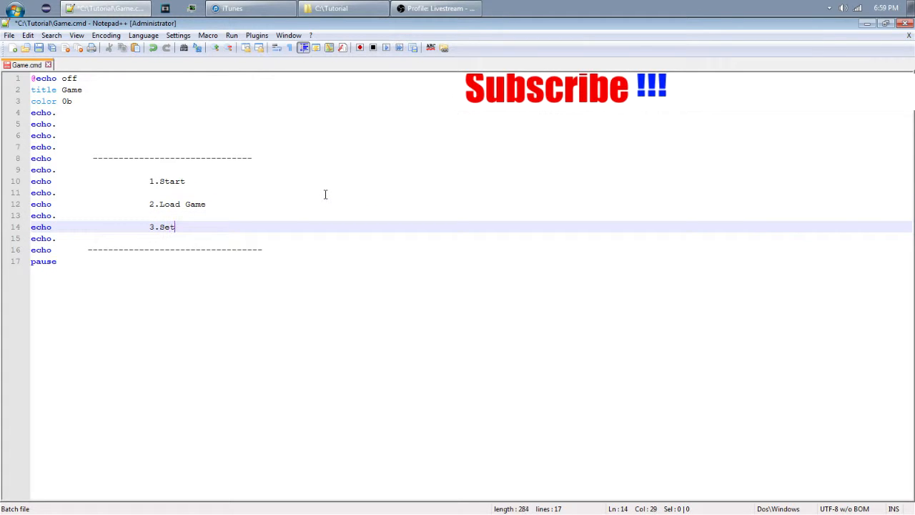
type("tings")
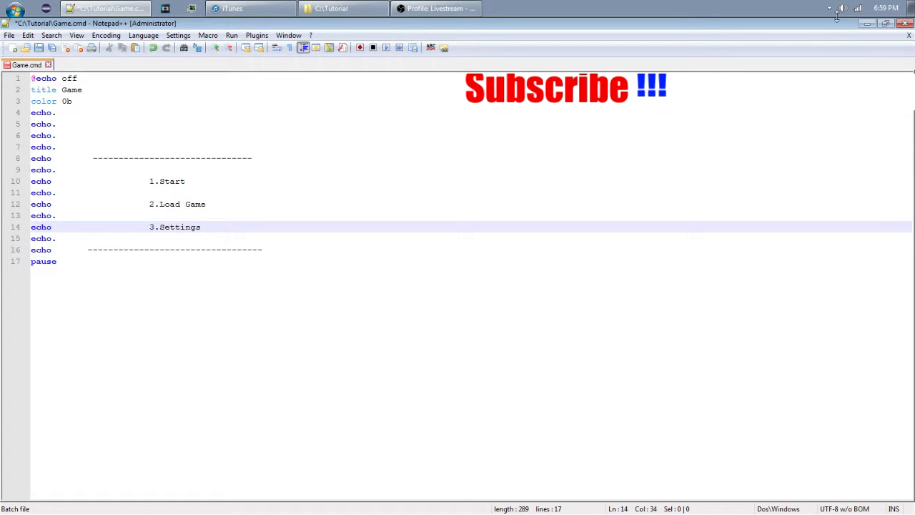
mouse_move(389, 106)
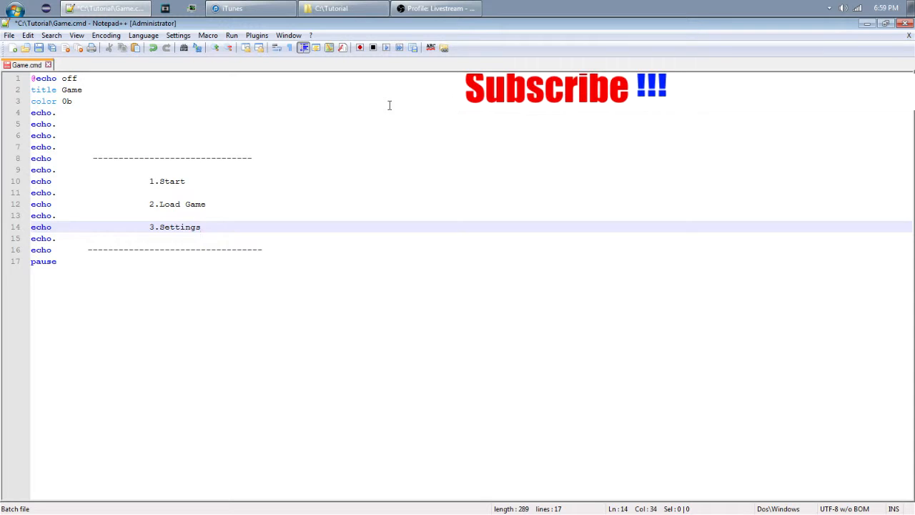
- Try a fourth 4.Quit option line, then remove it again
key("Enter")
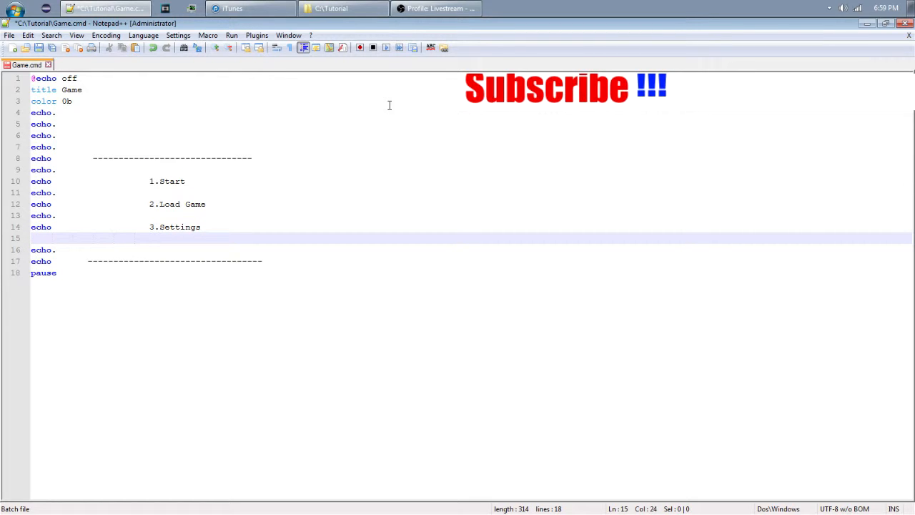
type("4.Qu")
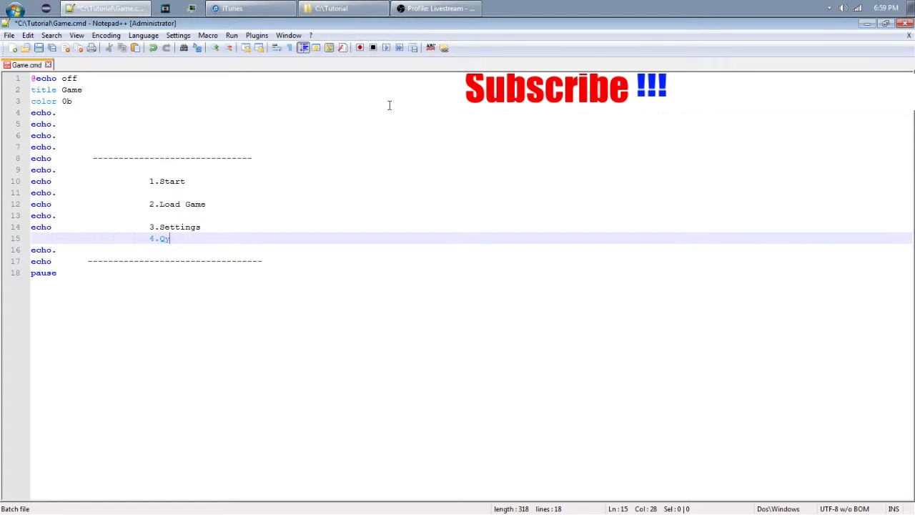
type("it")
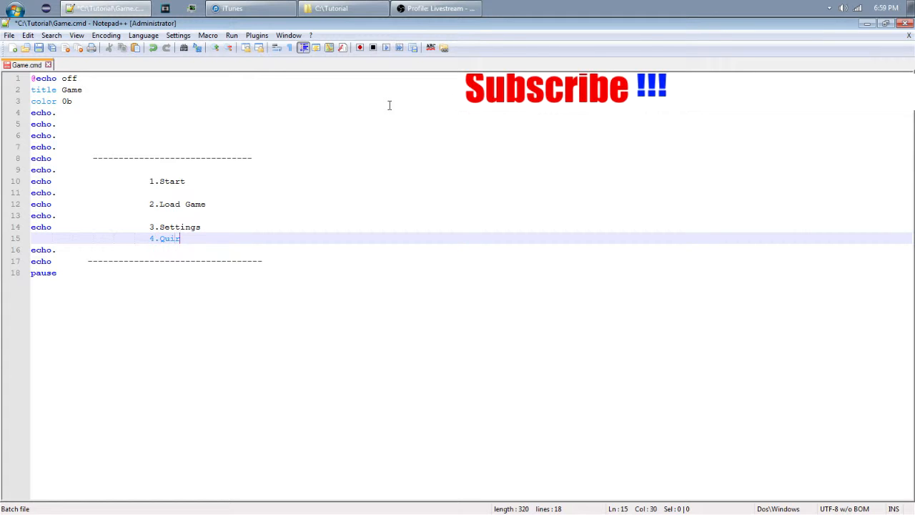
key("Delete")
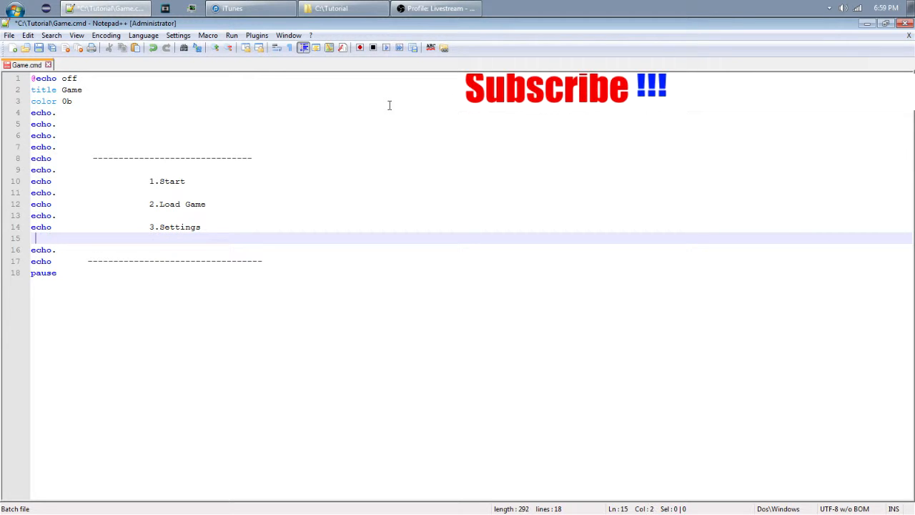
- Write the set /p prompt line that reads the player's menu choice
key("Backspace")
type("set")
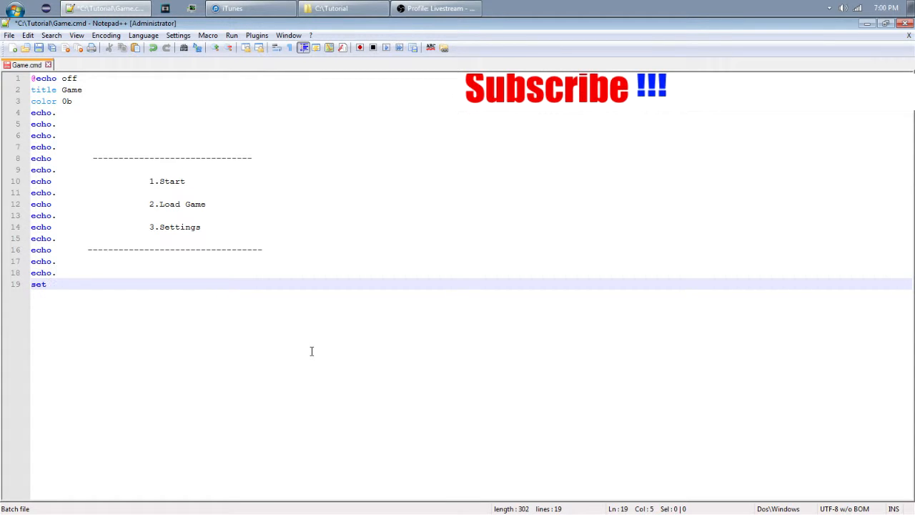
type("/p Men")
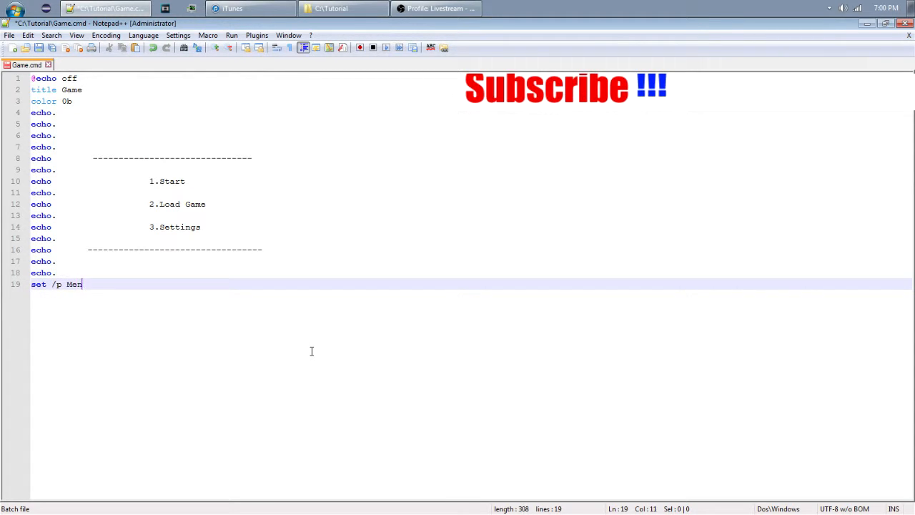
type("u=")
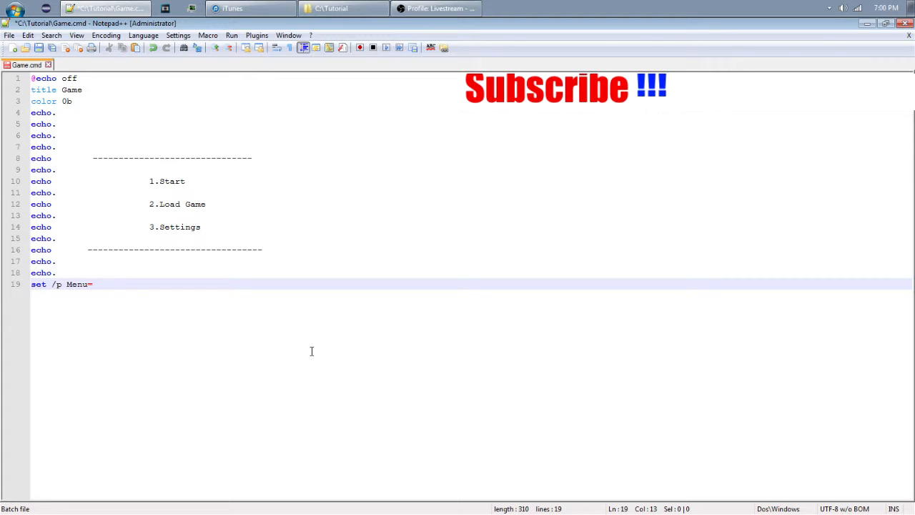
key("BackSpace")
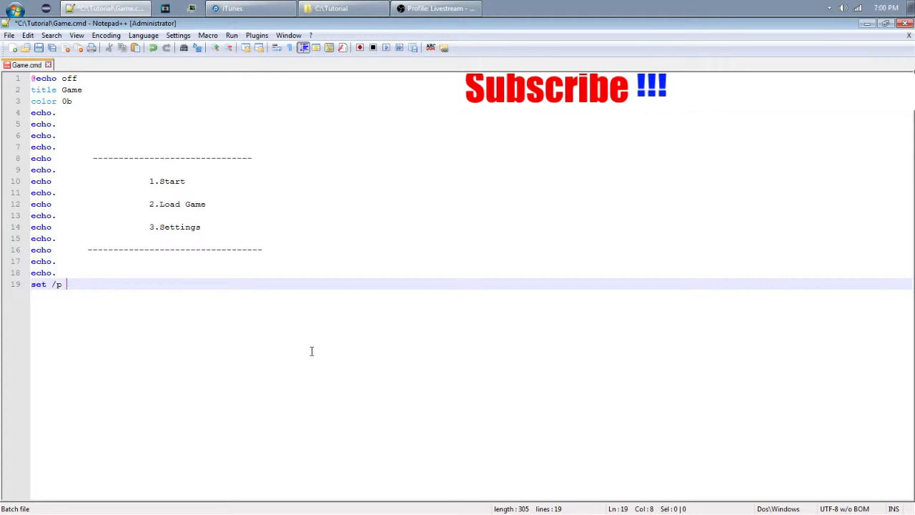
type("21")
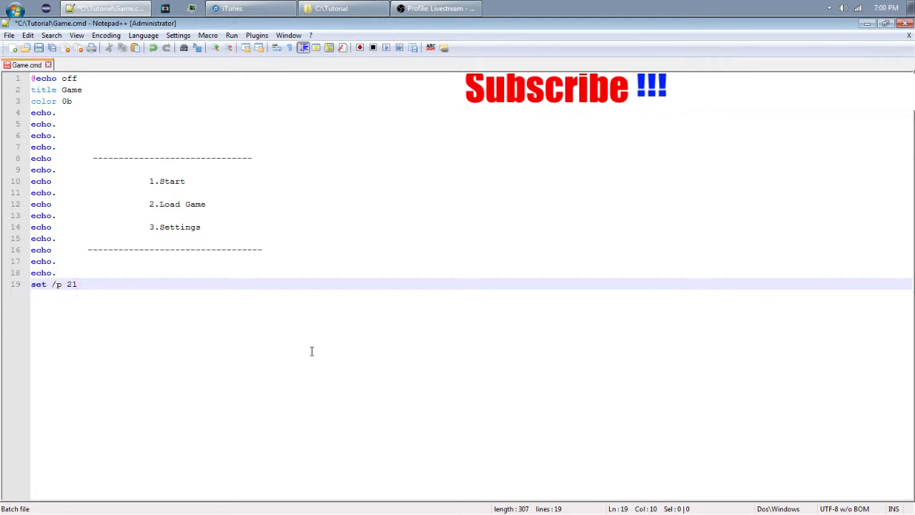
type("=")
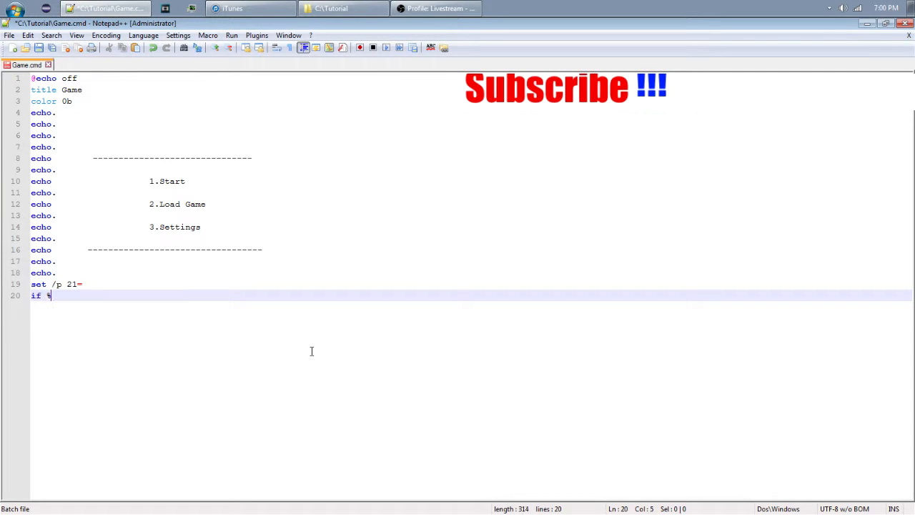
type("21% ==")
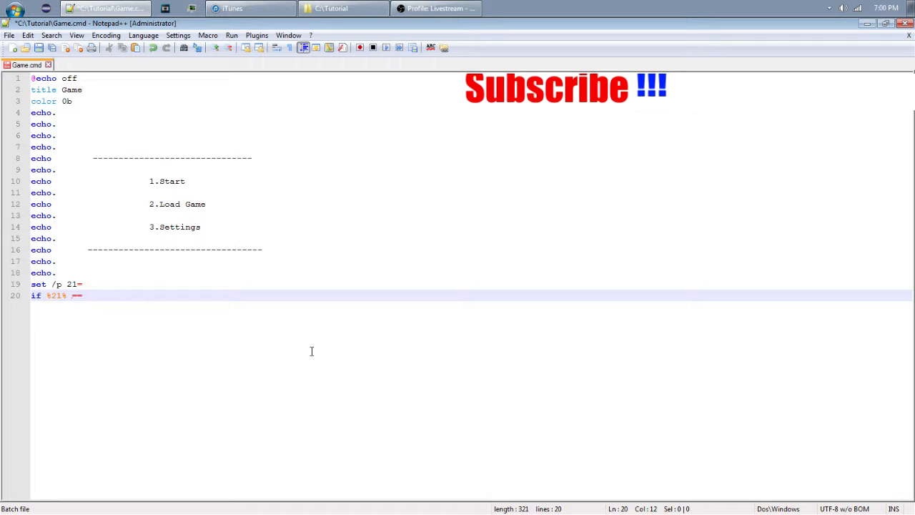
- Add if lines sending choice 1 to New_Game and choice 2 to Saved_Profile
type("1 g")
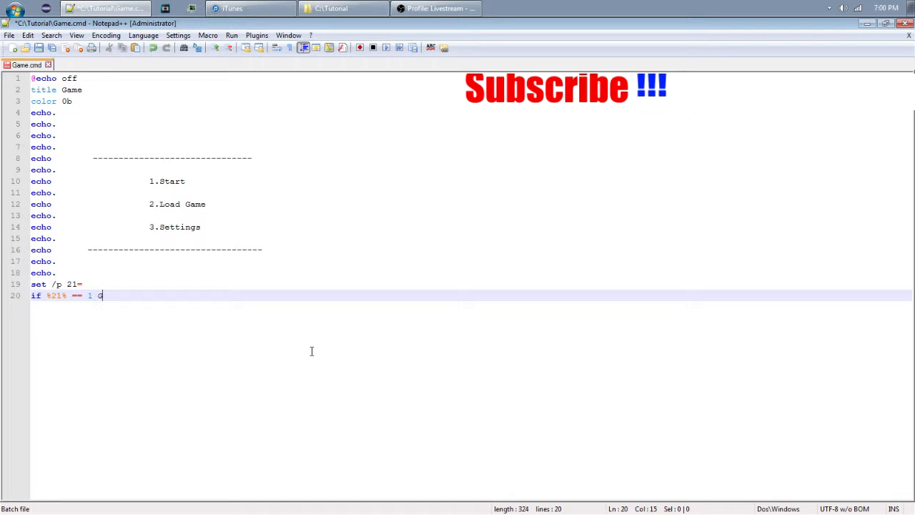
type("oto New")
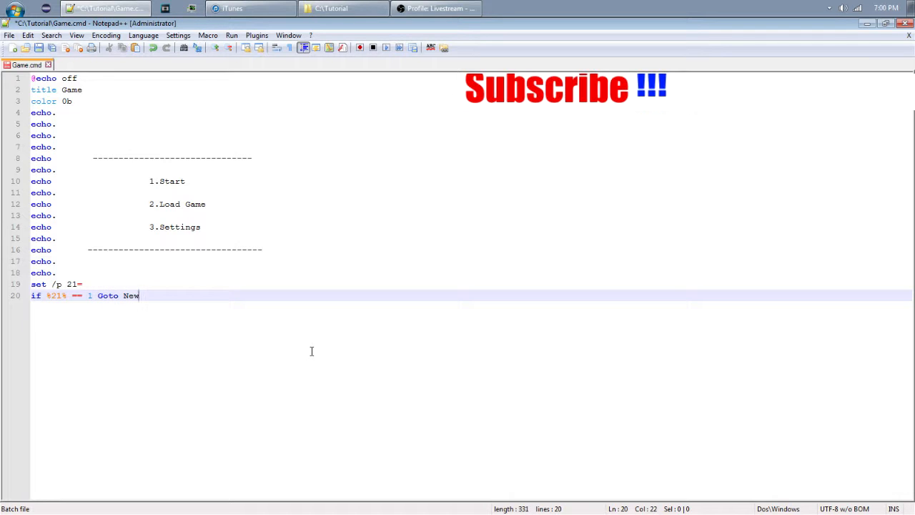
type("_Game")
type("If")
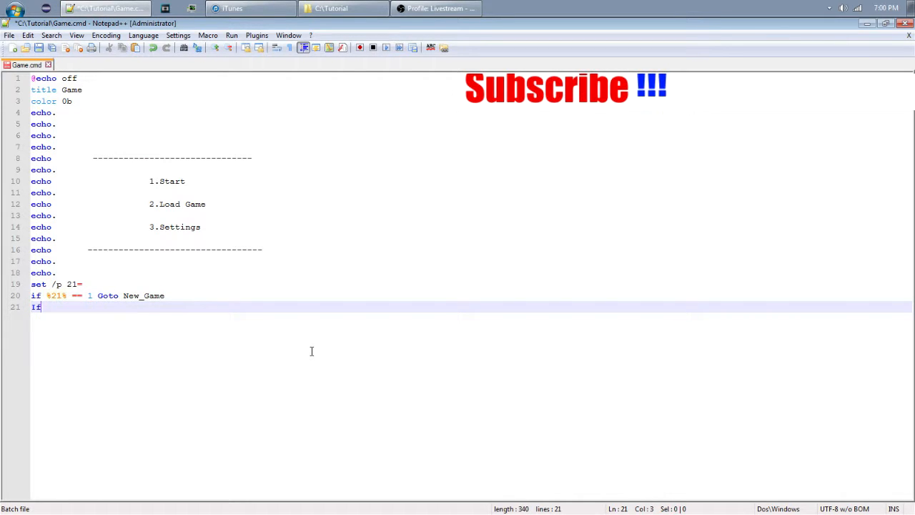
type("%")
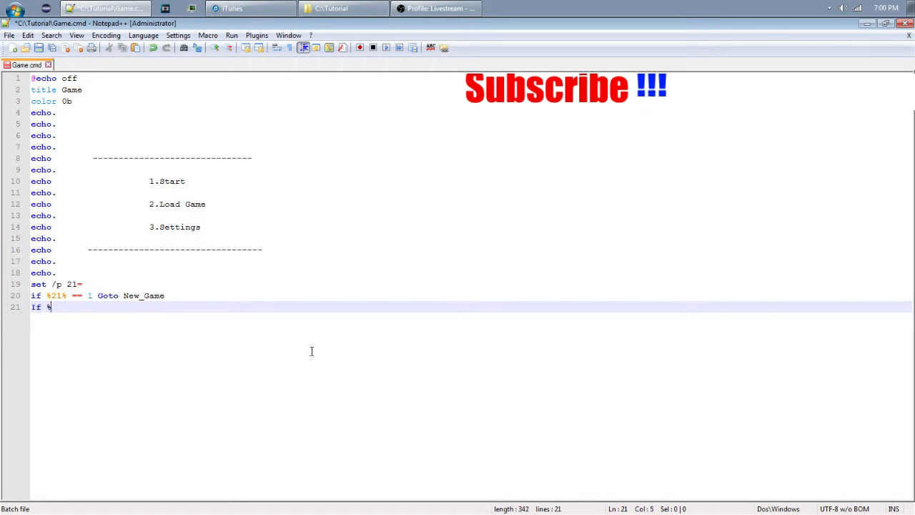
type("21% == 2 Goto")
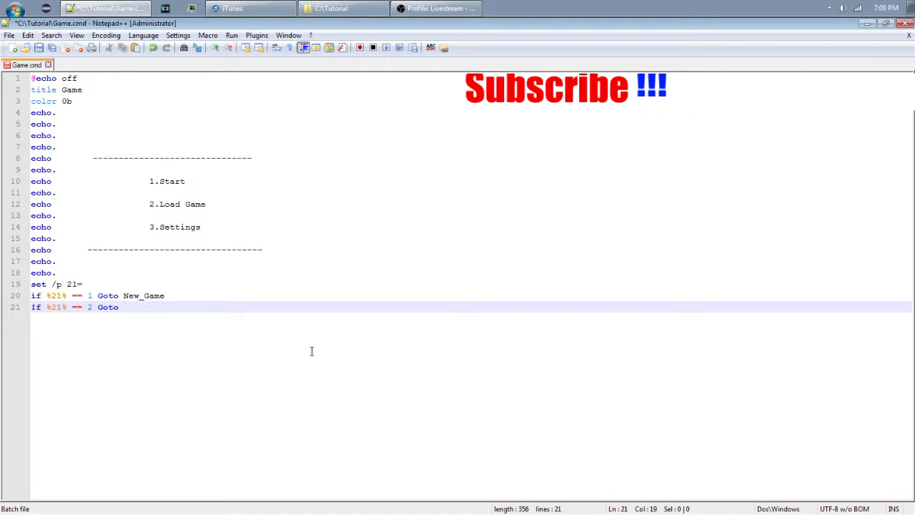
type("Saved_")
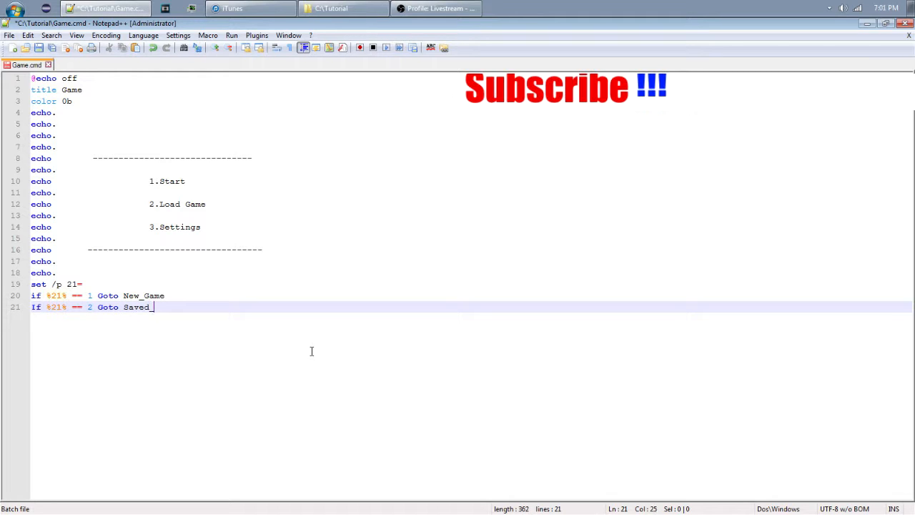
type("Profile")
type("If")
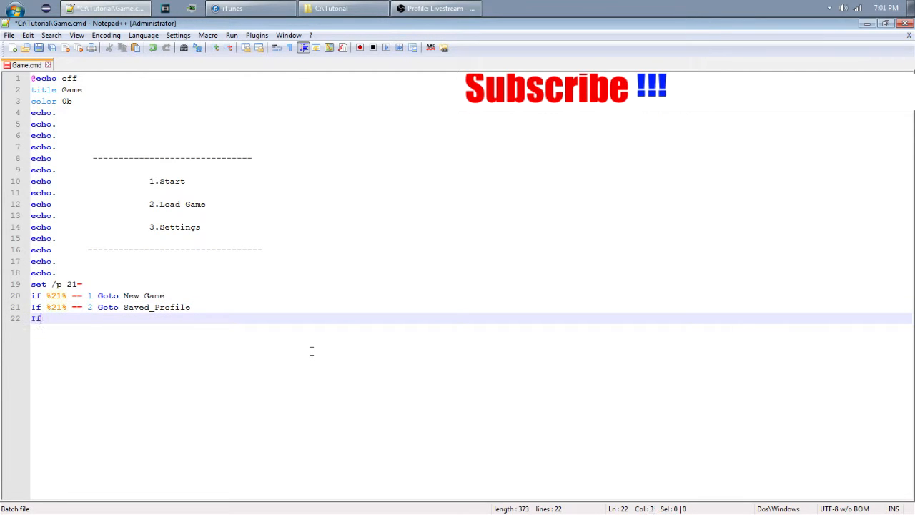
- Add the if line sending choice 3 to Settings_Main, then cls to clear the screen
type("%")
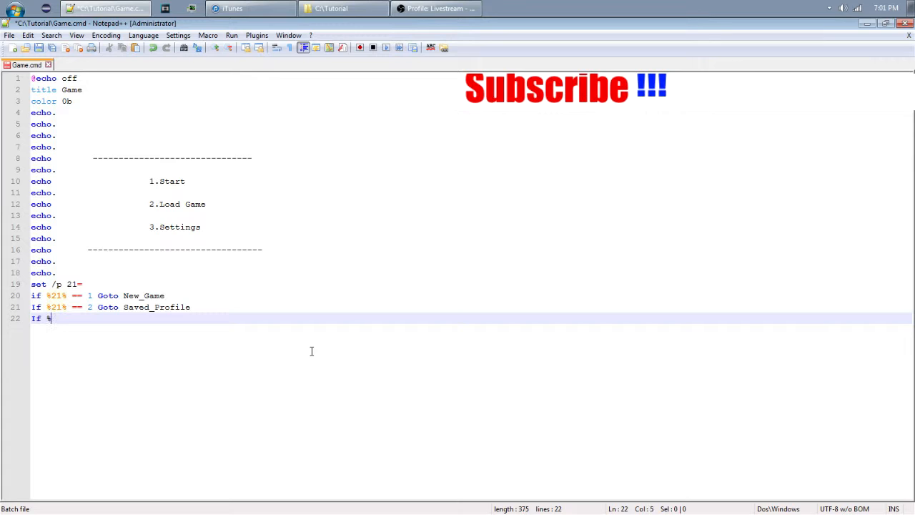
type("21% == 3")
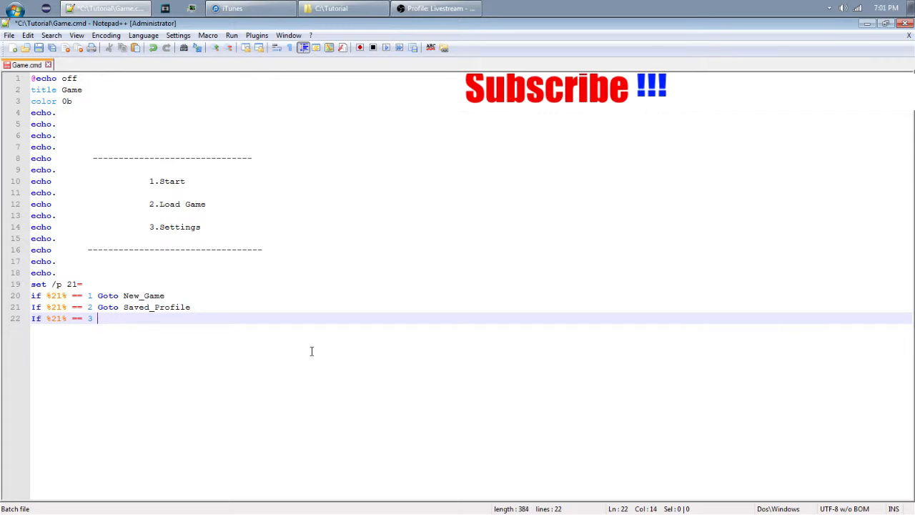
type("Goto")
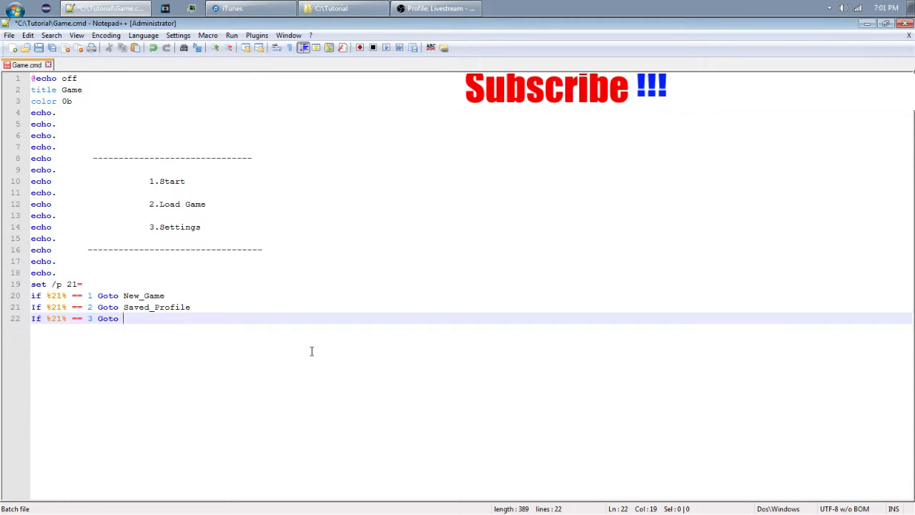
mouse_move(321, 174)
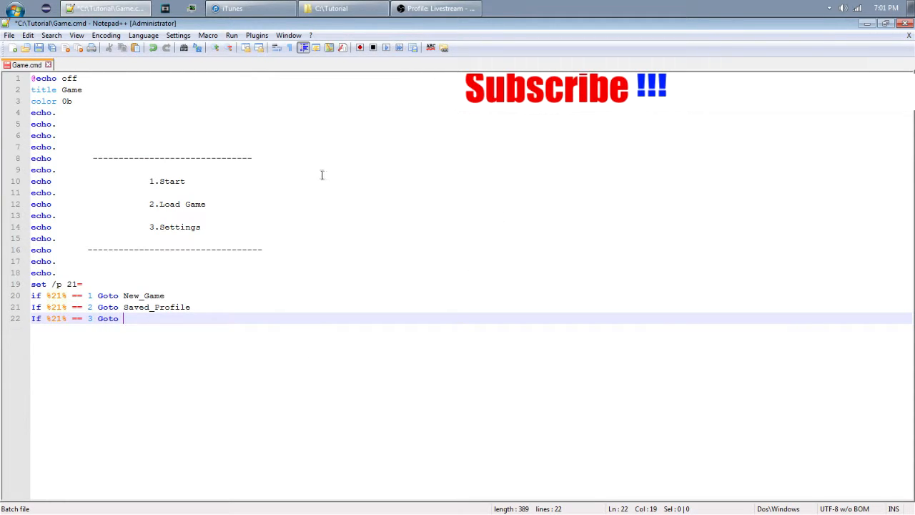
mouse_move(428, 271)
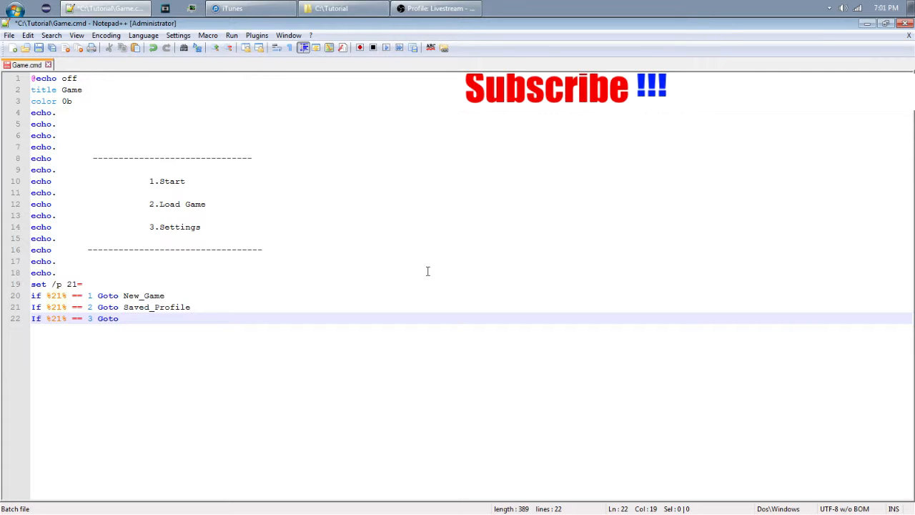
type("Set")
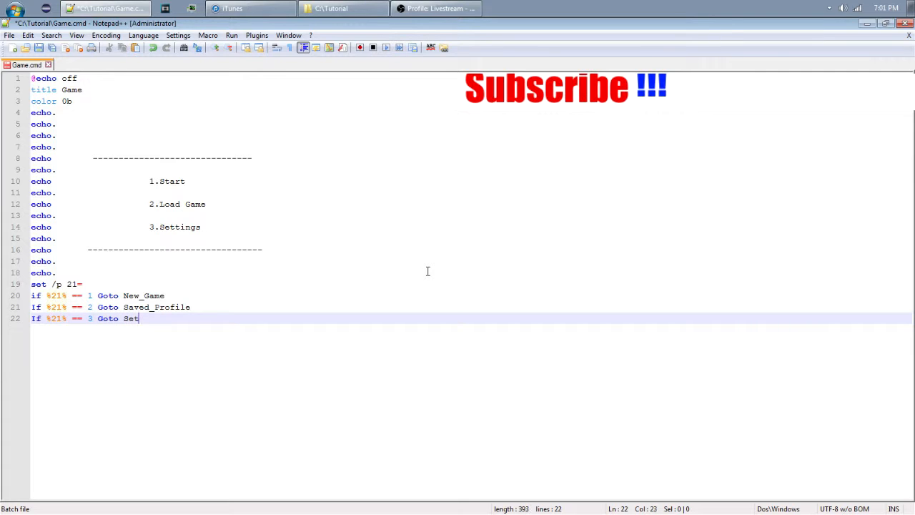
type("tings_")
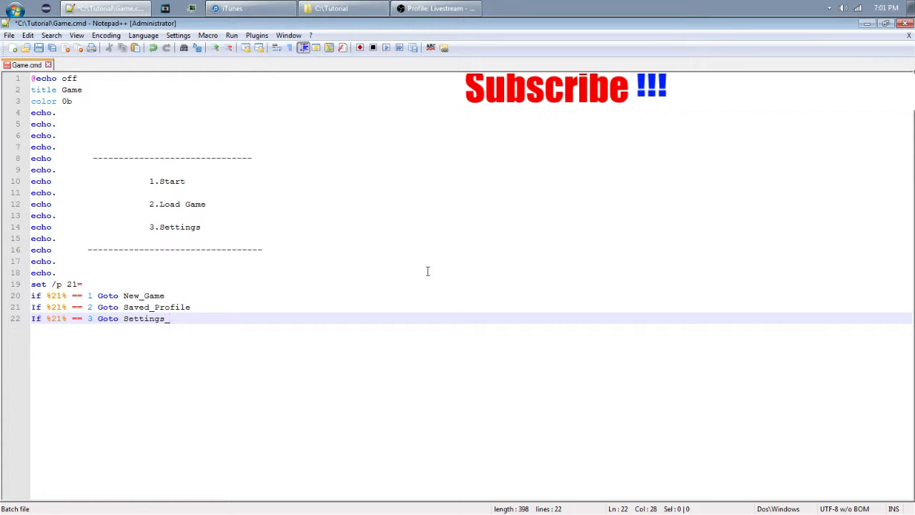
mouse_move(690, 272)
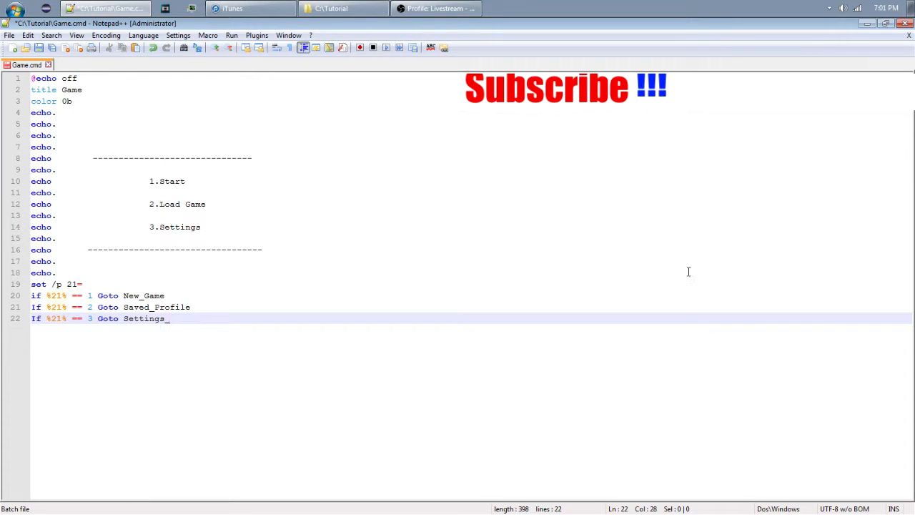
mouse_move(275, 299)
type("Main")
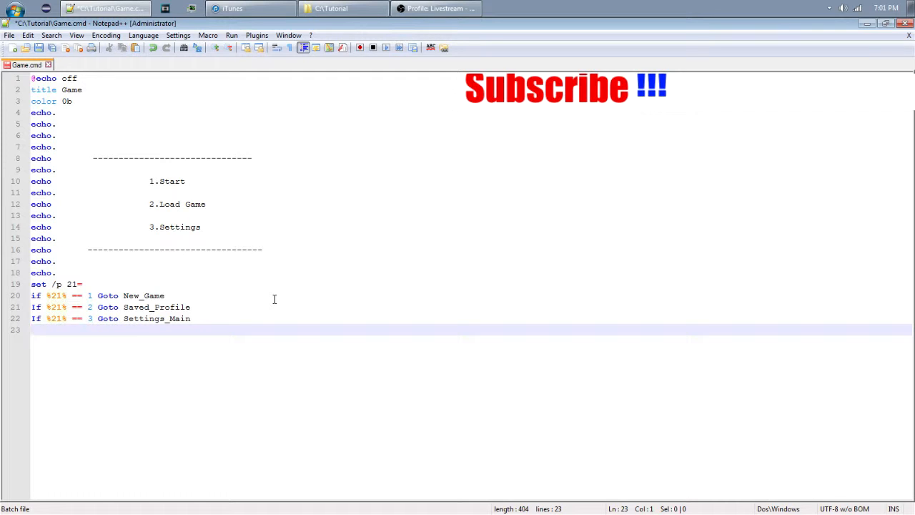
type("cls")
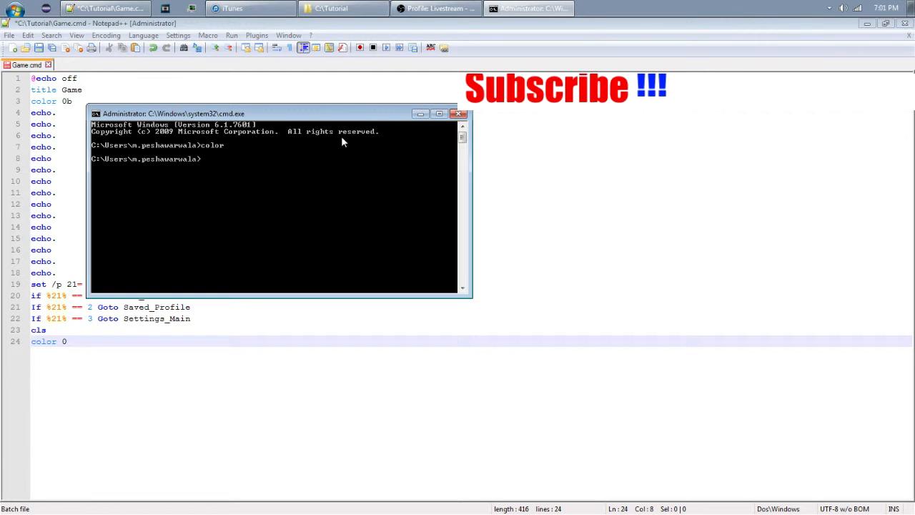
- Run color z in Command Prompt to list the colour codes, then return to the script
type("colorz")
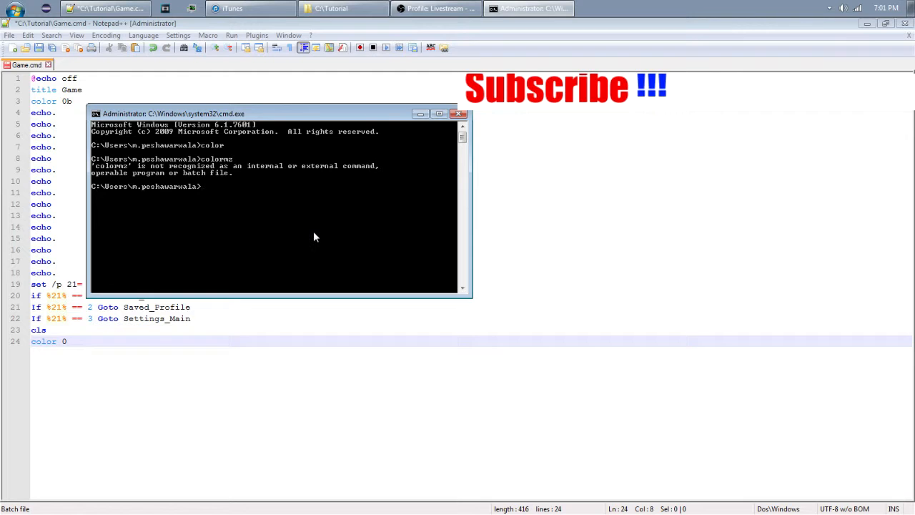
type("colormz")
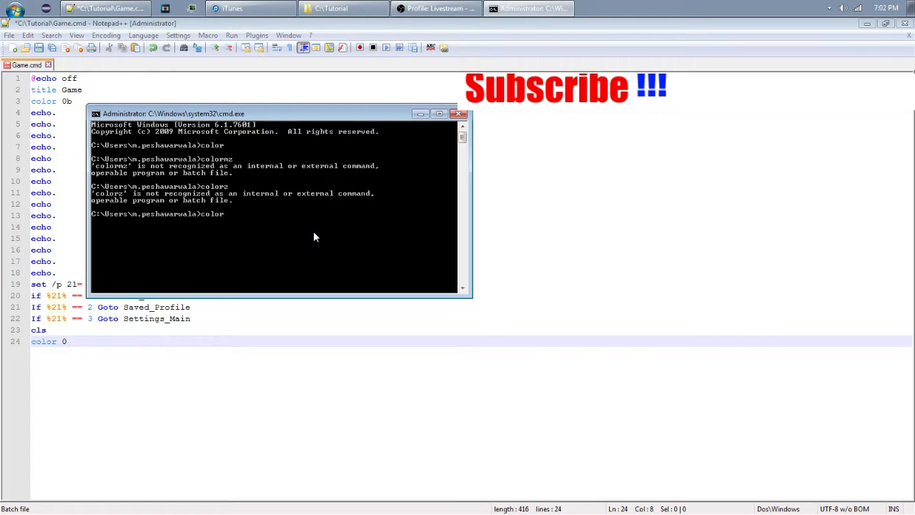
type("color z")
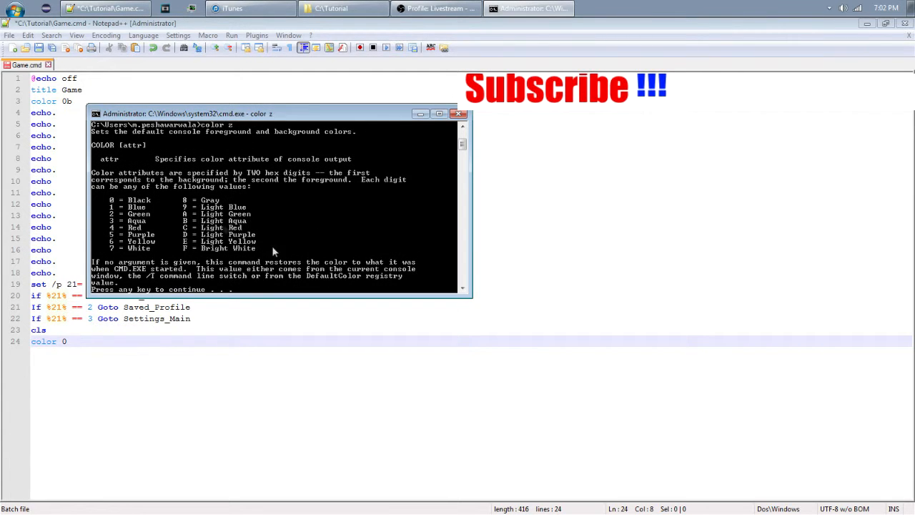
mouse_move(143, 206)
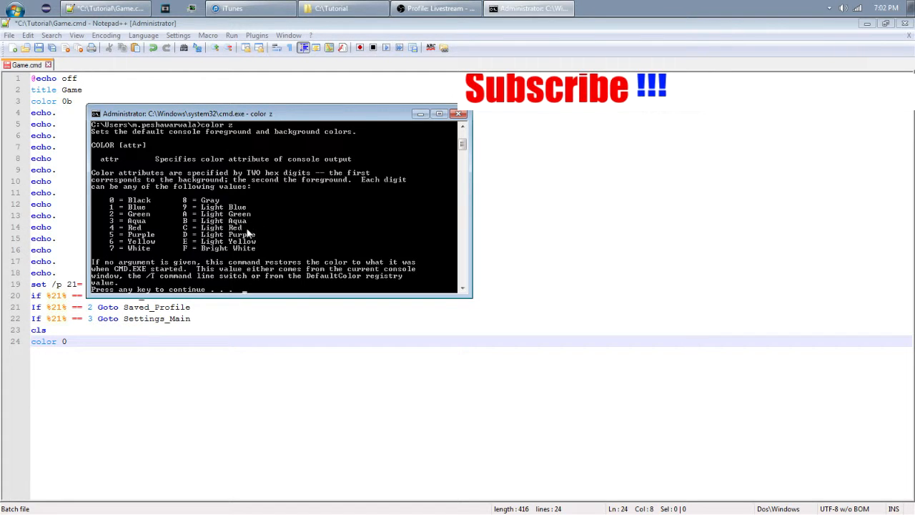
left_click(458, 114)
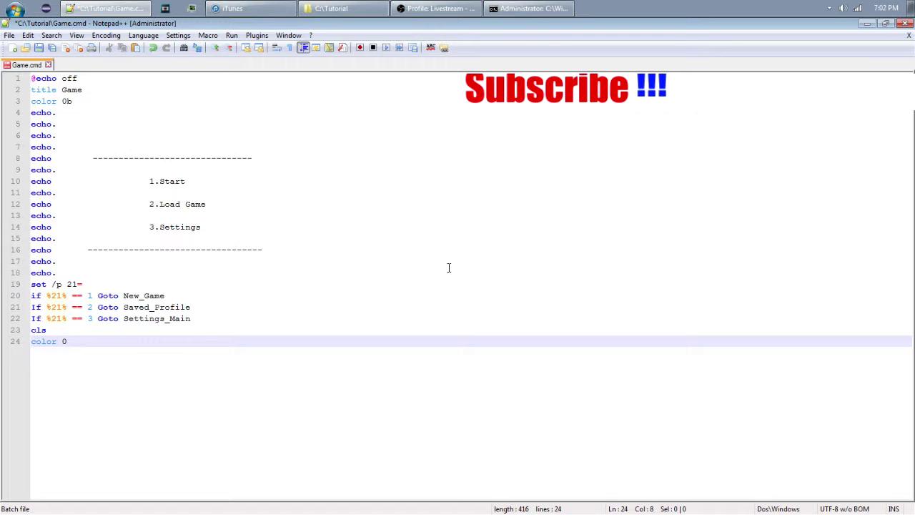
- Give the error screen color 0c and the title Invaild Choice
type("c")
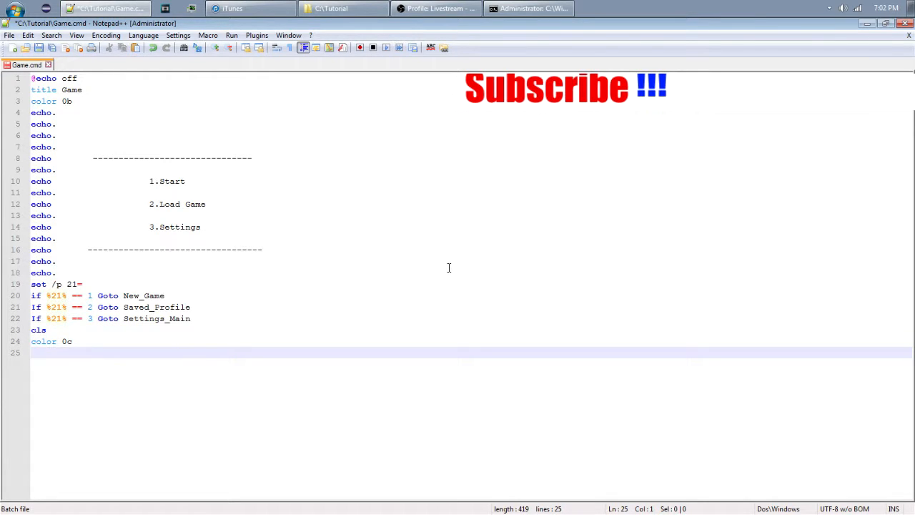
type("title")
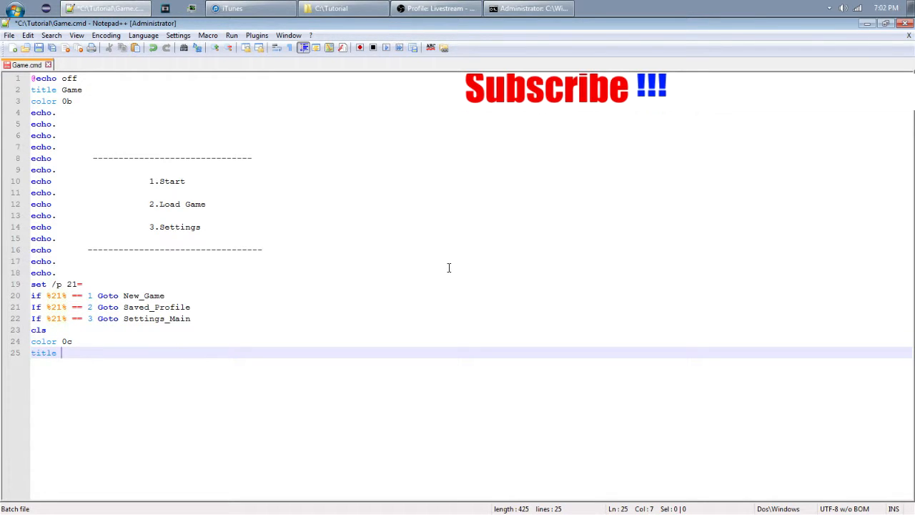
type("Invaild")
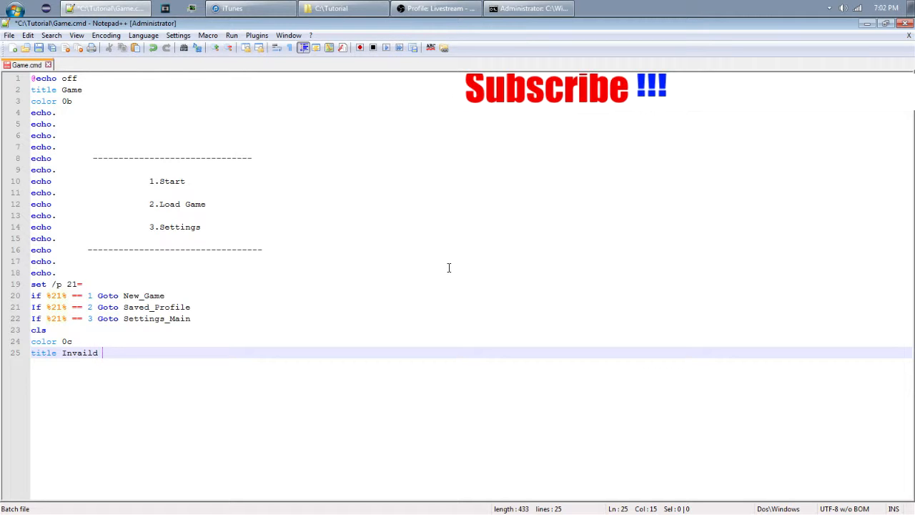
type("Ch")
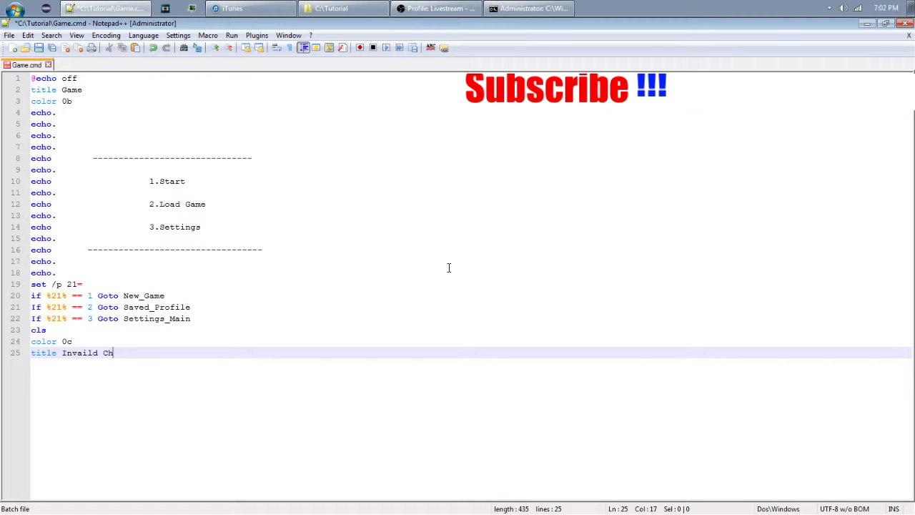
type("oice'")
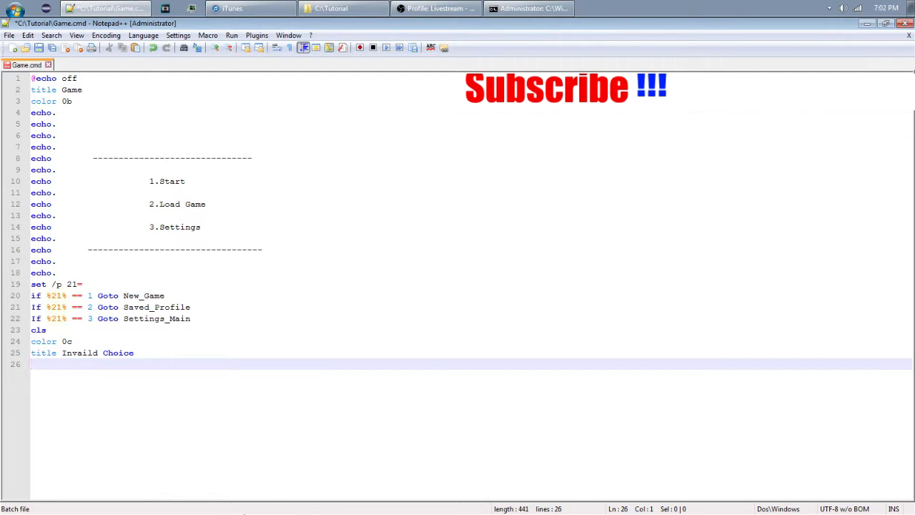
mouse_move(437, 365)
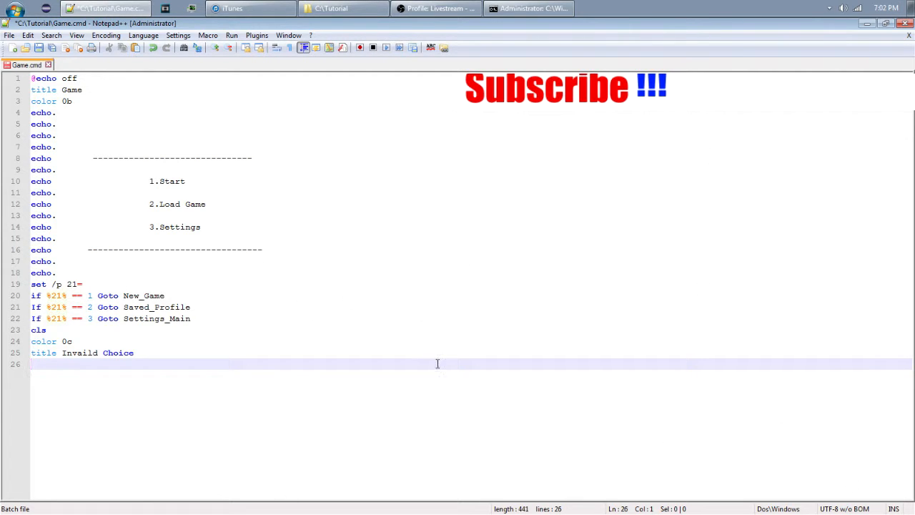
mouse_move(529, 319)
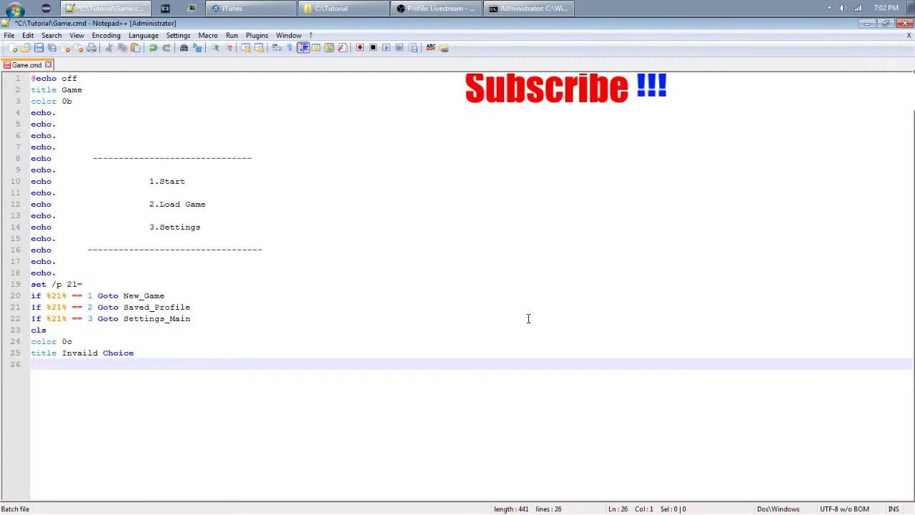
- Add blank echo. lines and the dashed divider lines for the error box
type("echo.")
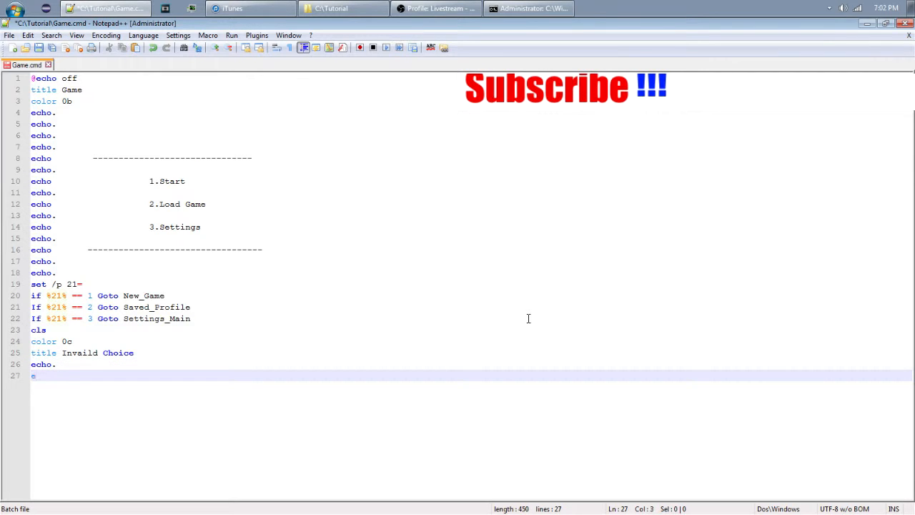
type("echo.")
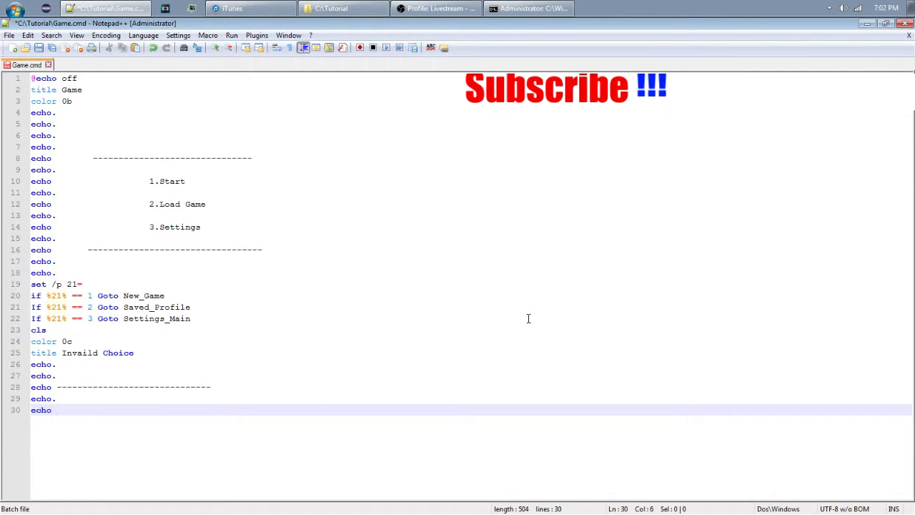
type("-")
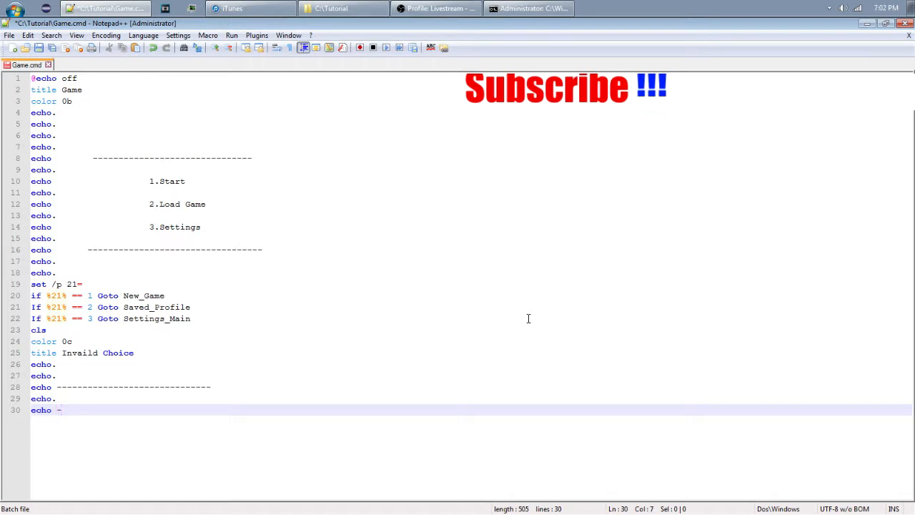
type("-----------------------------")
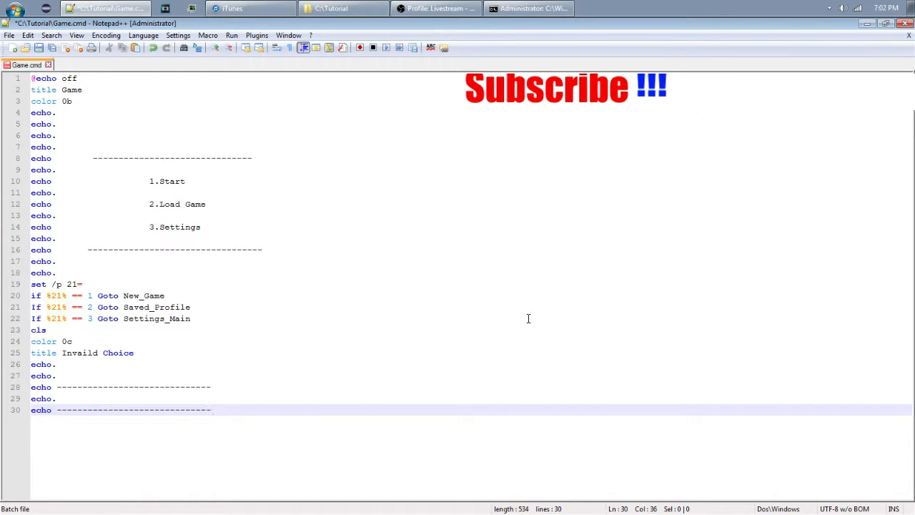
- Insert echo Invaild Choice between the dashed lines and start the goto line
left_click(80, 397)
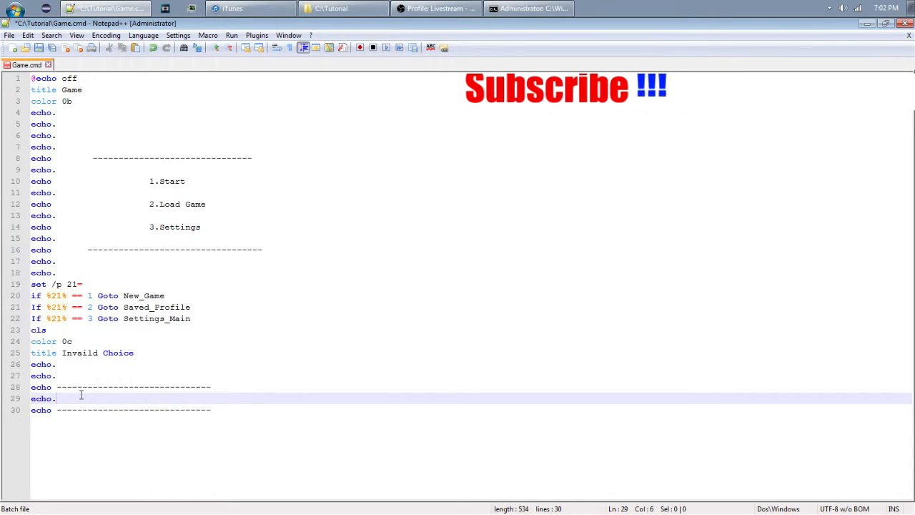
key("Enter")
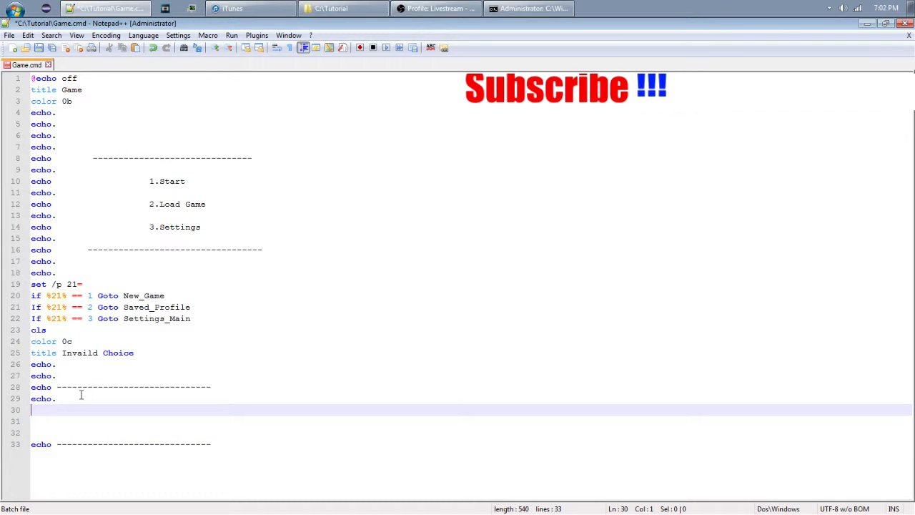
type("echo.")
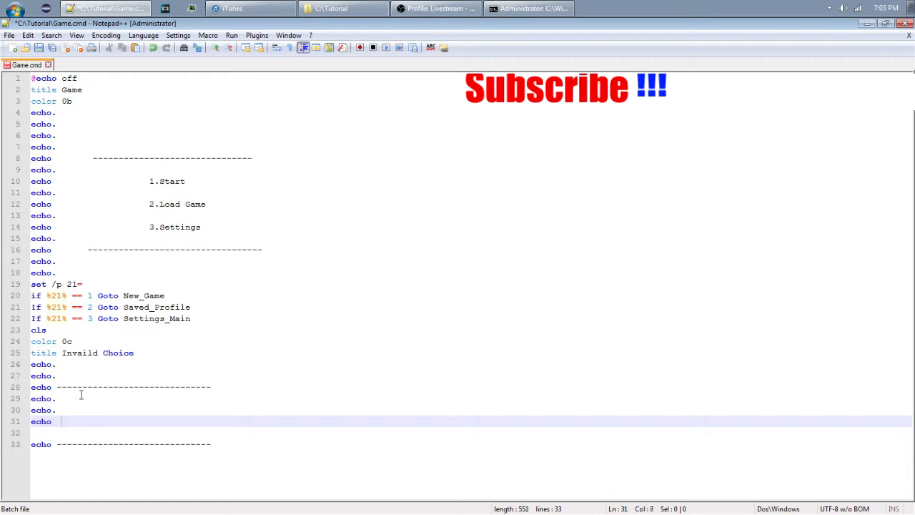
type("Invaild Choic")
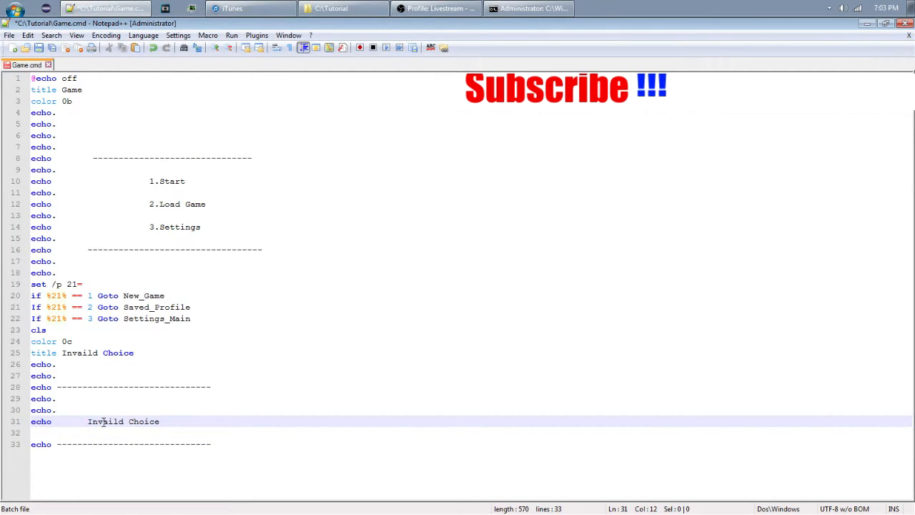
type("echo.")
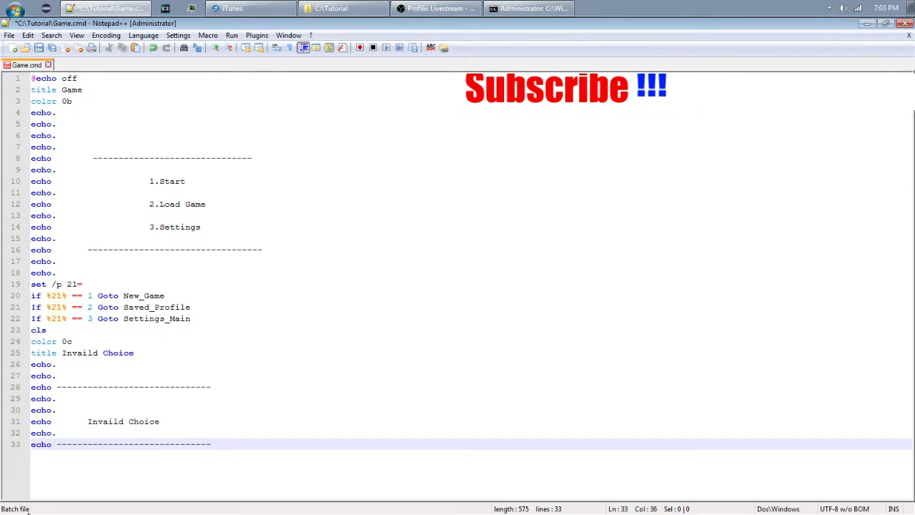
type("goto")
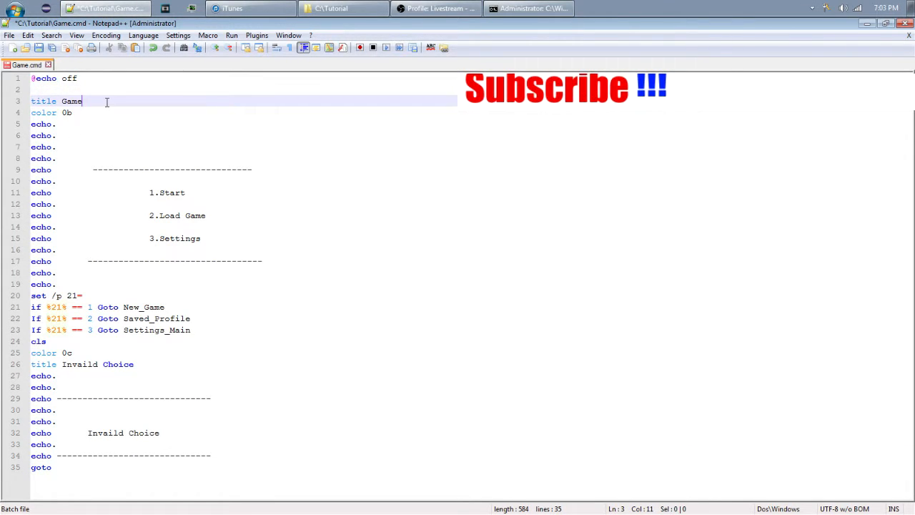
- Retitle the main menu window from Game to 'Select A Choice :)'
key("BackSpace")
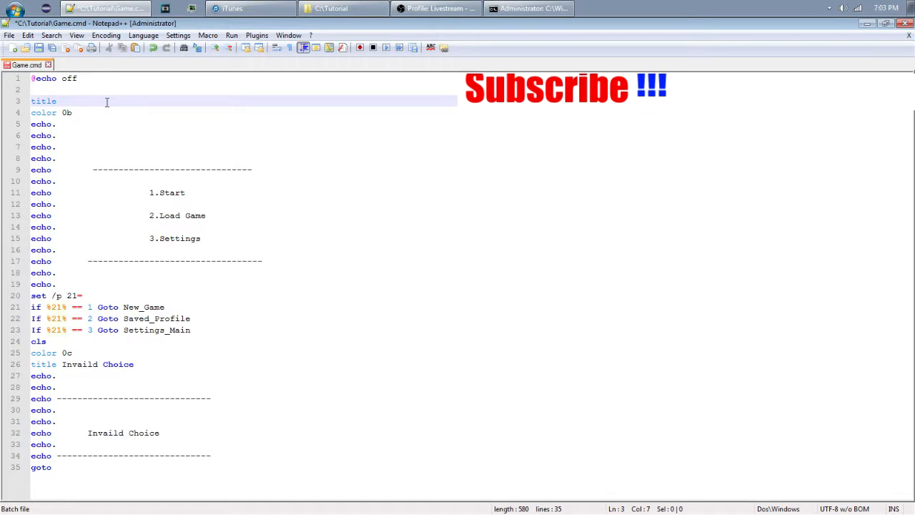
type("Select A")
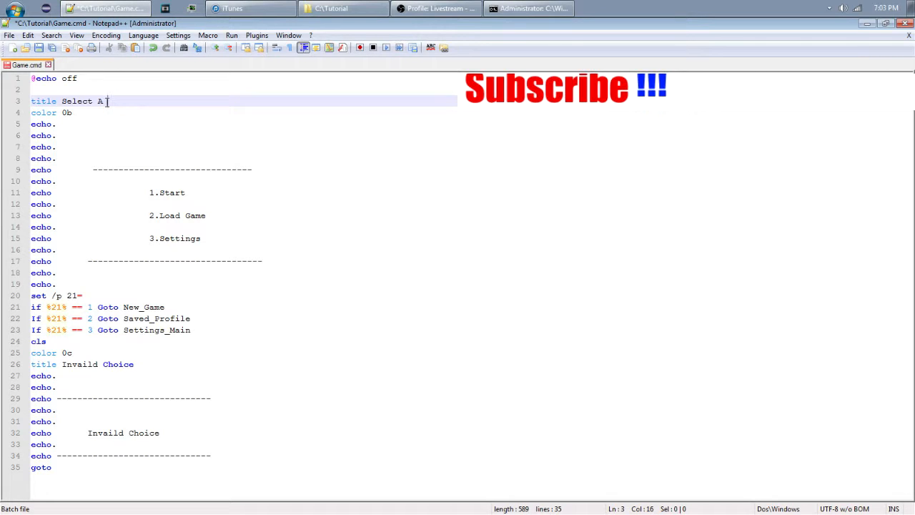
type("C")
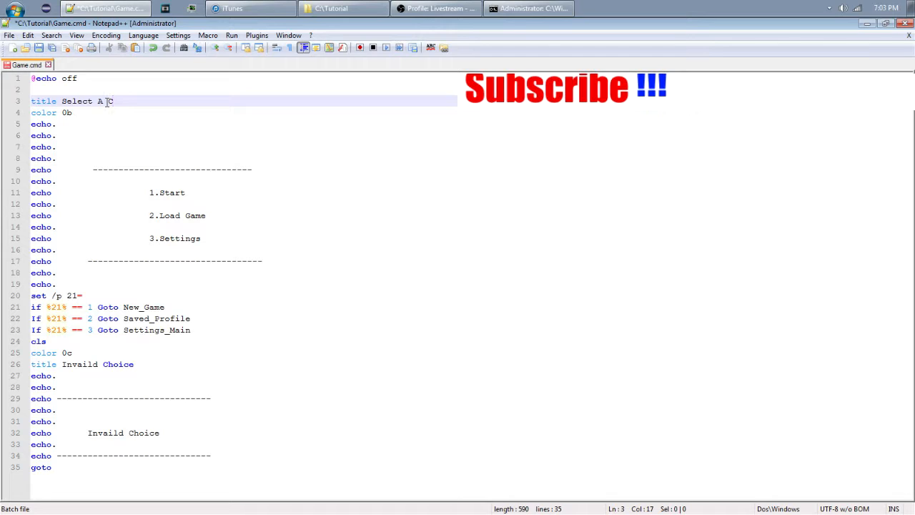
type("hoice :)")
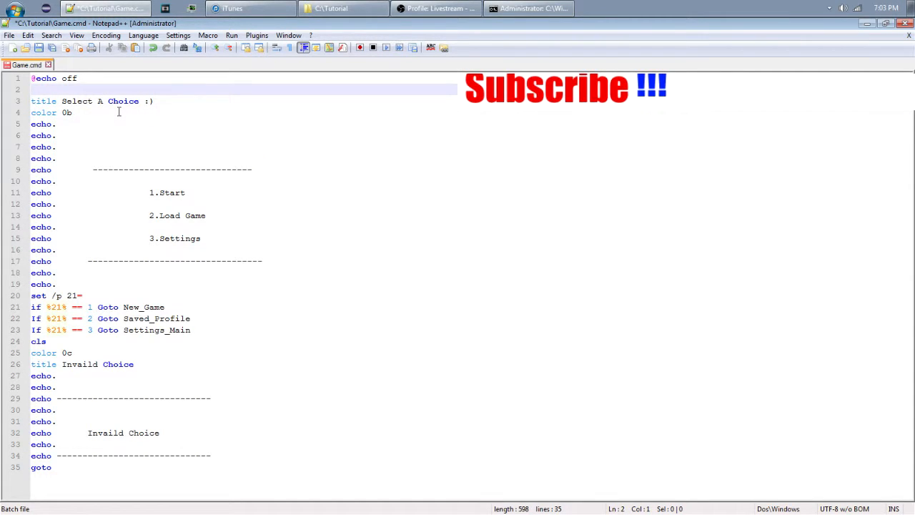
type(":Mai")
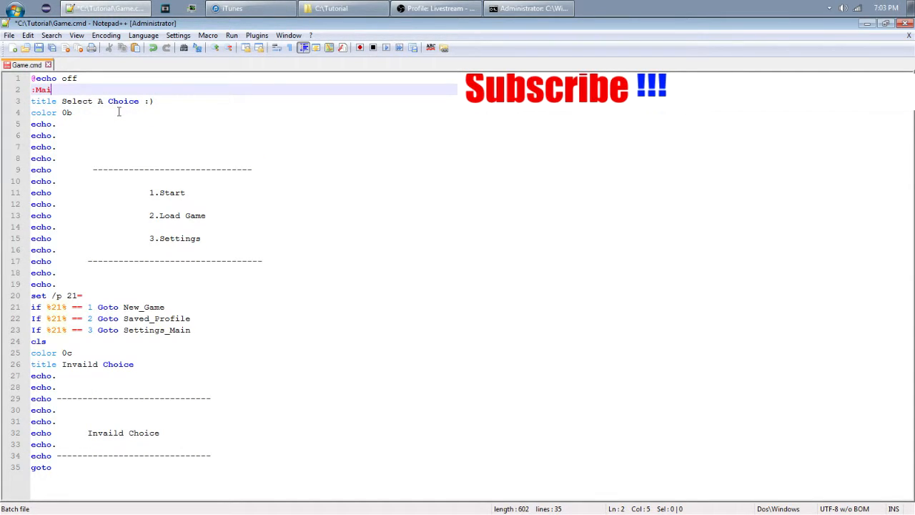
type("n_Menu")
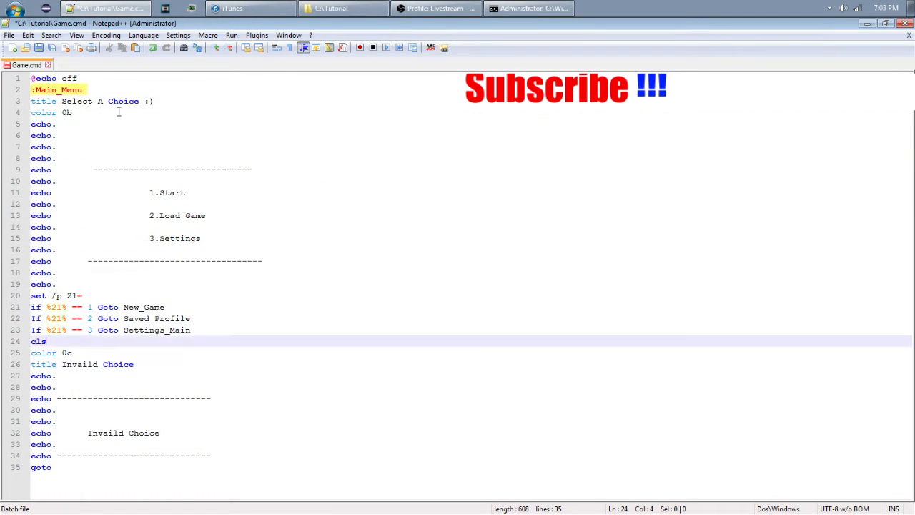
type("Mai")
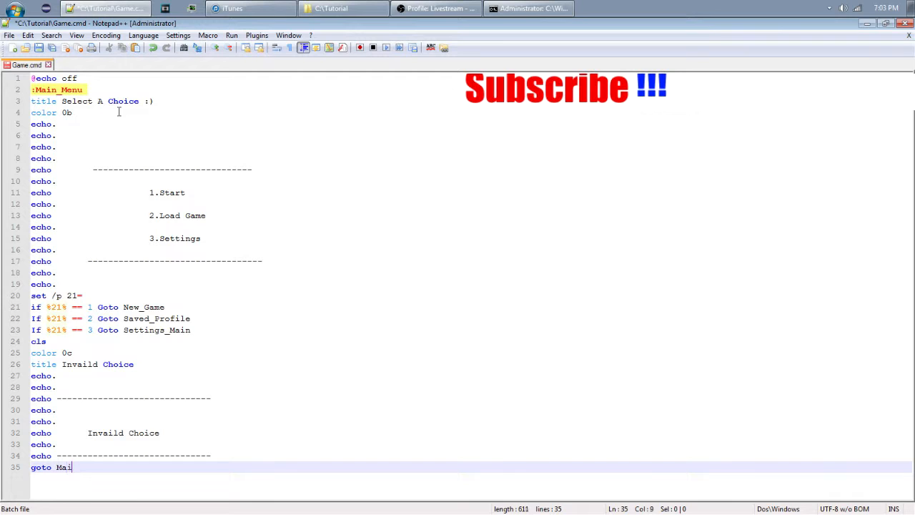
type("n_menu")
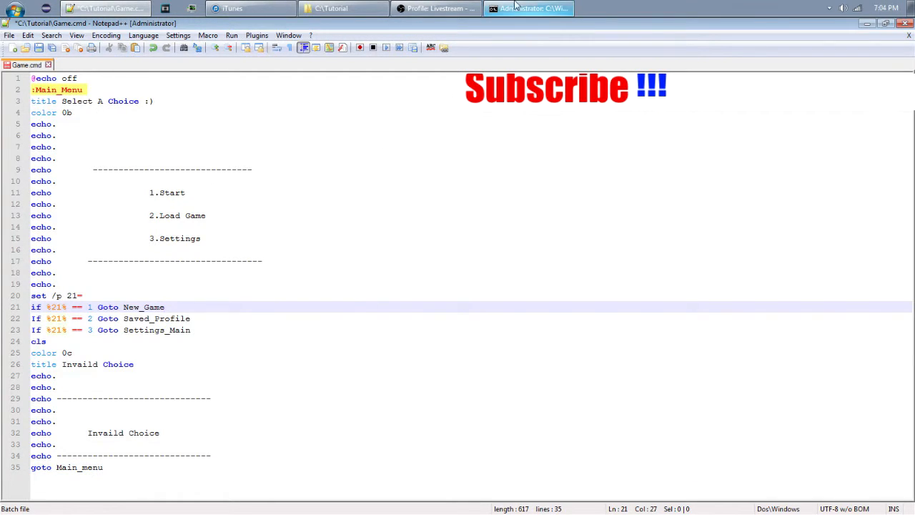
- Run Game.cmd from the Tutorial folder and enter the invalid choice 'Invails' at the menu
left_click(435, 8)
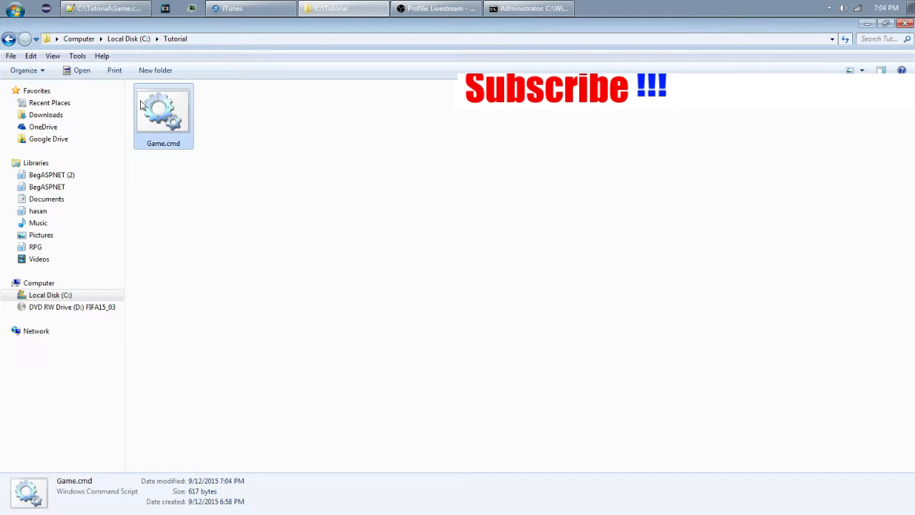
double_click(163, 111)
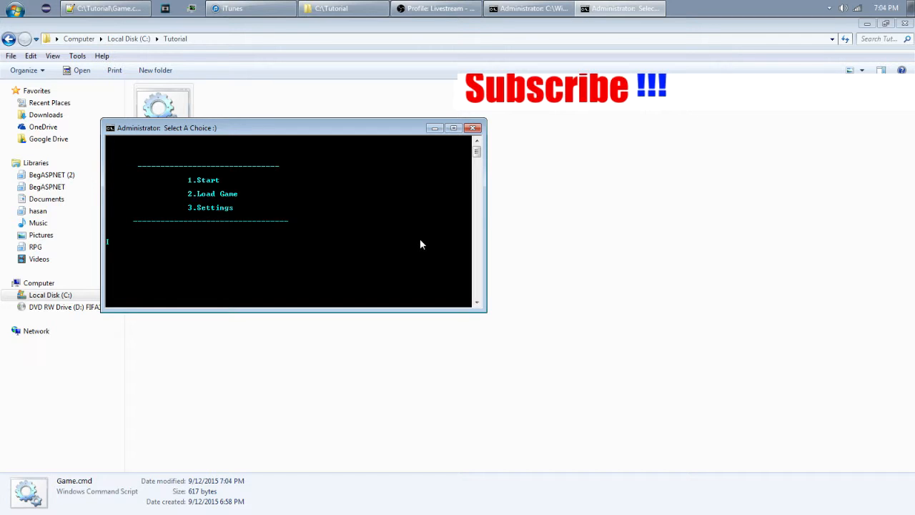
type("Invails")
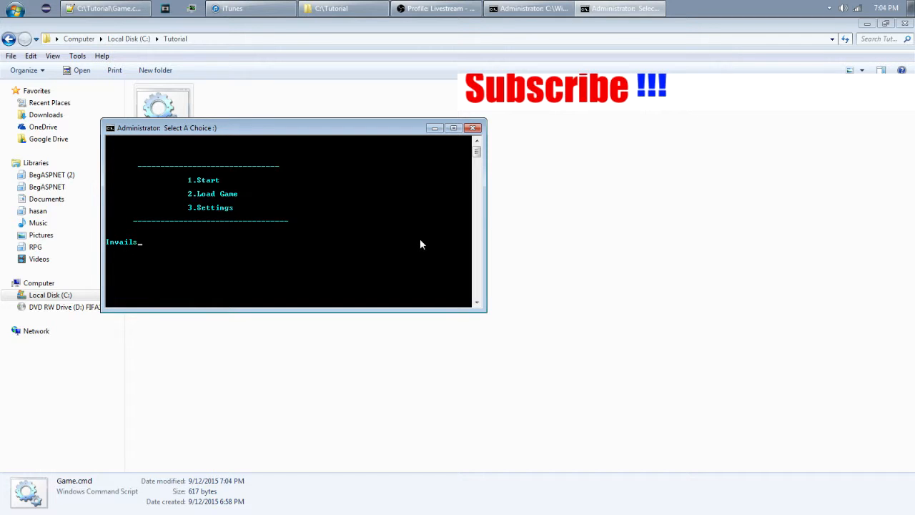
left_click(472, 128)
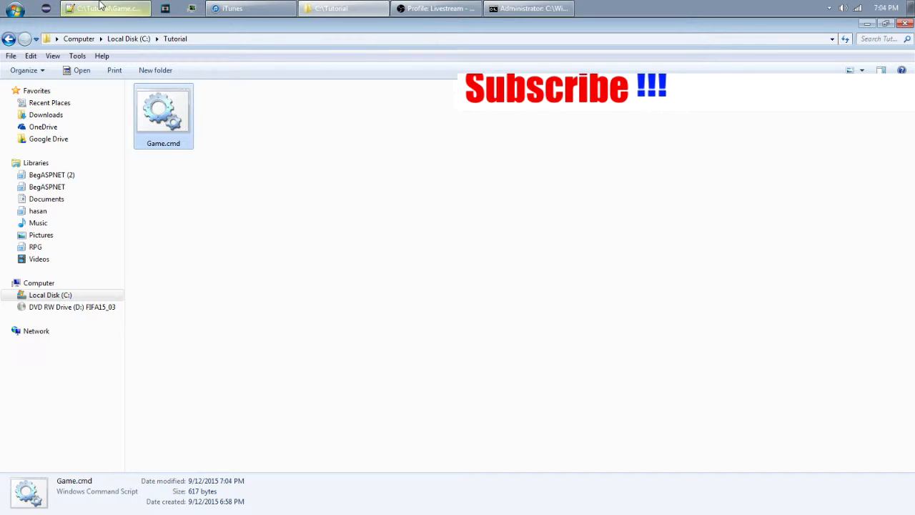
- Add a 'goto Invaild_1' fallback line after the Settings_Main choice check
double_click(163, 115)
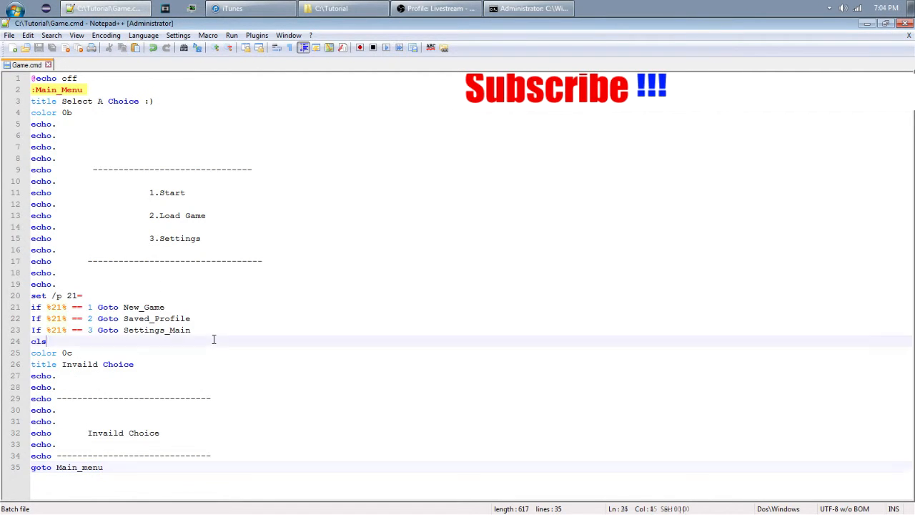
left_click(192, 329)
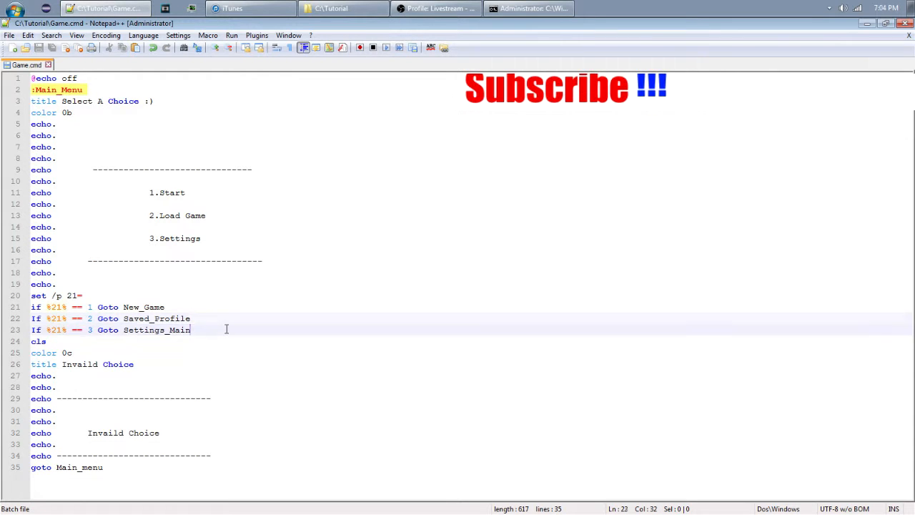
type("goto")
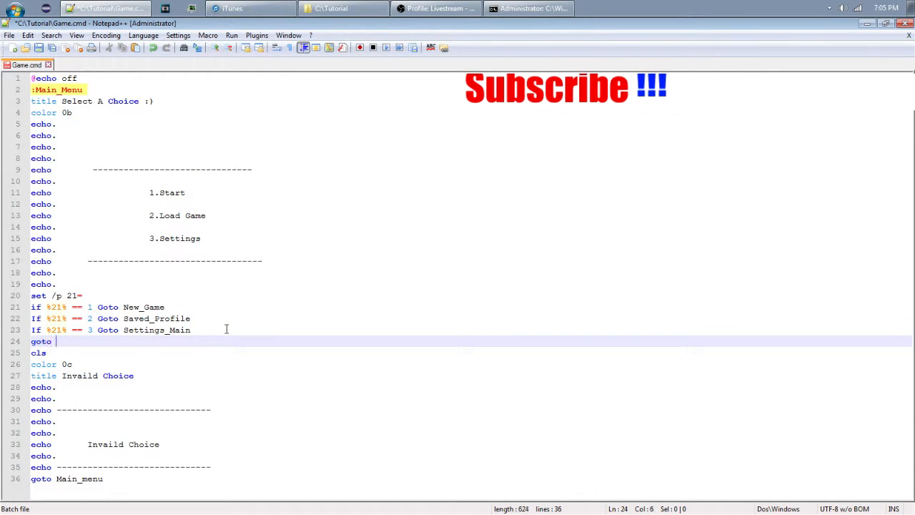
type("Invaild")
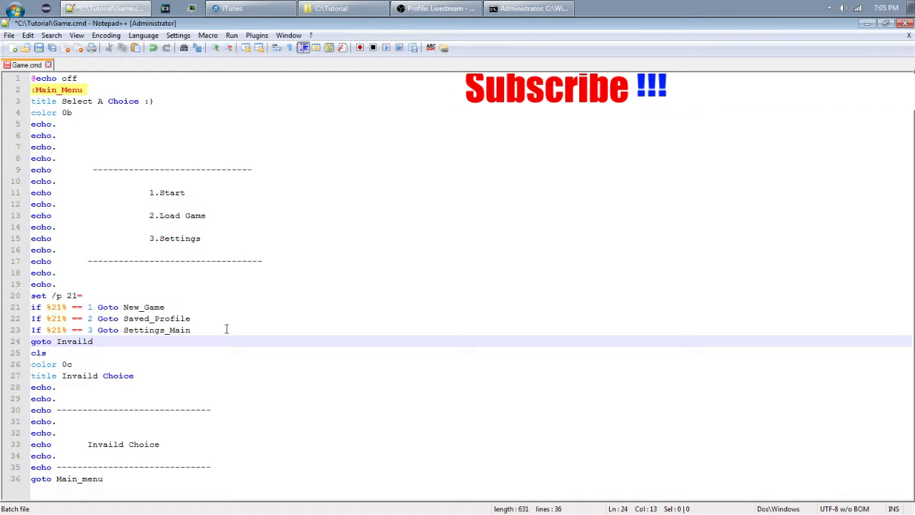
type("_1")
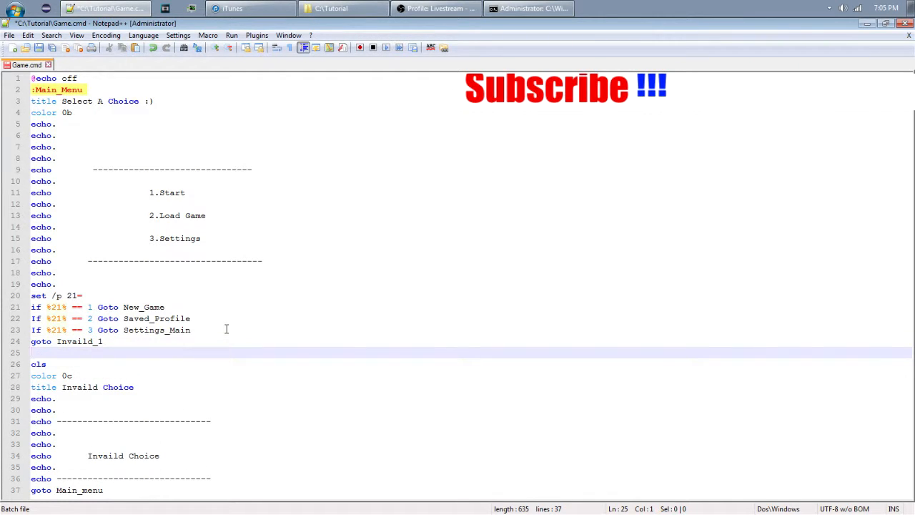
- Label the Invalid Choice block with ':Invaild_1' above its cls line
type(":")
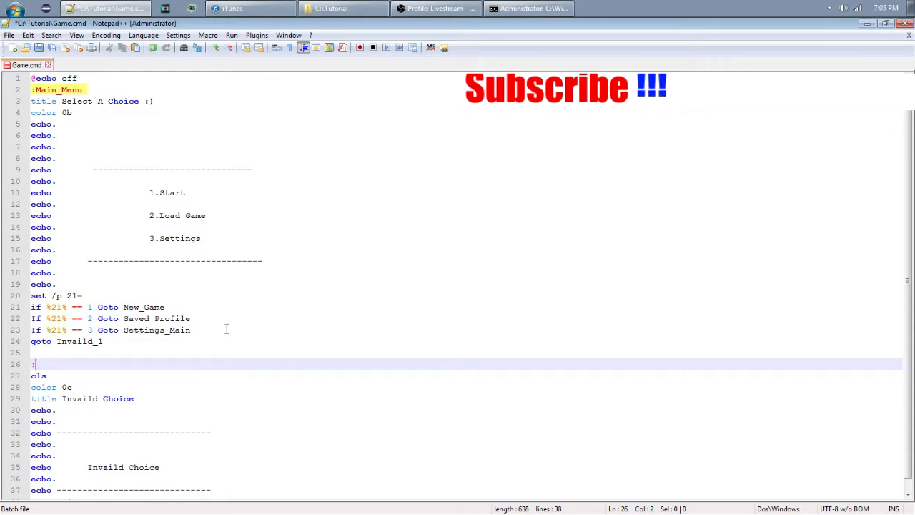
type("Invai")
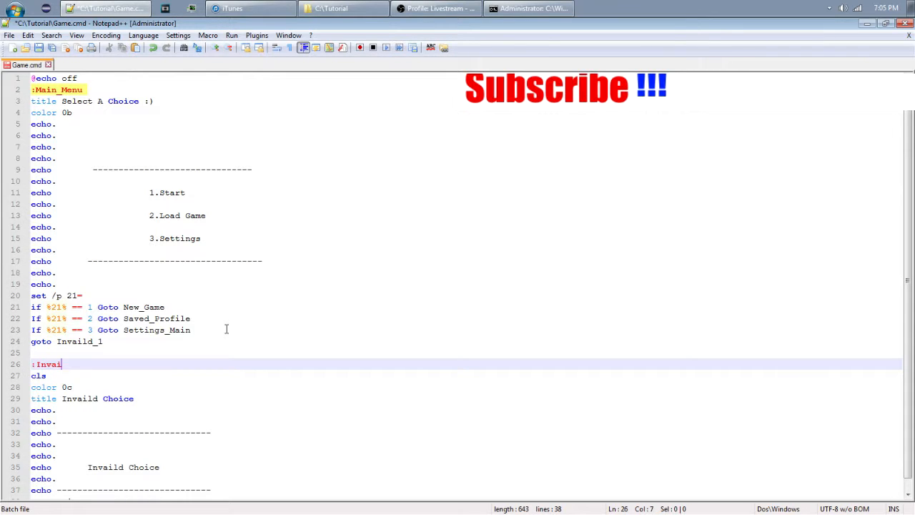
type("l")
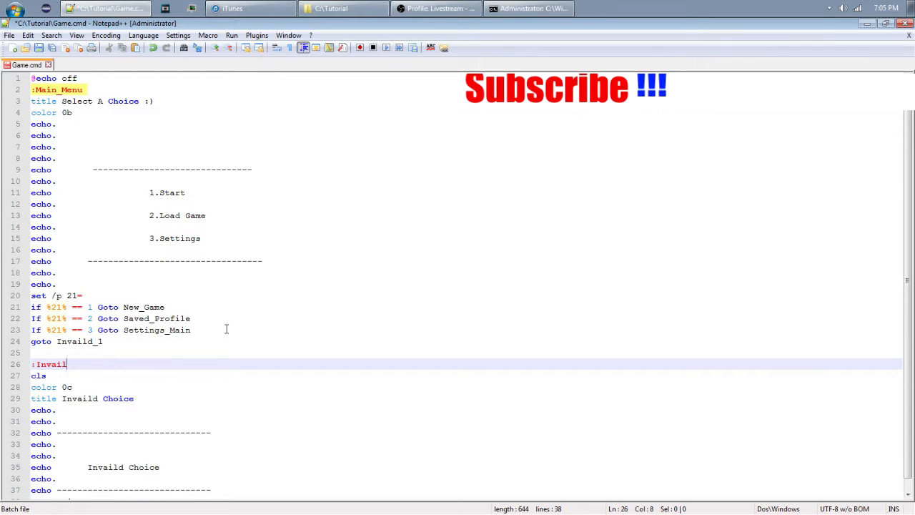
type("d")
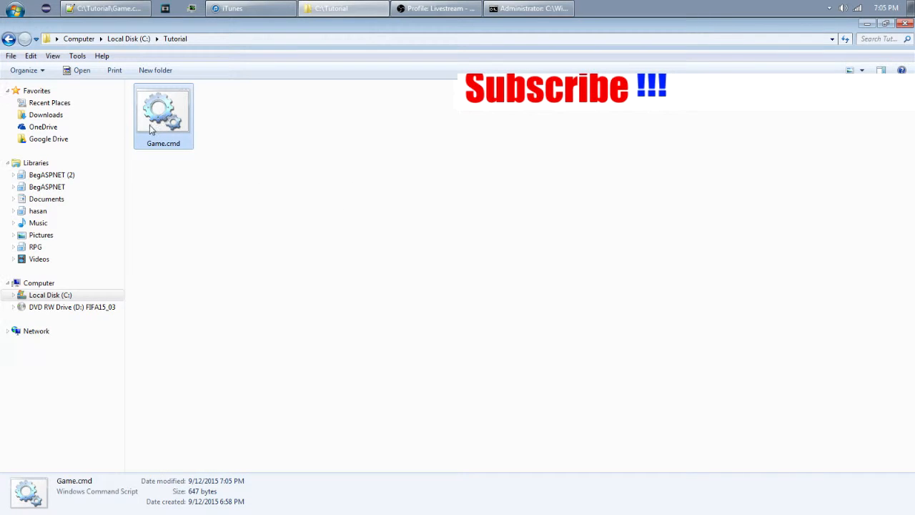
mouse_move(212, 167)
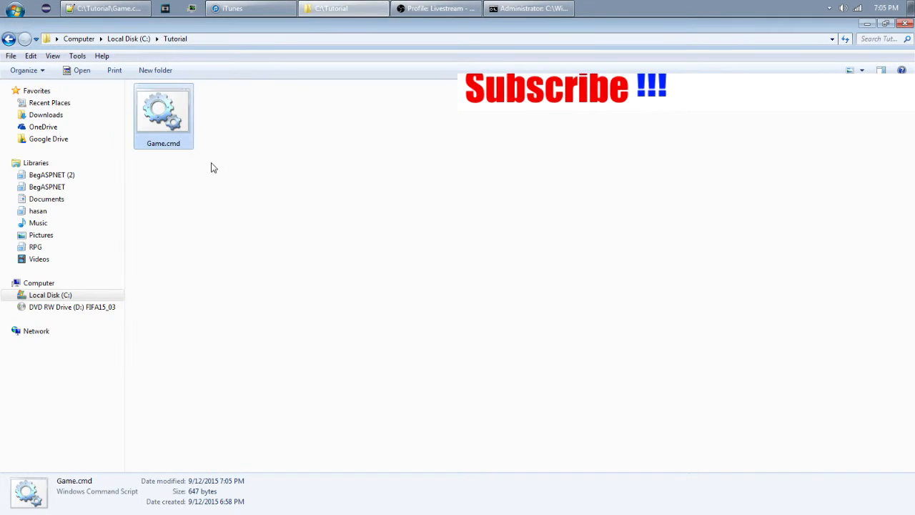
double_click(163, 114)
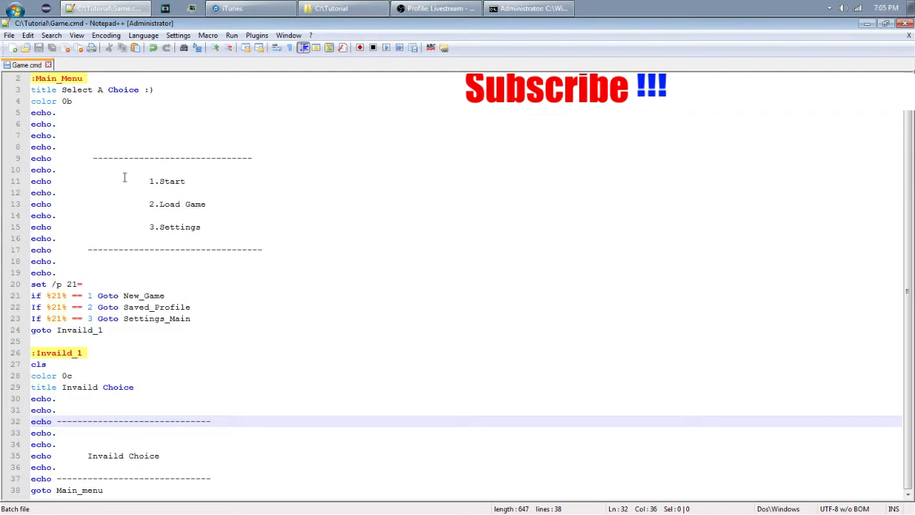
mouse_move(63, 338)
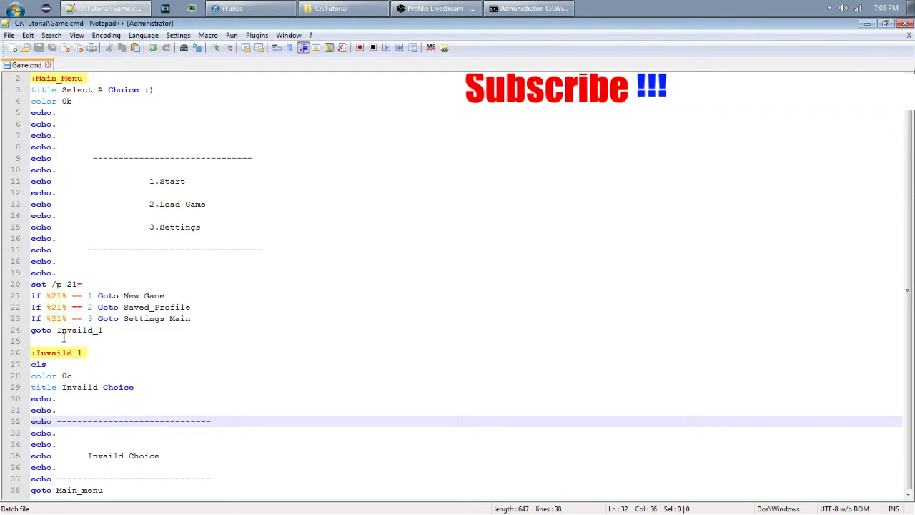
- Rename the jump targets to Invaild, NewGame, SavedProfile and Main, removing the underscores
left_click(103, 330)
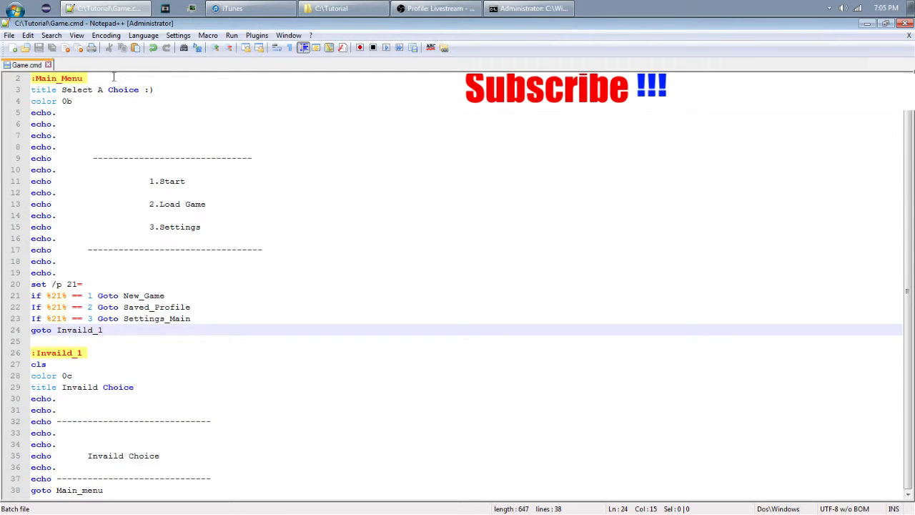
key("BackSpace")
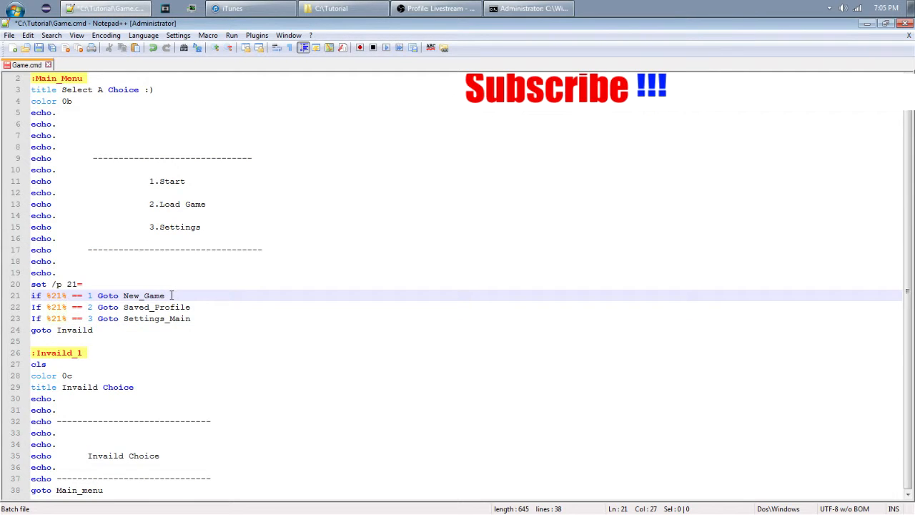
type("NewGM")
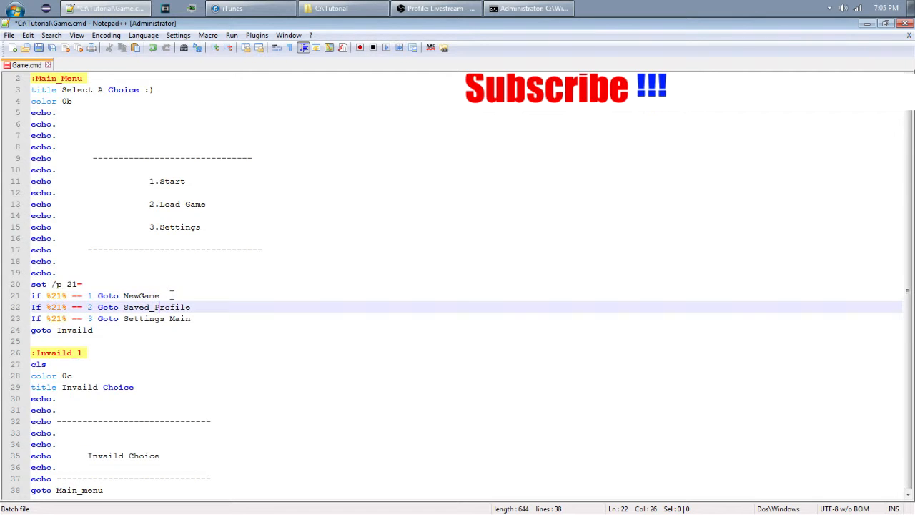
key("BackSpace")
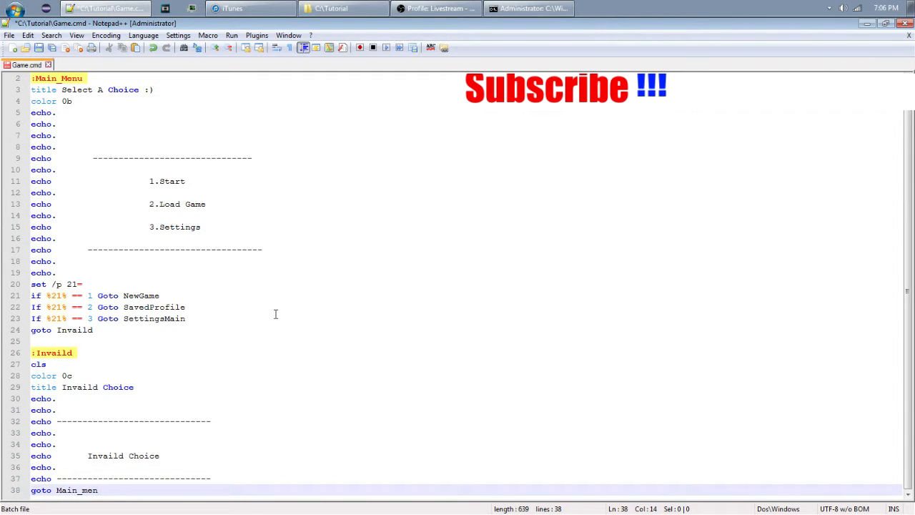
key("BackSpace")
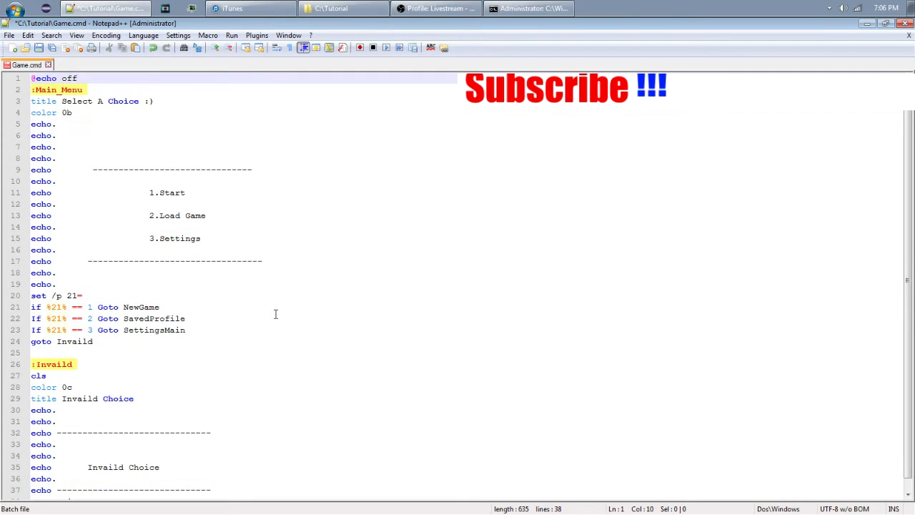
- Save, test-run Game.cmd to view the Start/Load Game/Settings menu, then return to the editor
key("BackSpace")
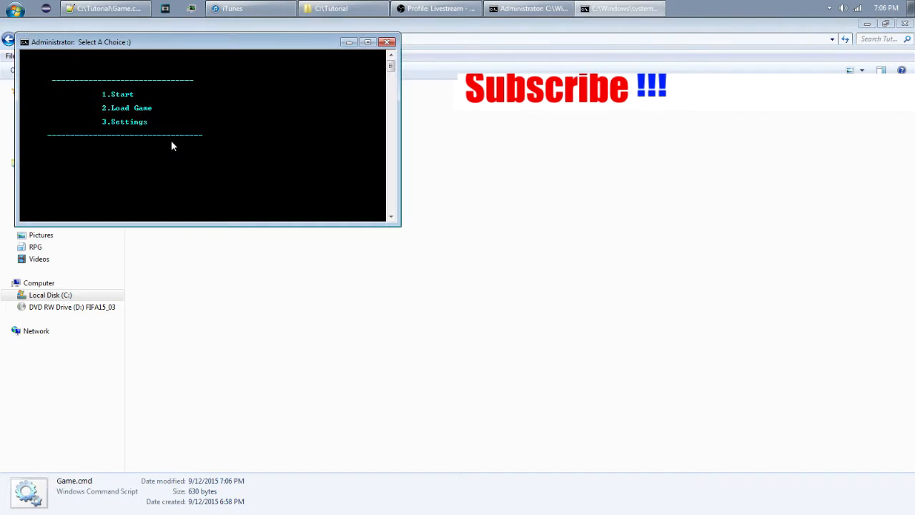
left_click(386, 41)
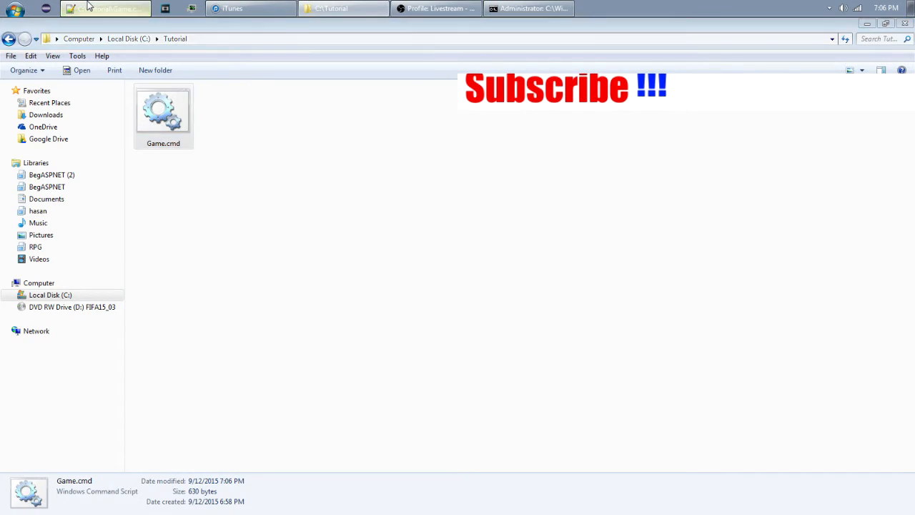
double_click(163, 111)
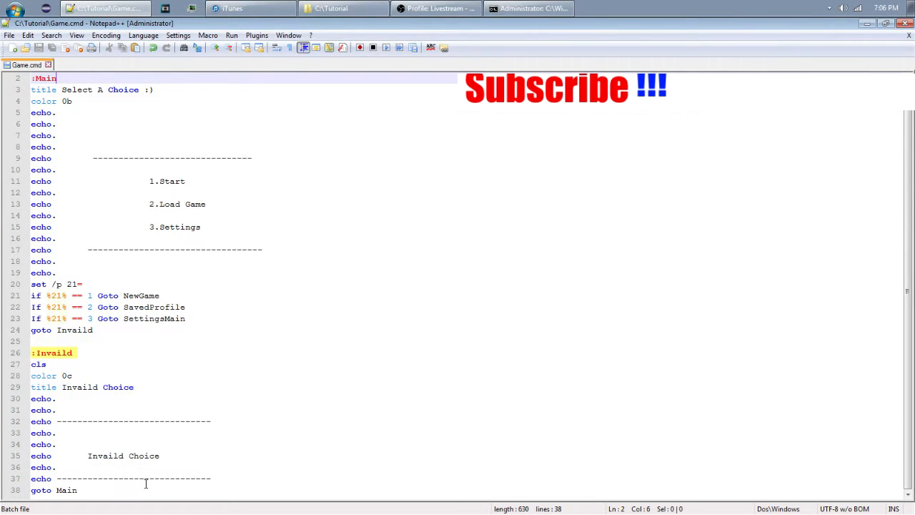
- Add a 'ping localhost -n 2 >nul' delay line after the Invalid Choice message
left_click(230, 466)
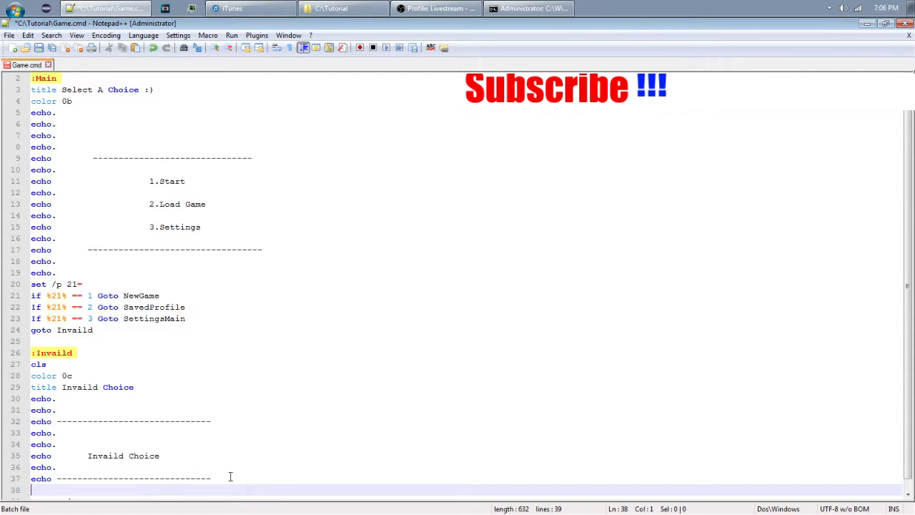
type("ping l")
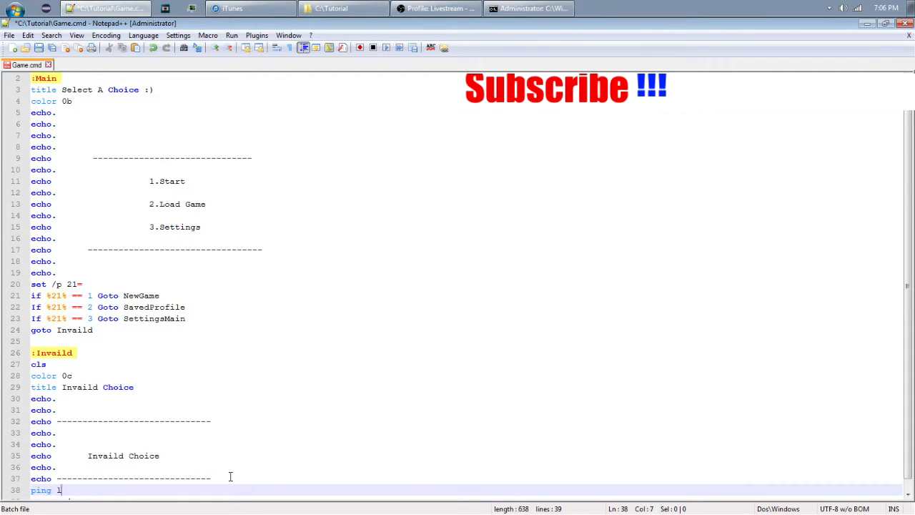
type("ocalhost -n 2")
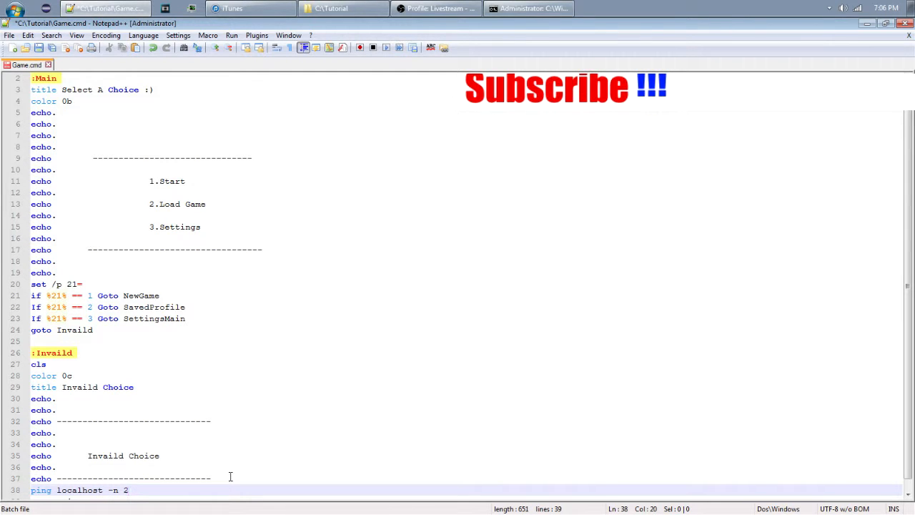
type("?n")
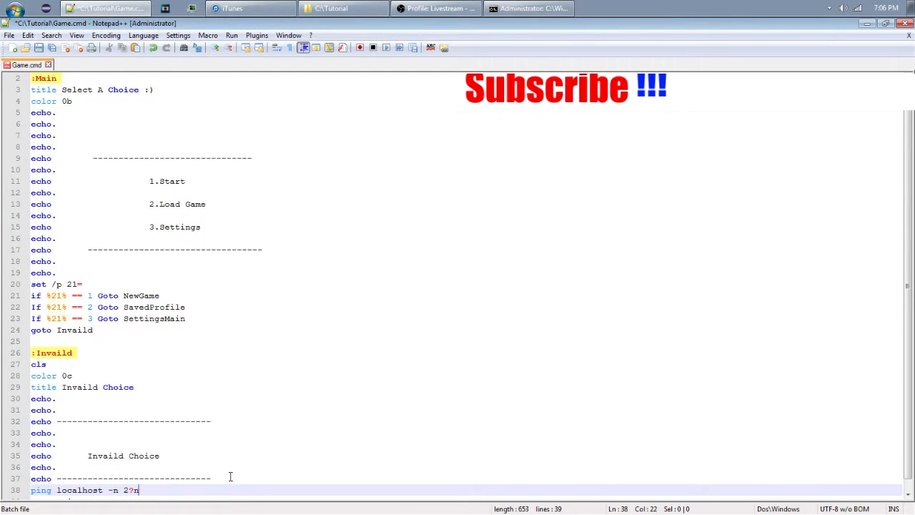
key("BackSpace")
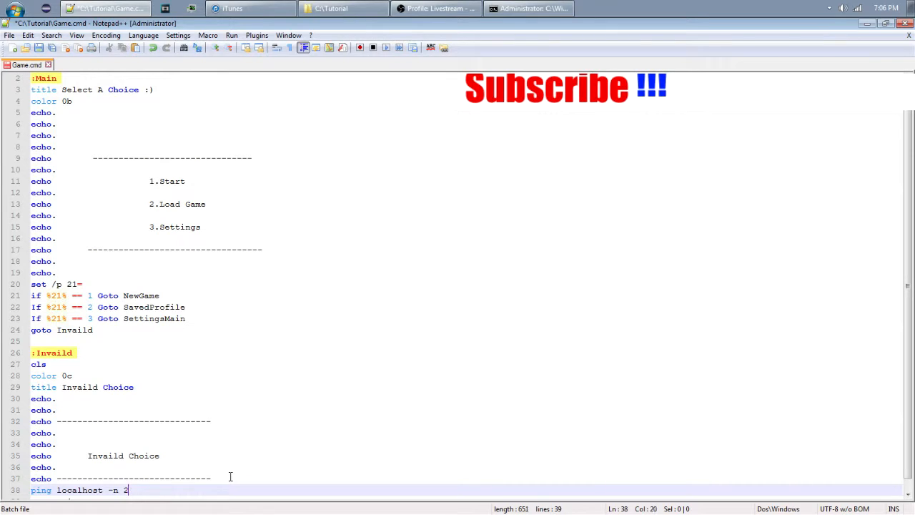
type(">nul")
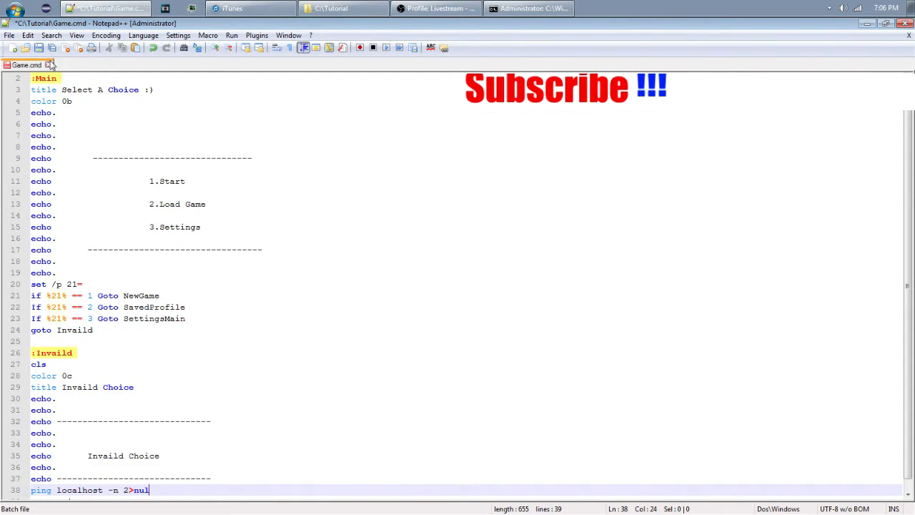
left_click(342, 9)
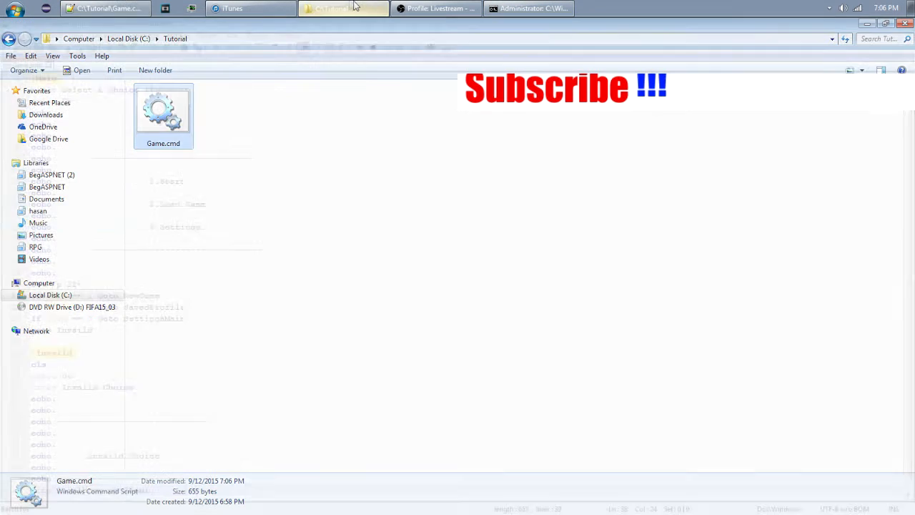
- Run Game.cmd, enter the nonsense choice 'gamingforlyfw', then close the console
double_click(163, 115)
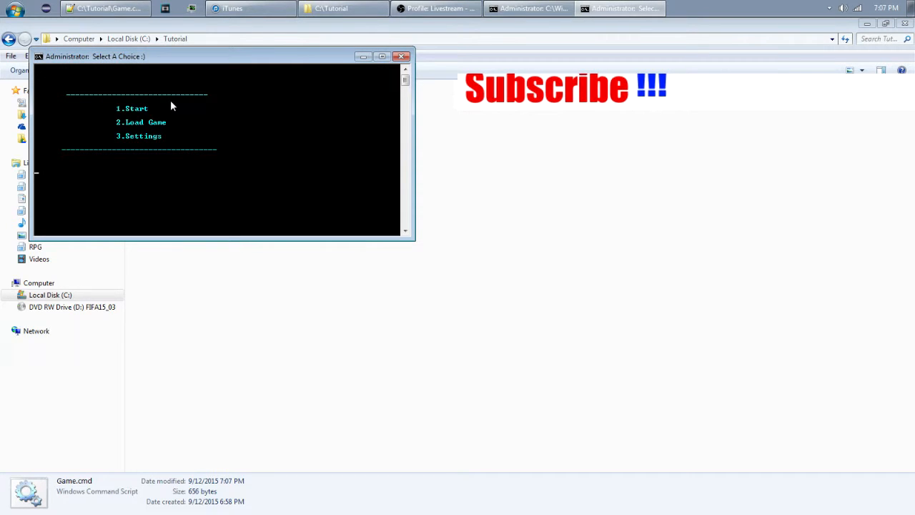
type("gaming")
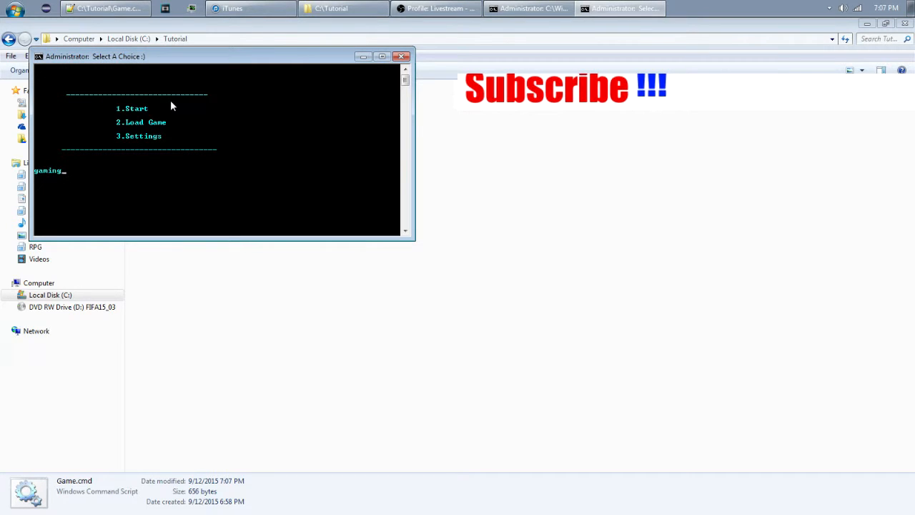
type("forlyfw")
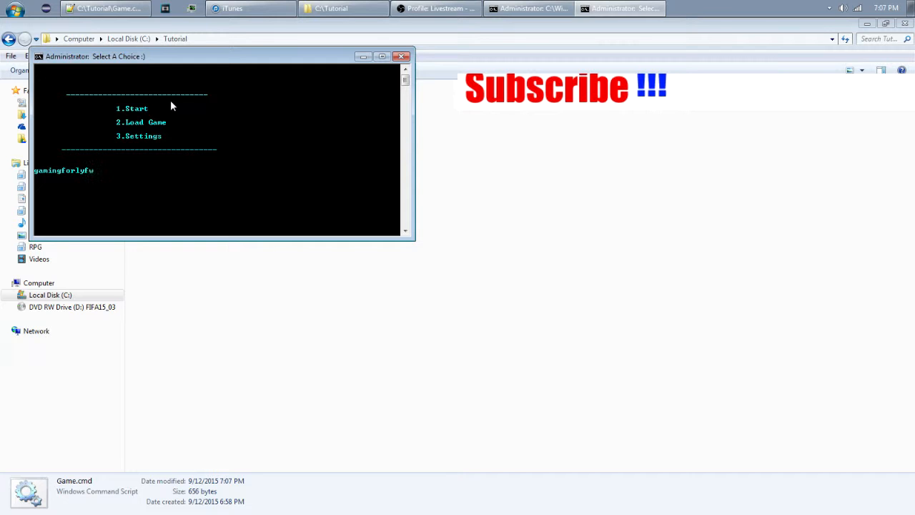
left_click(401, 57)
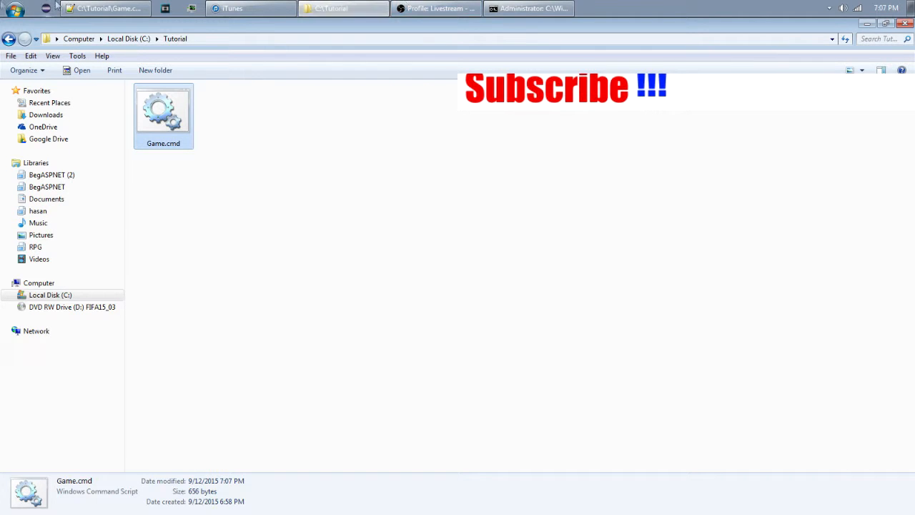
- Add a 'pause' line to the script and close the blank test window
double_click(163, 112)
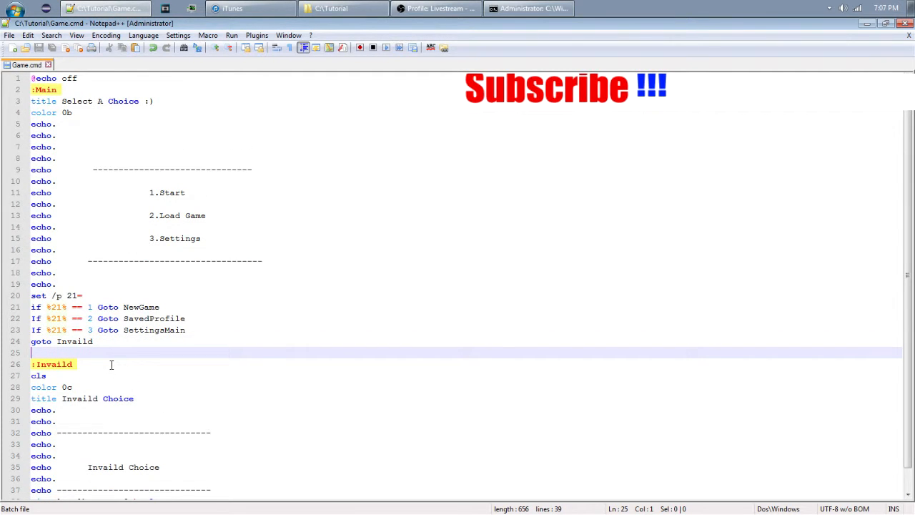
type("pause")
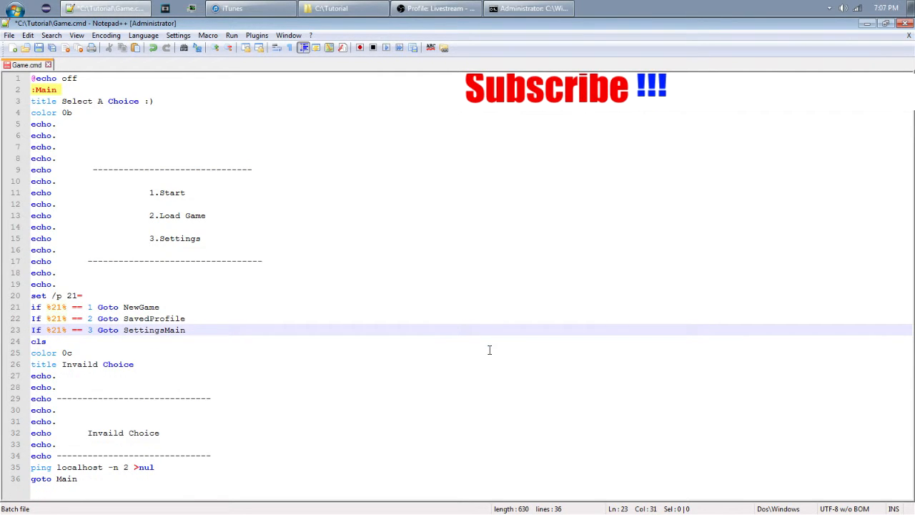
mouse_move(46, 69)
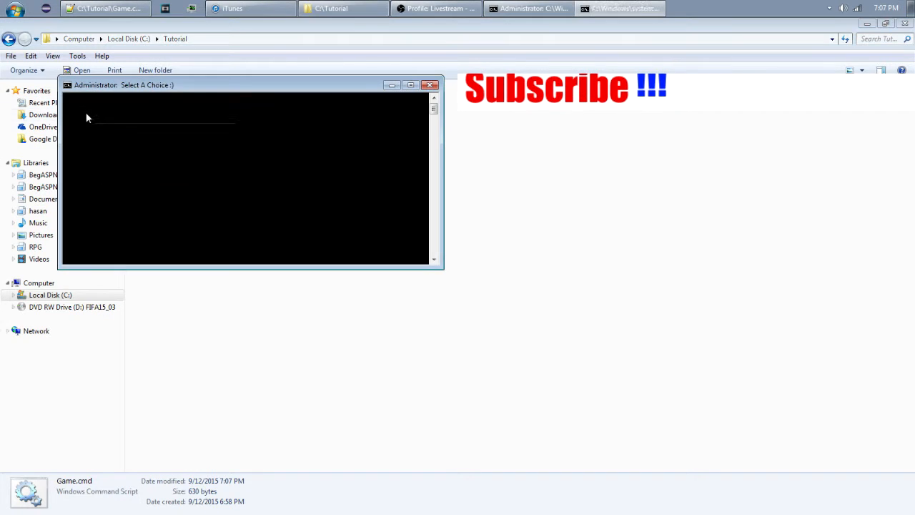
left_click(429, 86)
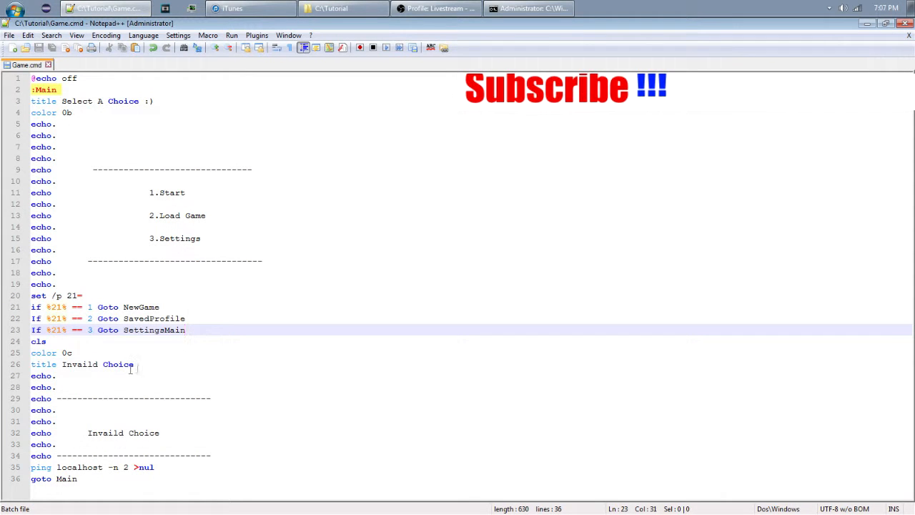
- Rename the menu's choice variable to GG in the set /p line and the Goto checks
left_click(106, 306)
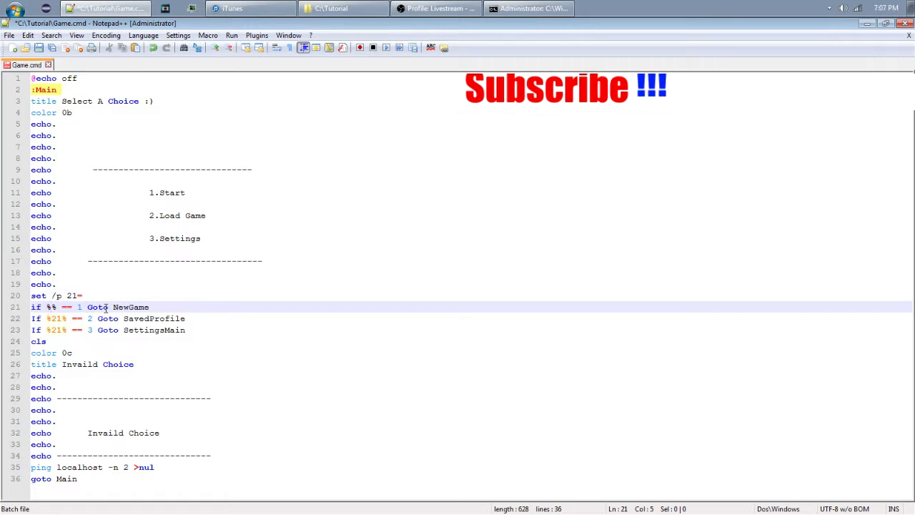
type("GG")
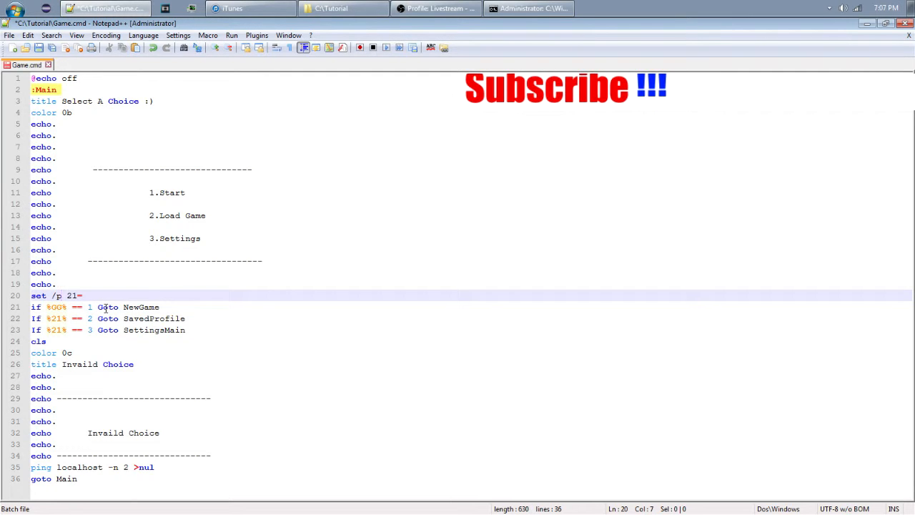
key("BackSpace")
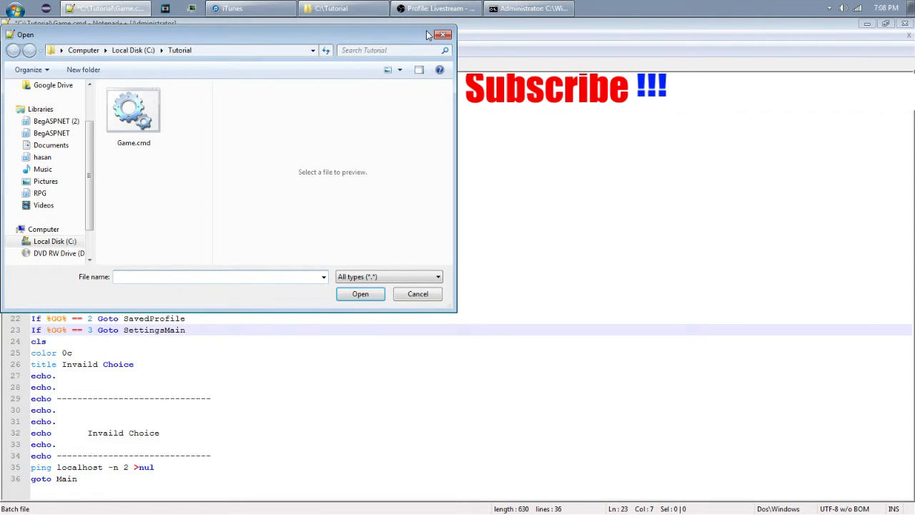
- Run Game.cmd twice to check the main menu displays, then return to the script
left_click(417, 295)
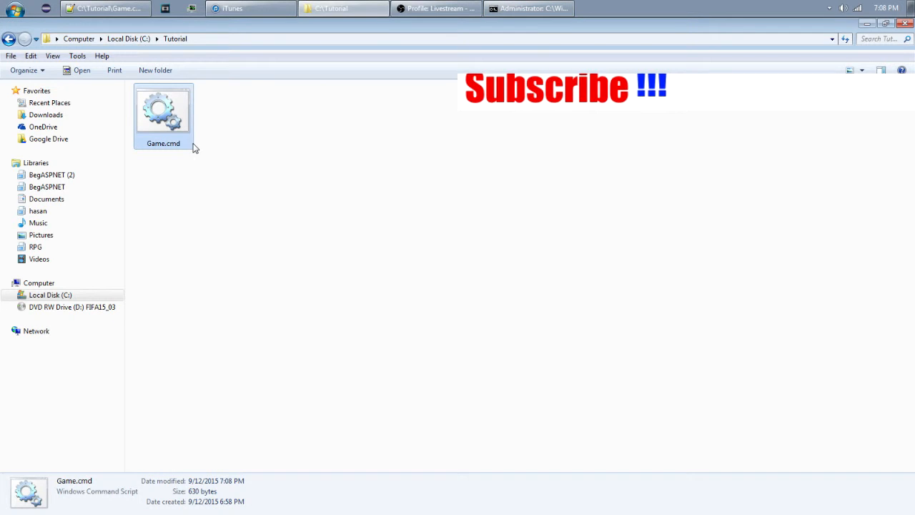
double_click(163, 111)
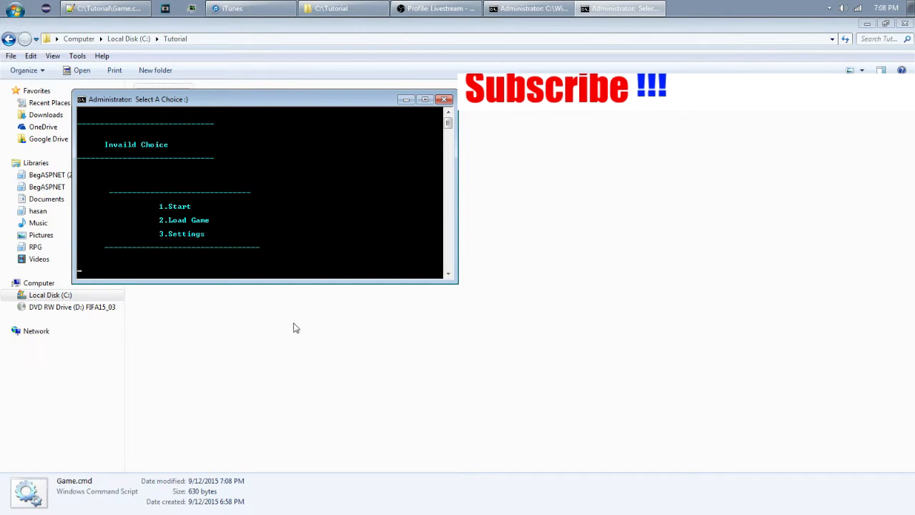
left_click(444, 100)
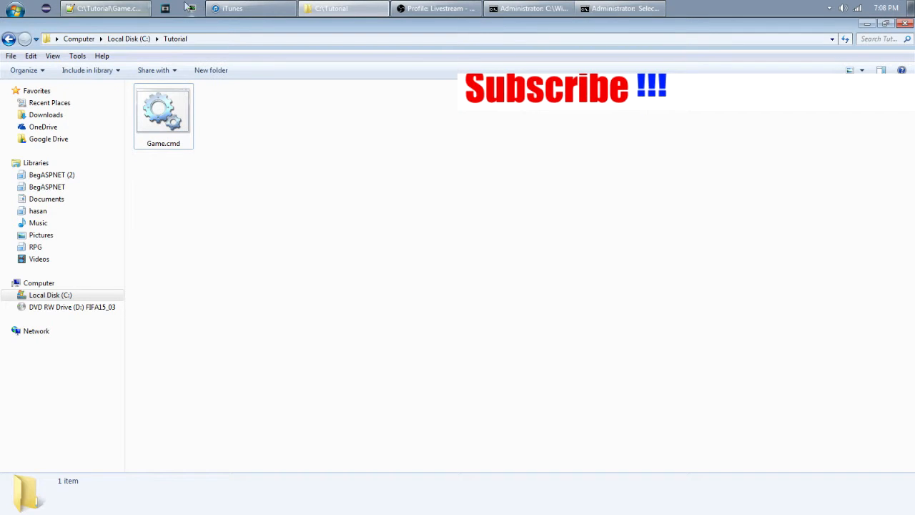
double_click(163, 112)
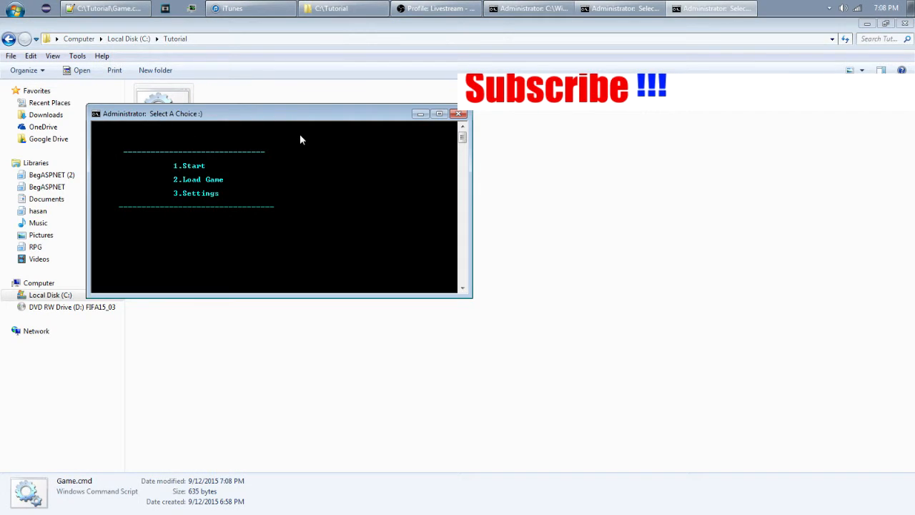
mouse_move(317, 420)
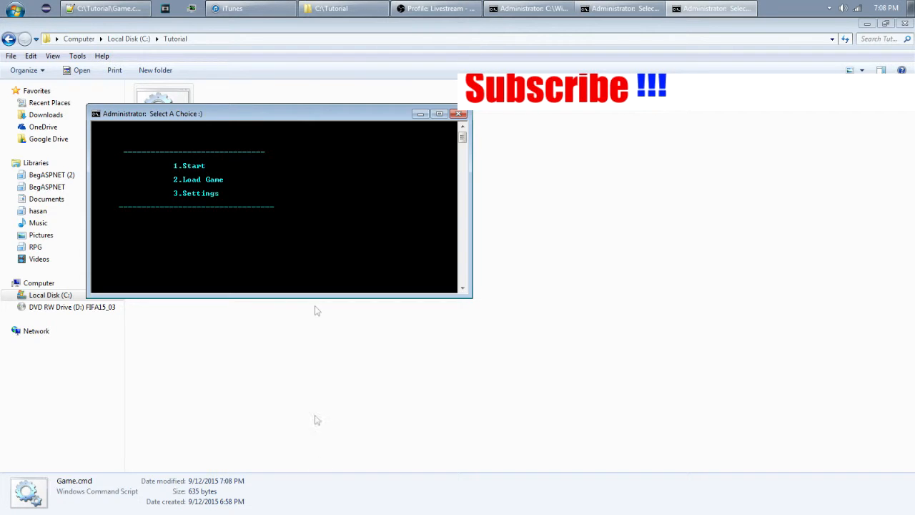
left_click(107, 9)
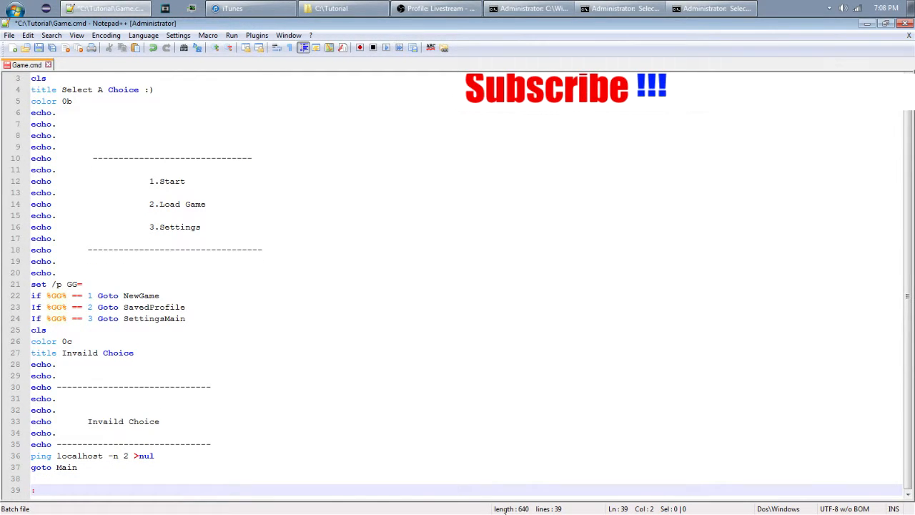
- Start a ':SettingsMain' section at the end of the file with a cls line
type("Settings")
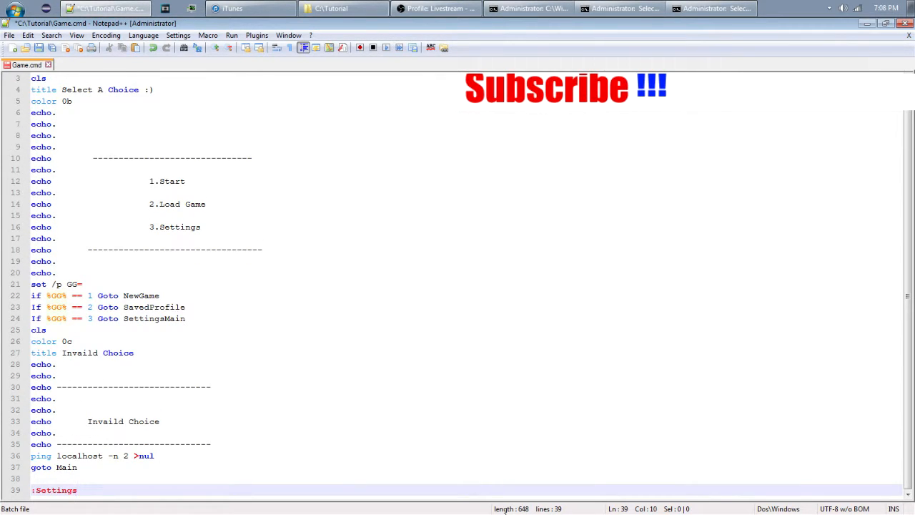
type("Main")
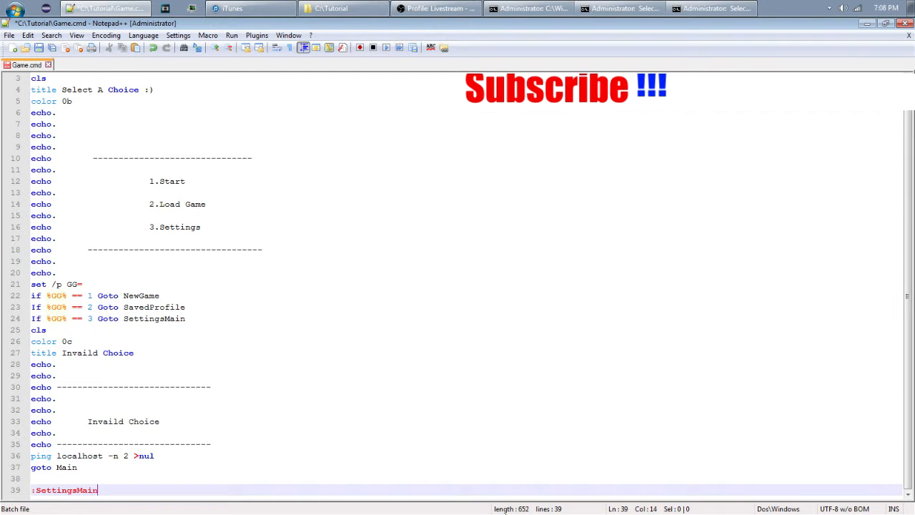
type("cls")
type("color")
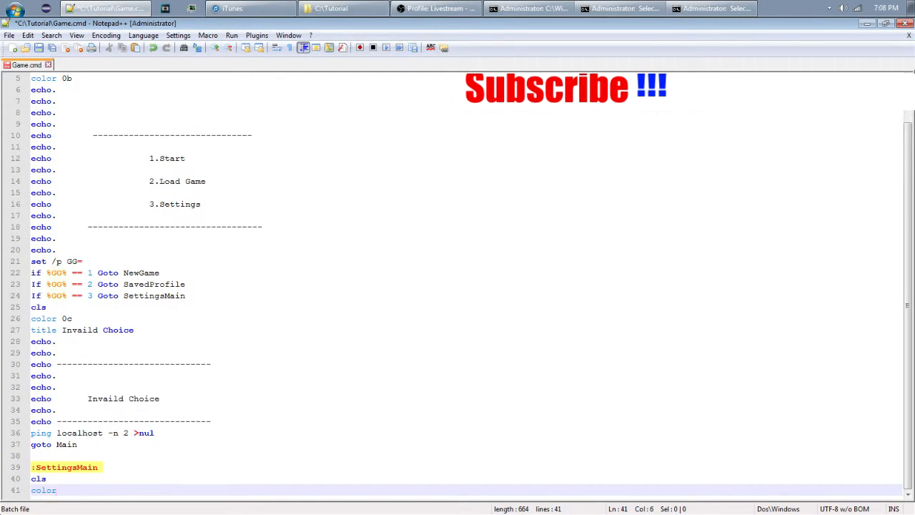
mouse_move(429, 509)
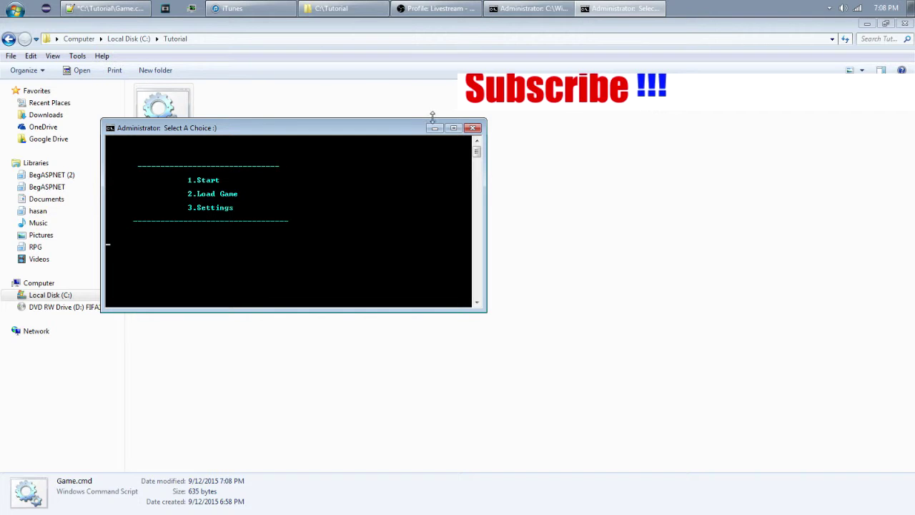
- Check the color /? console colour codes in cmd.exe, then return to the script
left_click(473, 127)
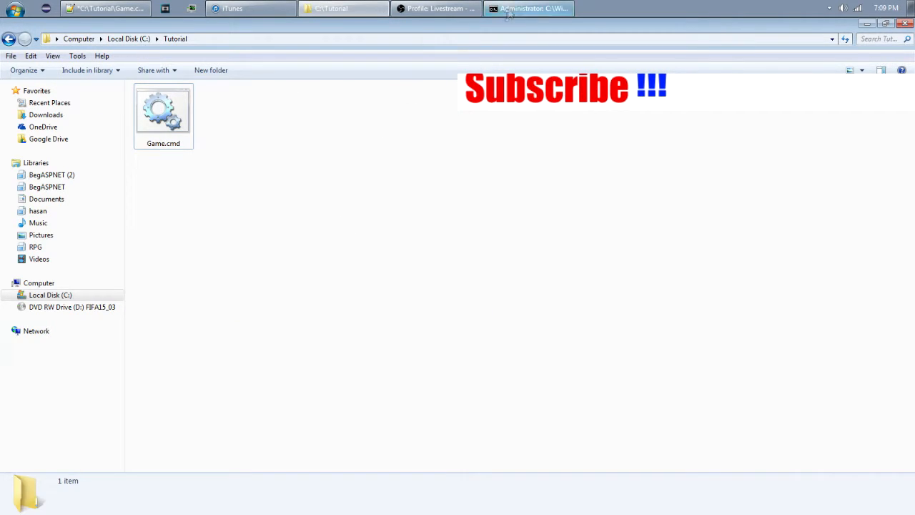
left_click(529, 9)
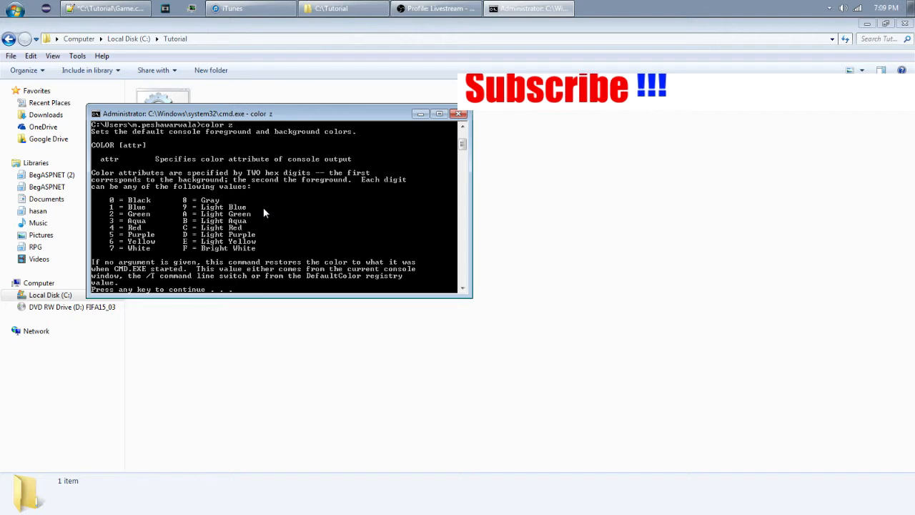
mouse_move(271, 287)
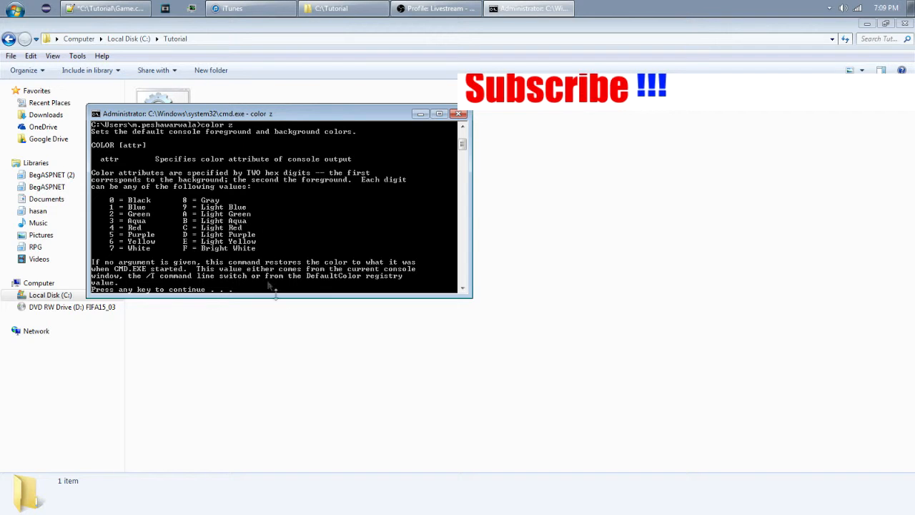
left_click(111, 9)
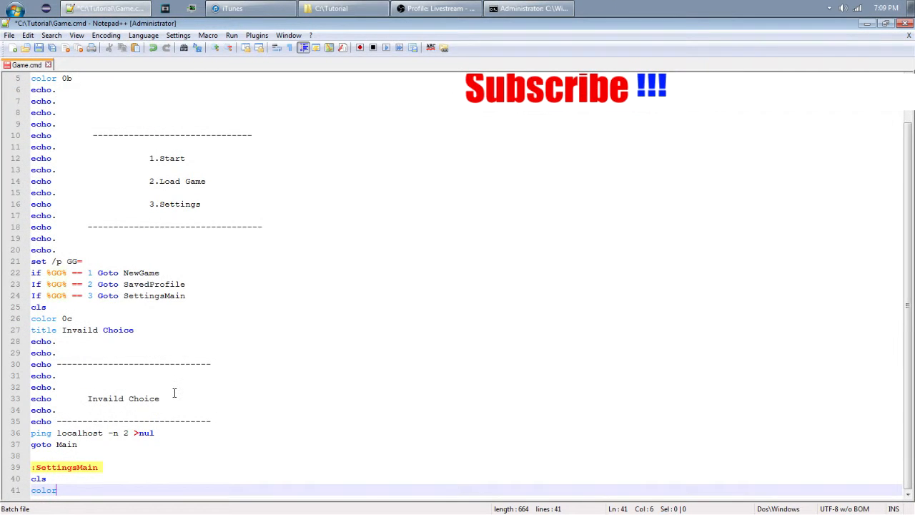
- Write the Settings menu echo block listing 1. Hotkeys, 2. Color Change and 3. Back
type("5B")
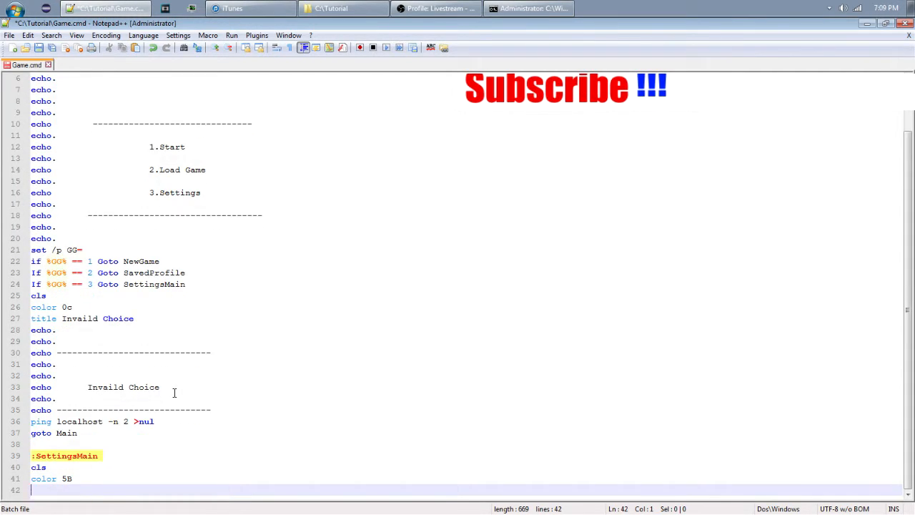
type("pause")
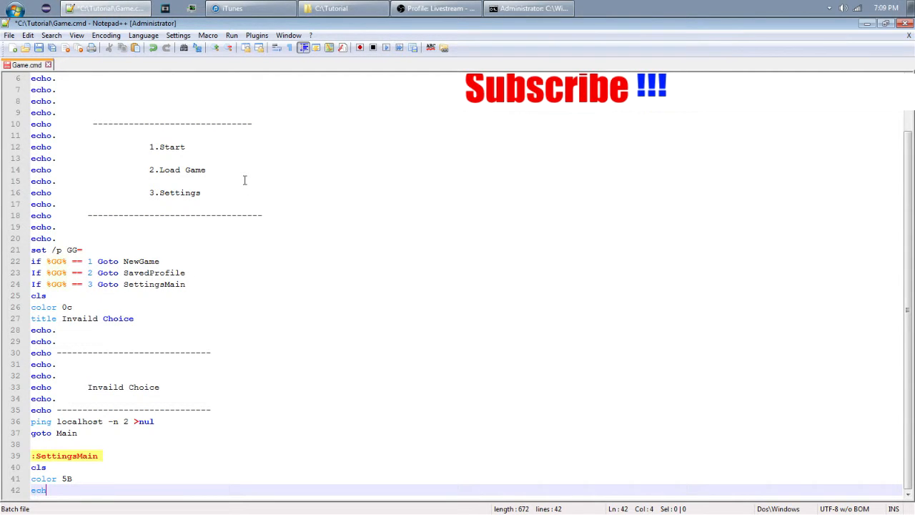
type("echo.")
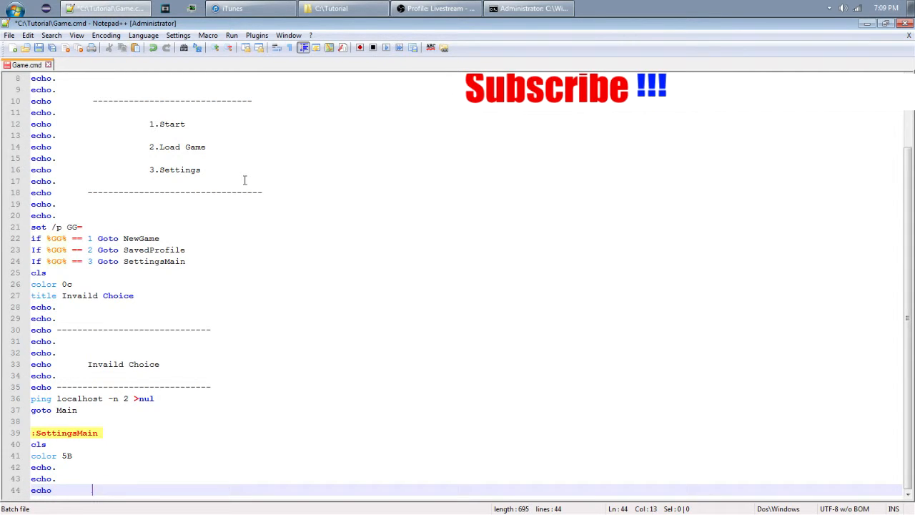
type("1.")
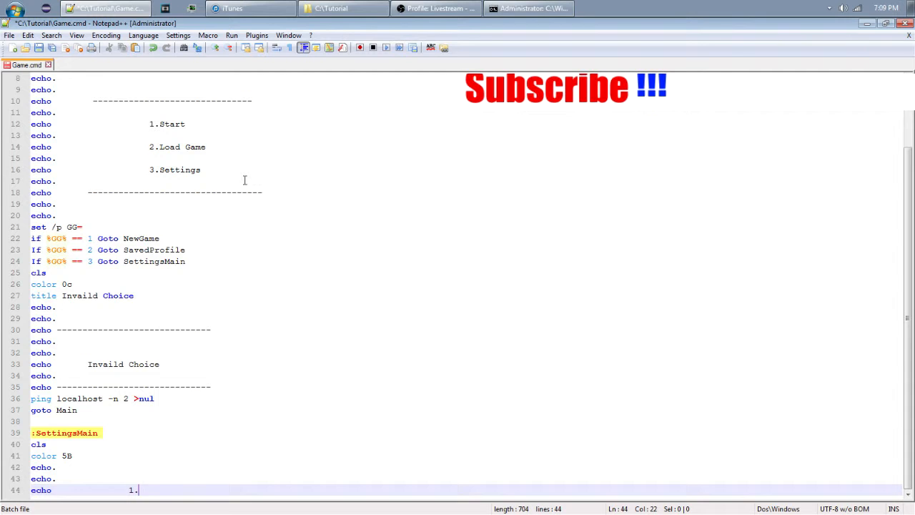
type("Hotkeys")
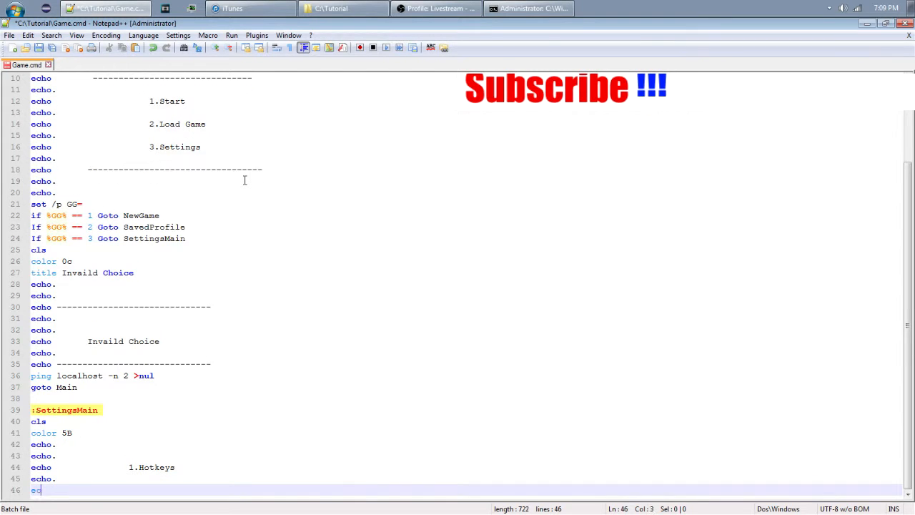
type("cho")
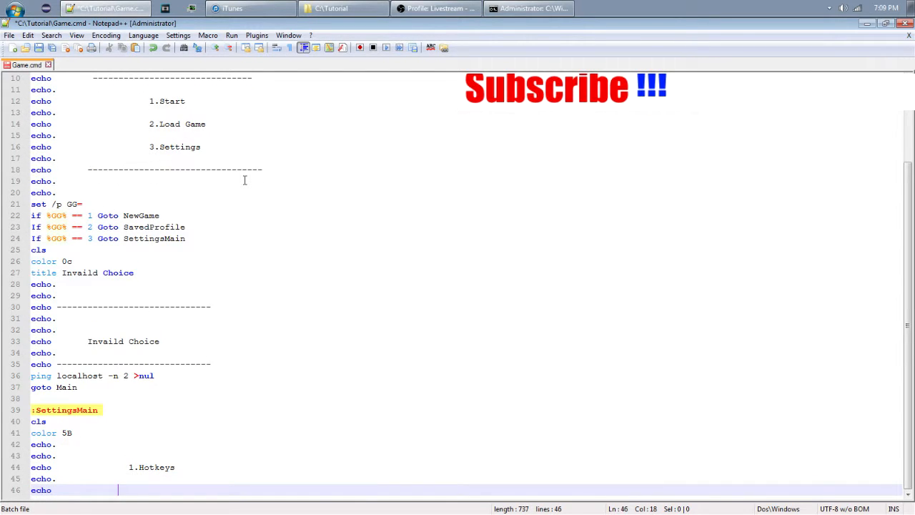
type("2.Color C")
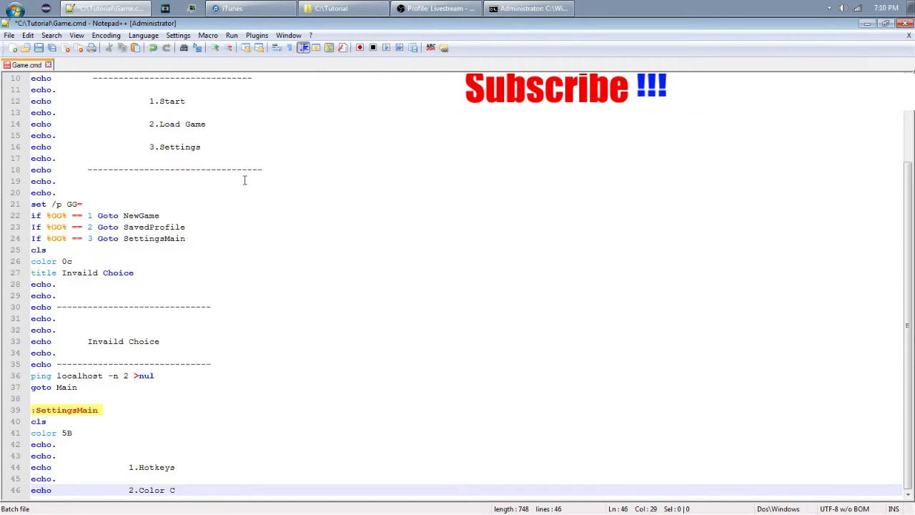
type("Ha")
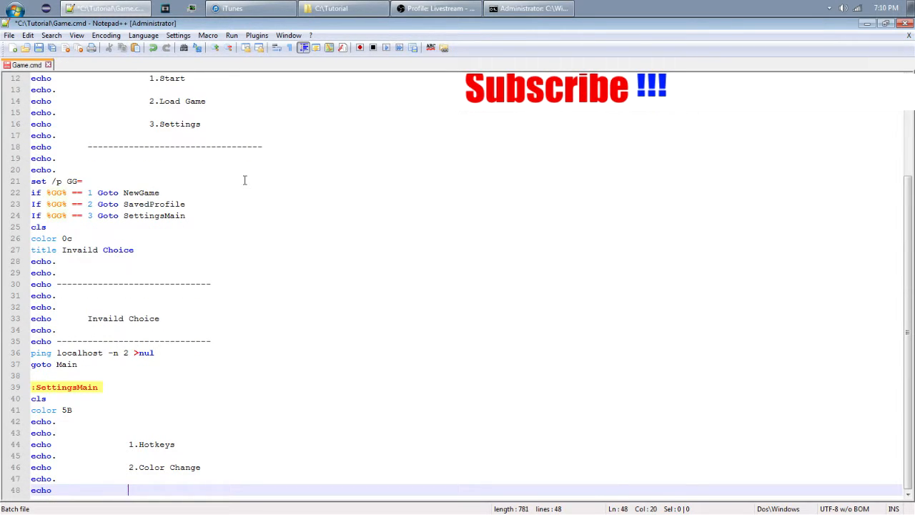
type("3.")
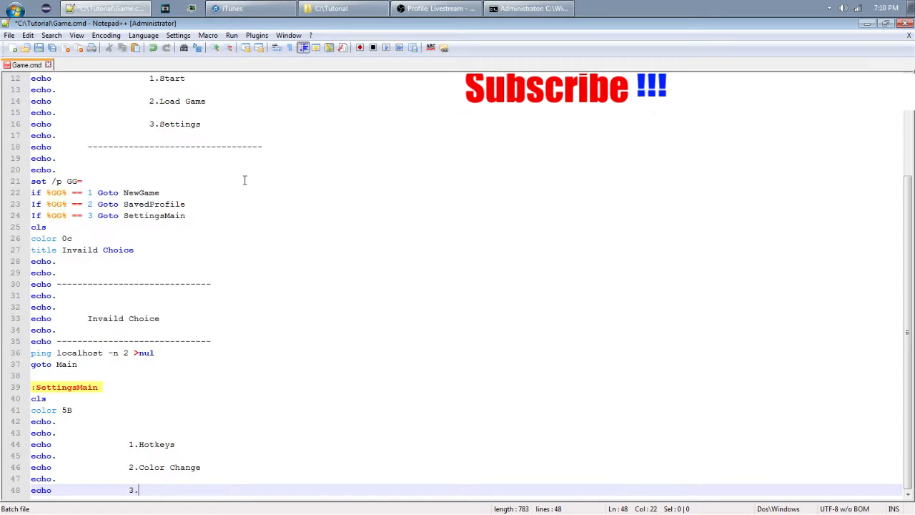
type("Back")
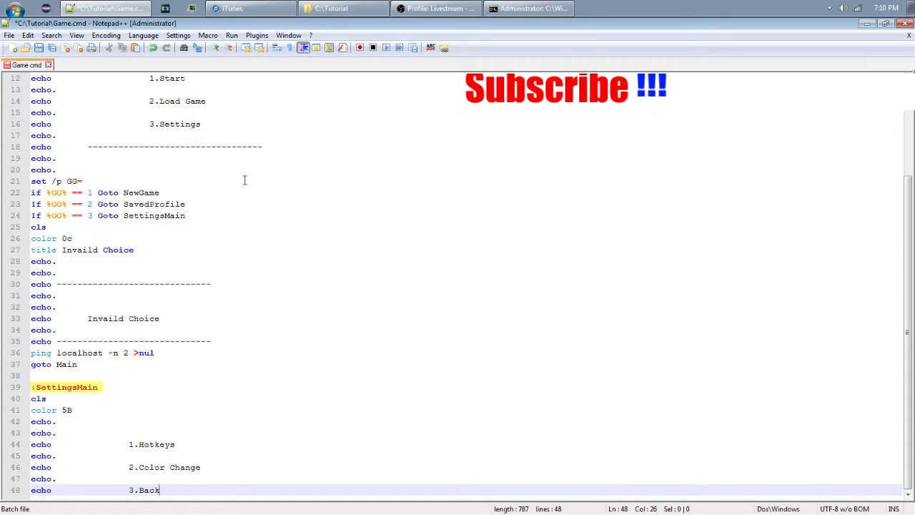
key("enter")
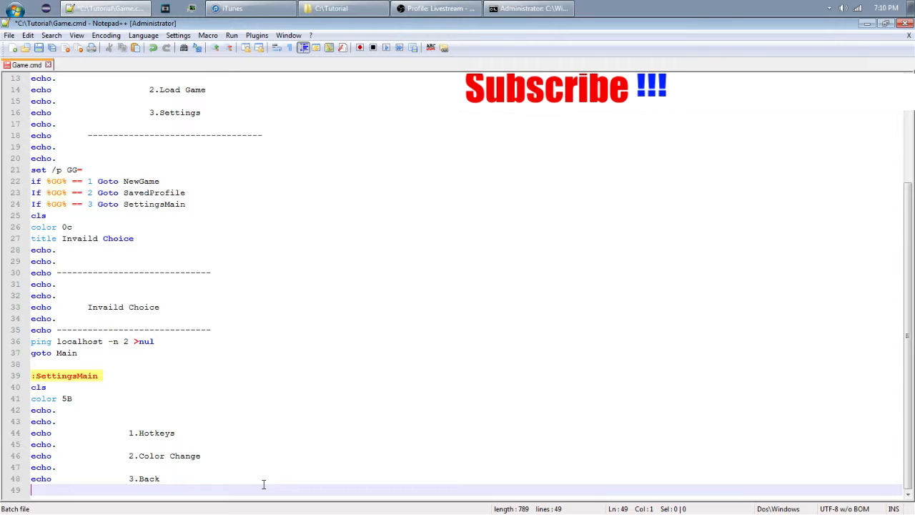
- Add 'set /p set' and the three 'if %set% == n goto' branches to Hot, color and Main
type("set /")
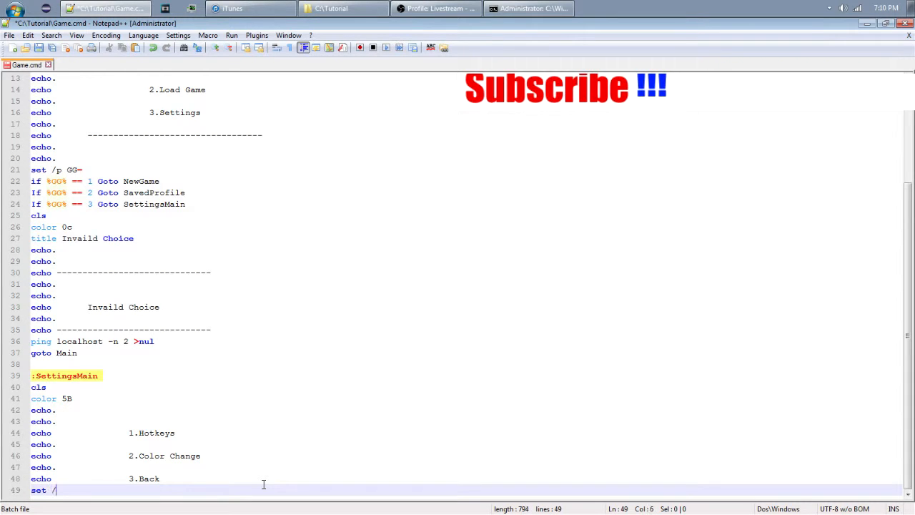
type("p")
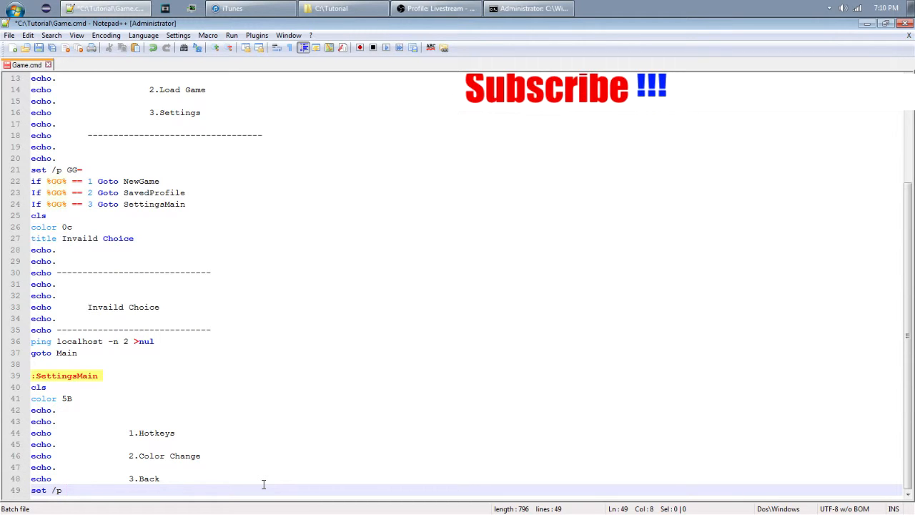
type("set")
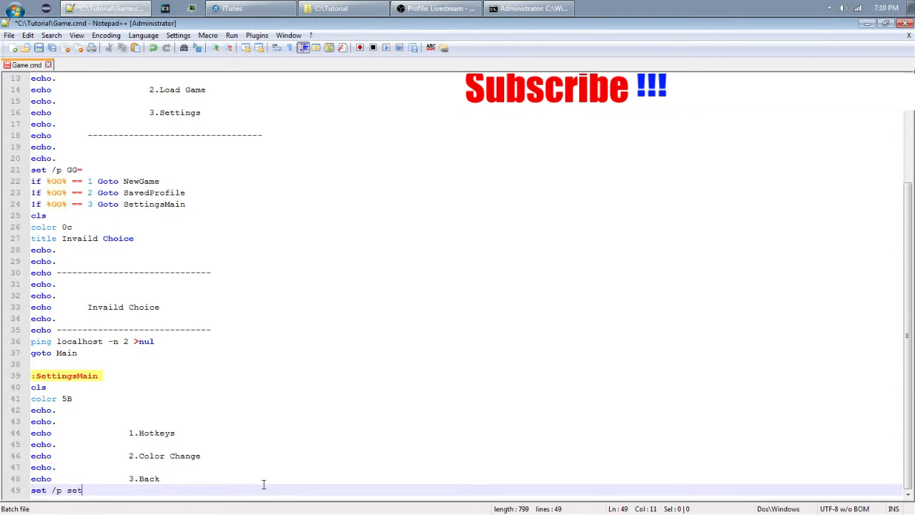
key("Enter")
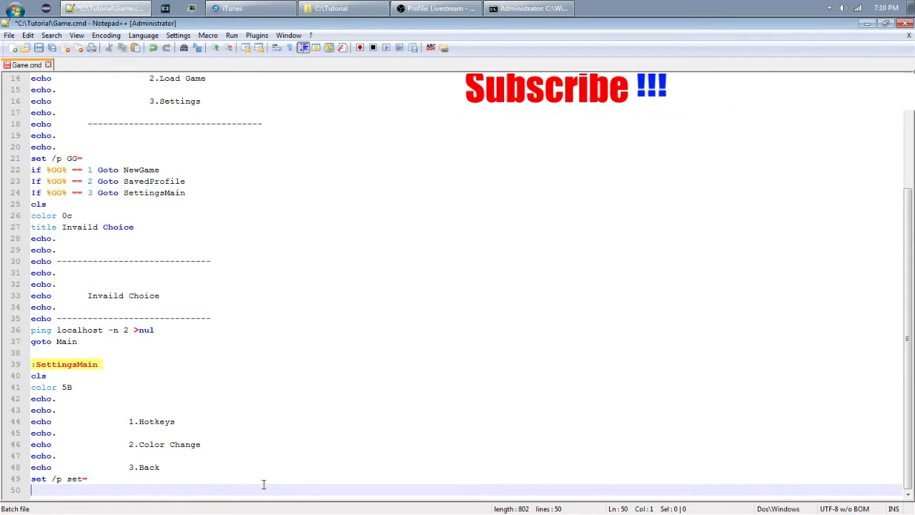
type("if %set")
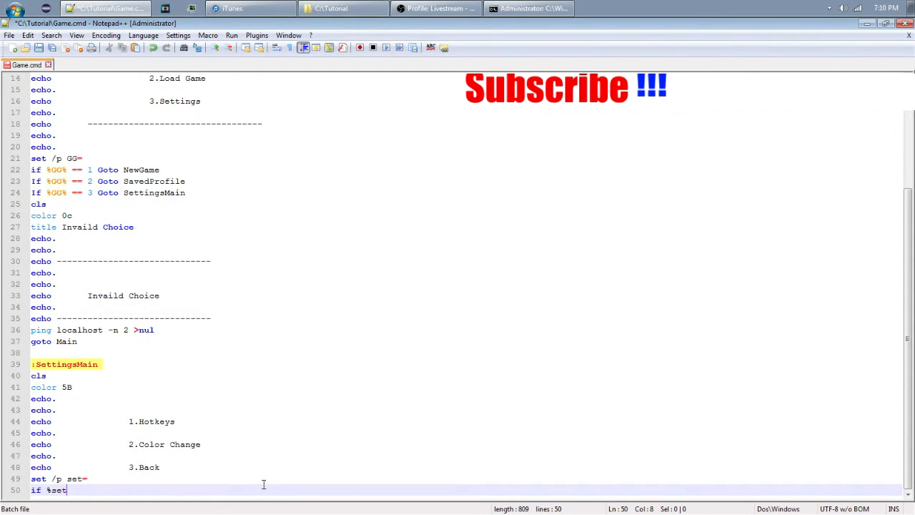
type("%")
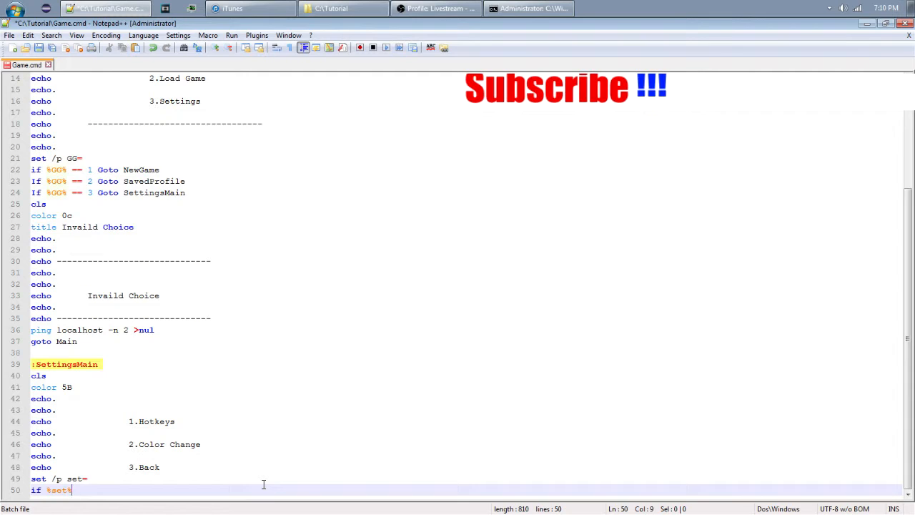
type("== 1")
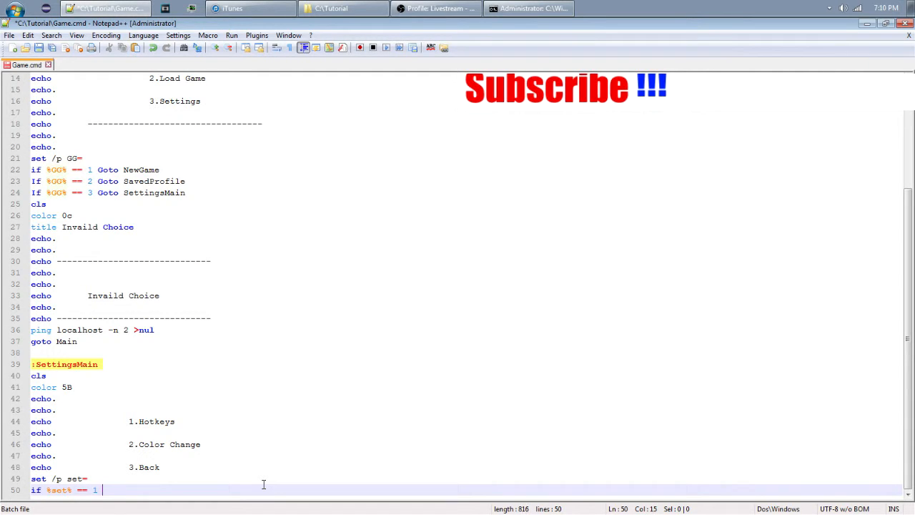
type("Goto Hot")
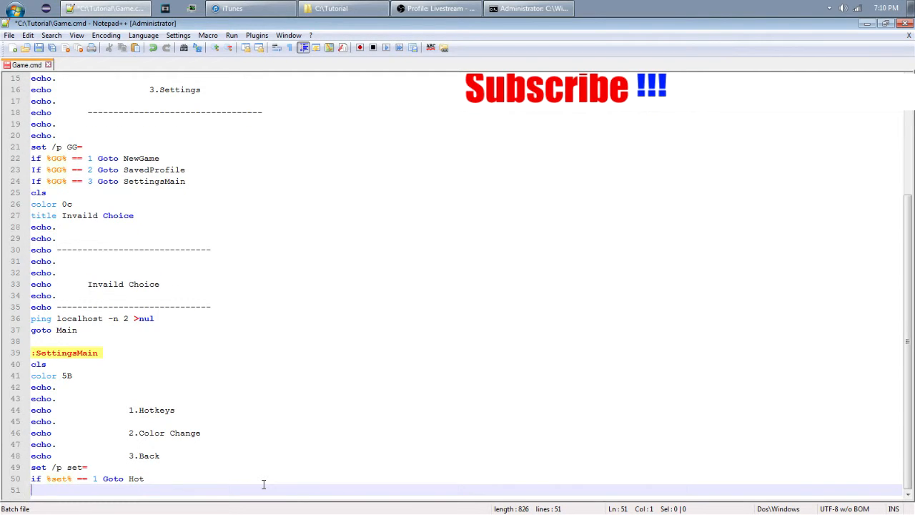
type("if %")
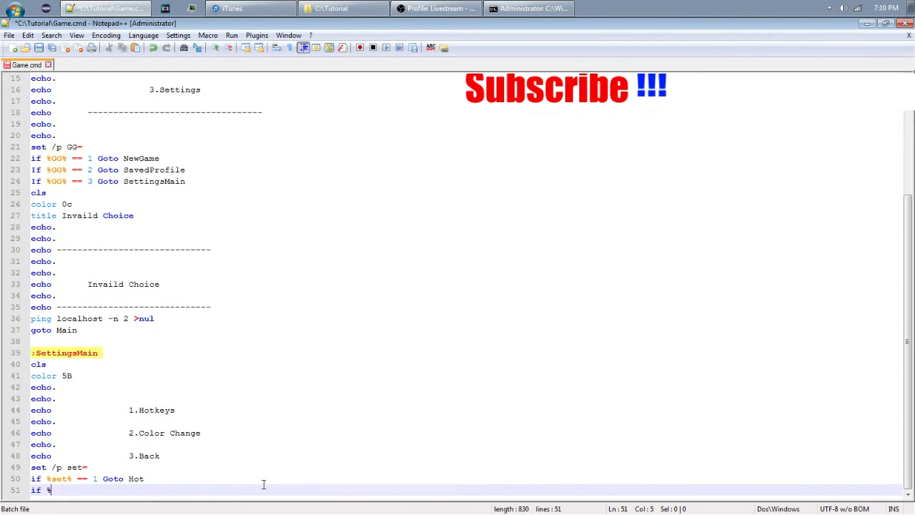
type("set% == 2 goto color")
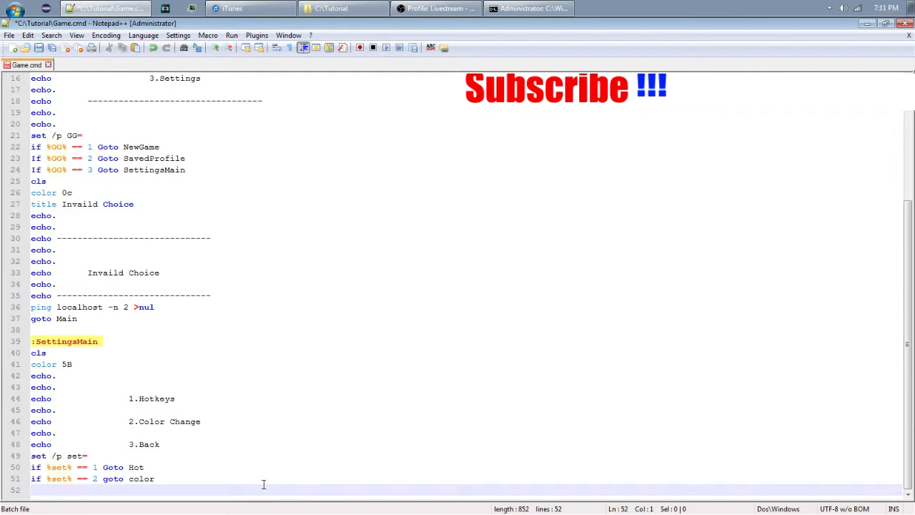
type("if %set% == 3 goto Main")
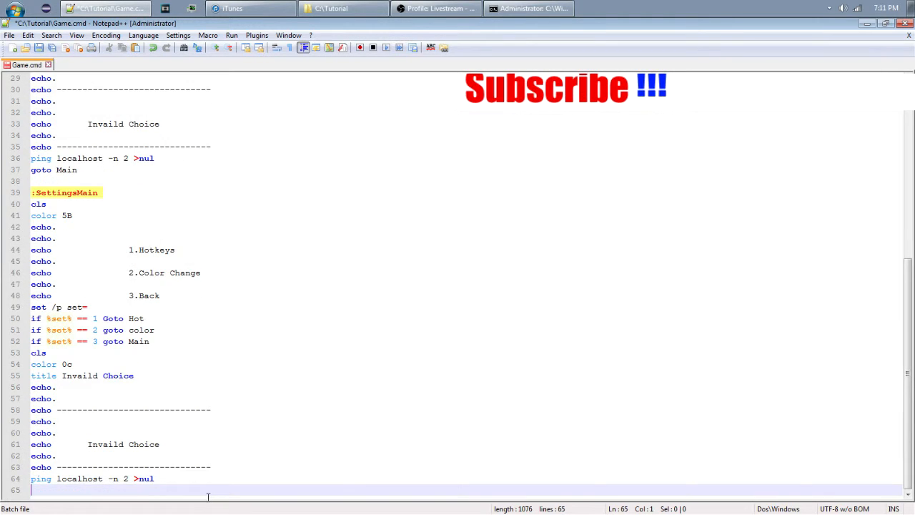
- Finish the Invalid Choice block so it ends with 'goto SettingsMain'
type("goto")
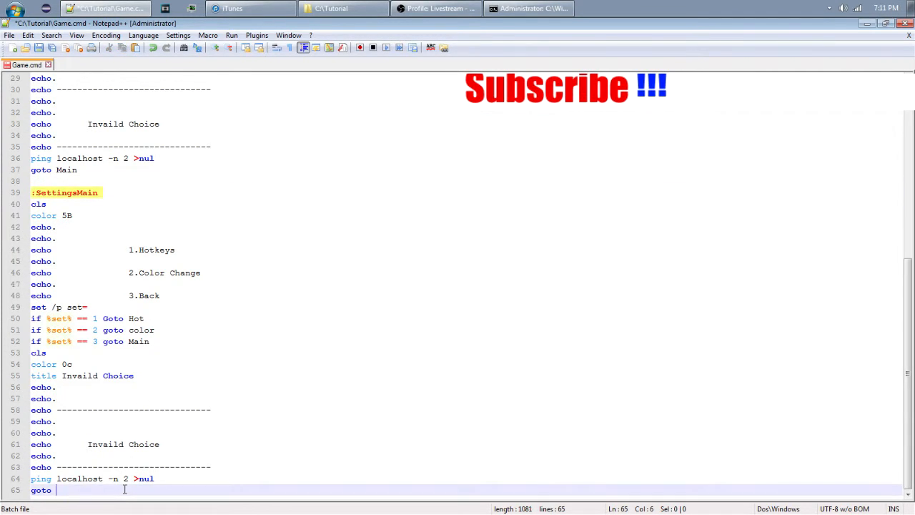
type("SettingsMain")
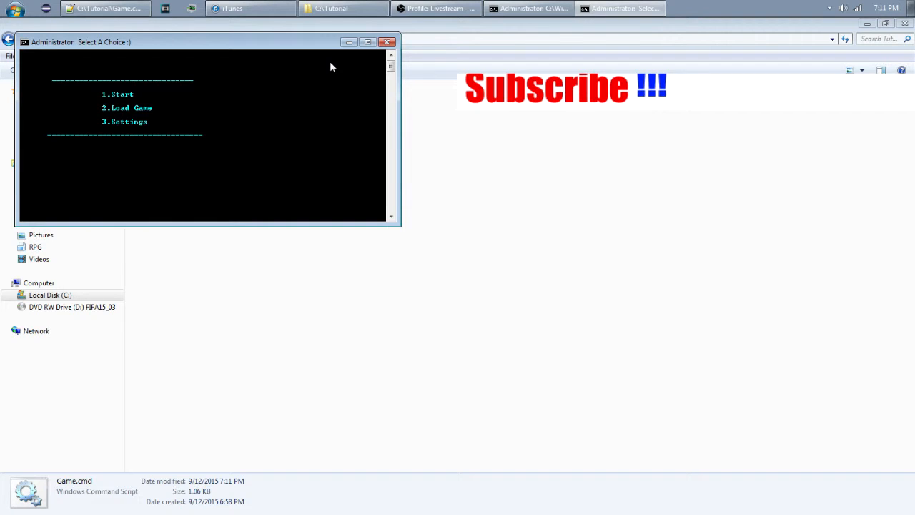
- Run Game.cmd and enter 3 to confirm the magenta Settings submenu appears
type("3")
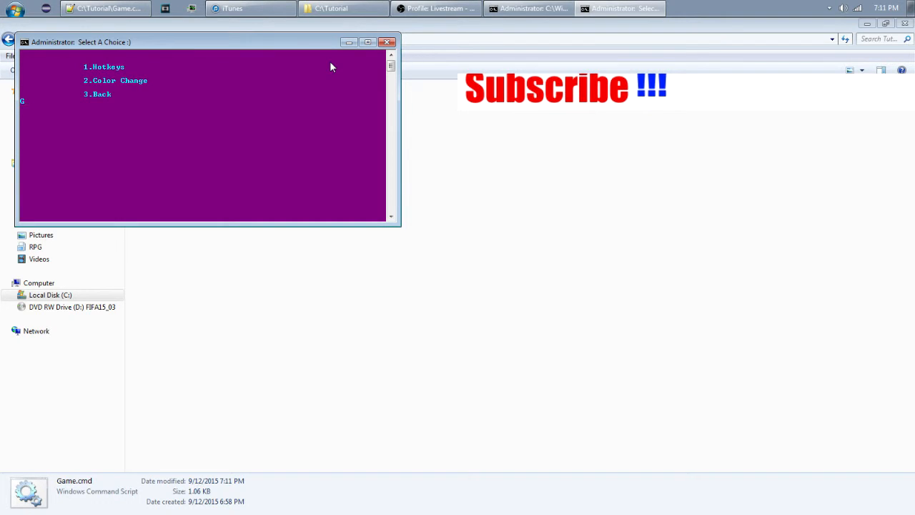
type("Gamingls")
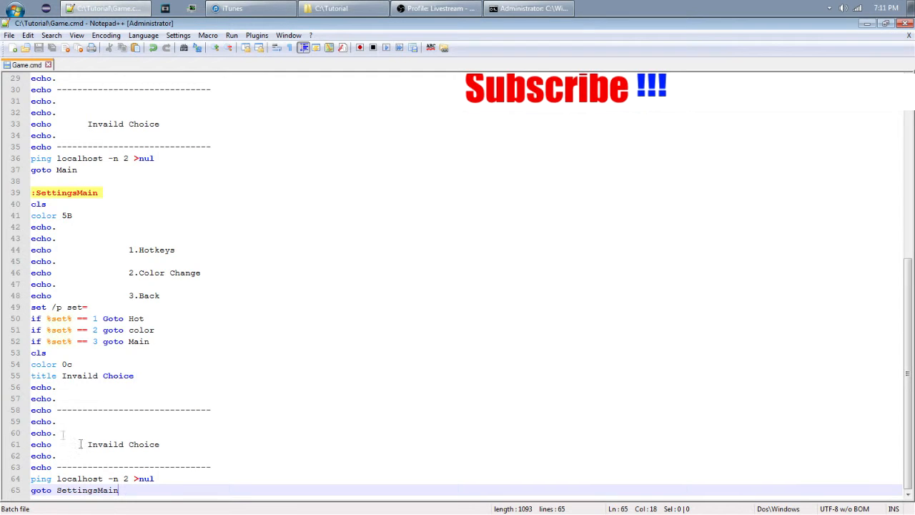
- Add echo. spacer lines under 3.Back and start a ':hot' label at the end of the file
left_click(60, 295)
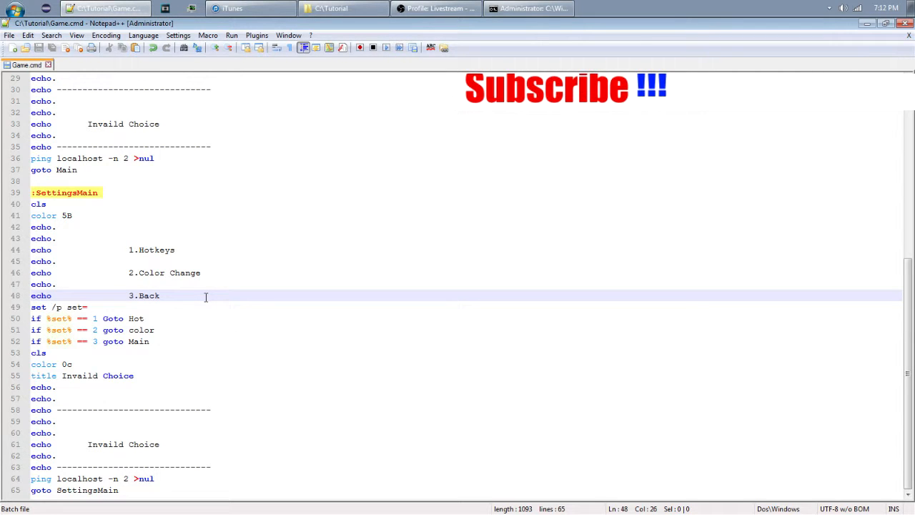
type("ec")
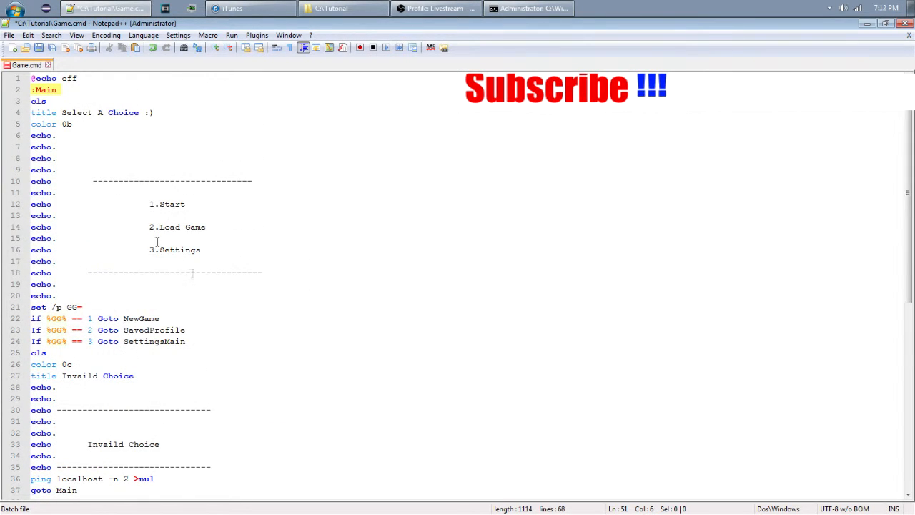
scroll("down", 3)
type(":")
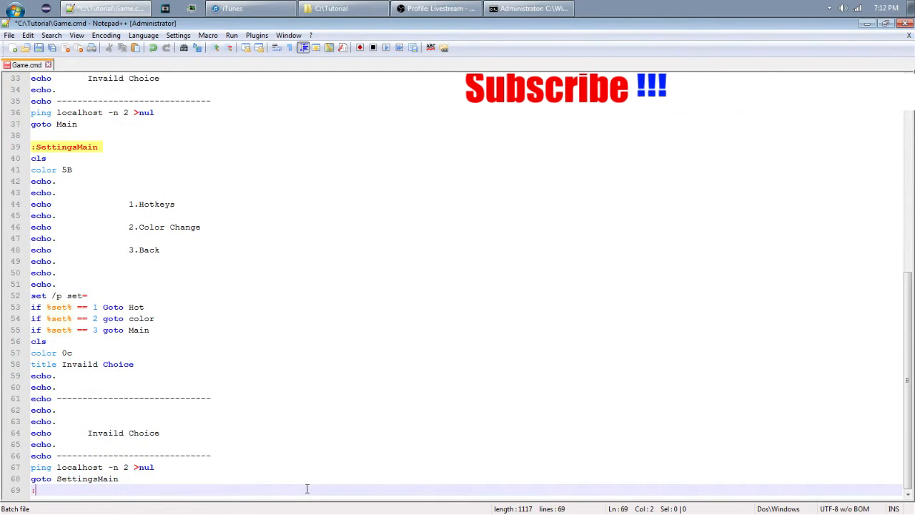
key("Enter")
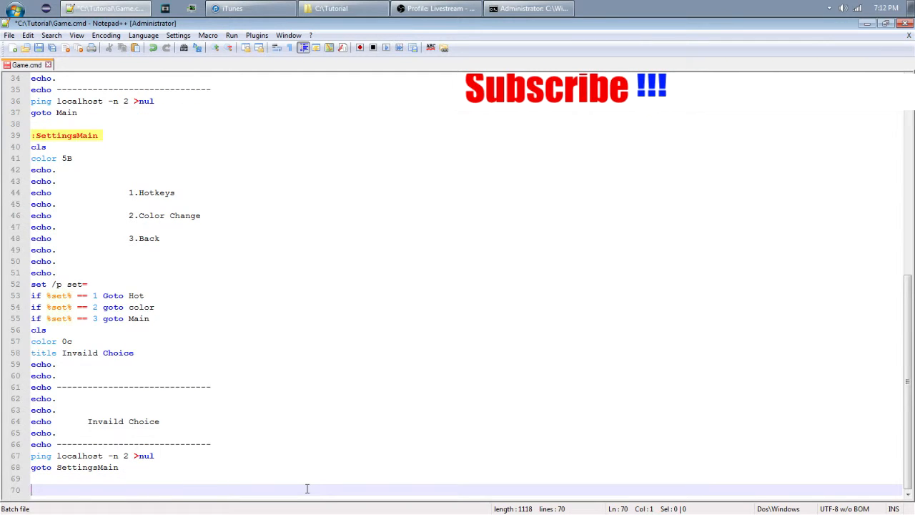
type(":hot")
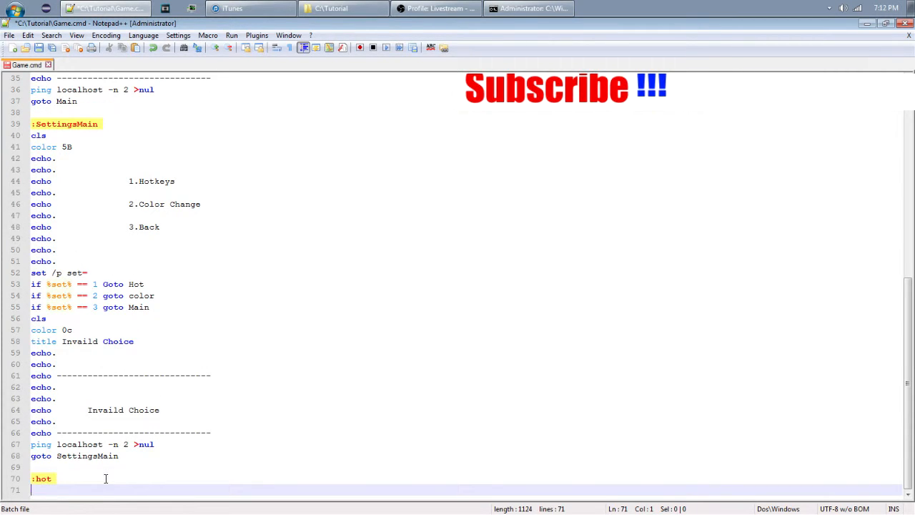
type("c")
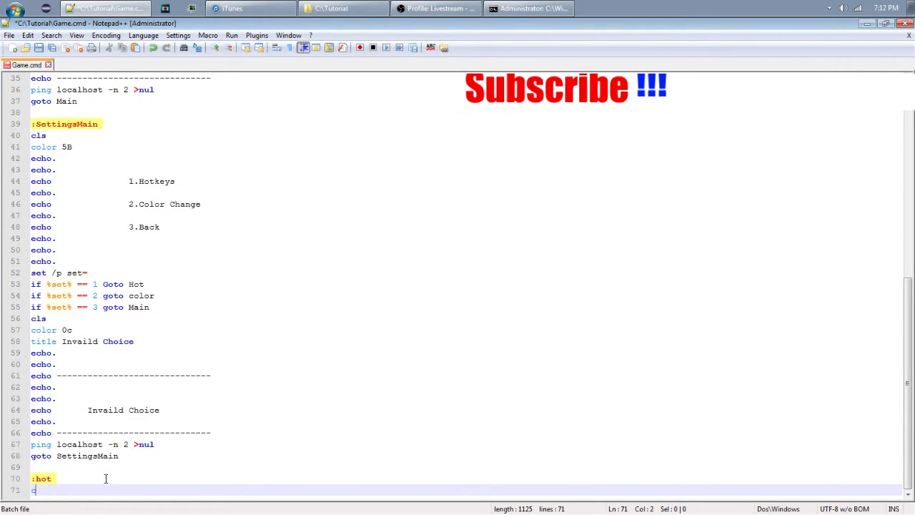
key("BackSpace")
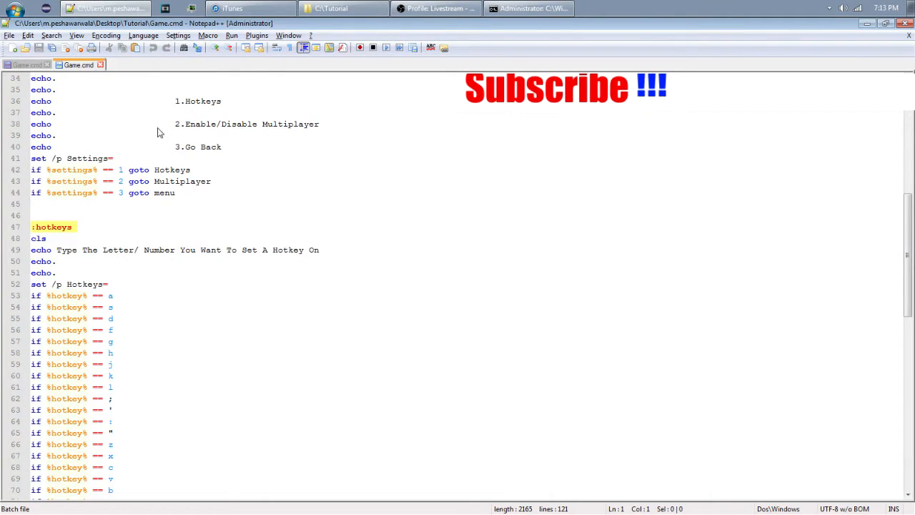
mouse_move(260, 290)
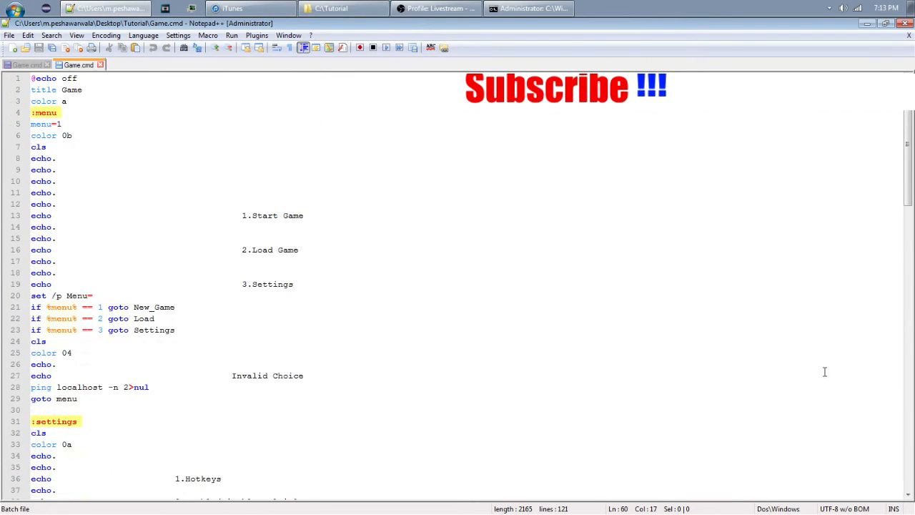
- Copy the hotkey prompt and 'if %hotkey% ==' list from the reference script under :hot
scroll("down", 3)
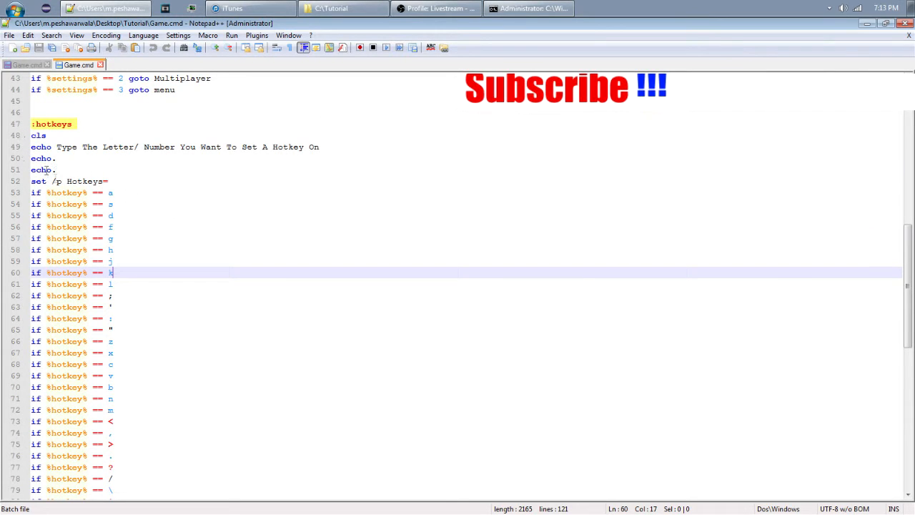
left_click(32, 145)
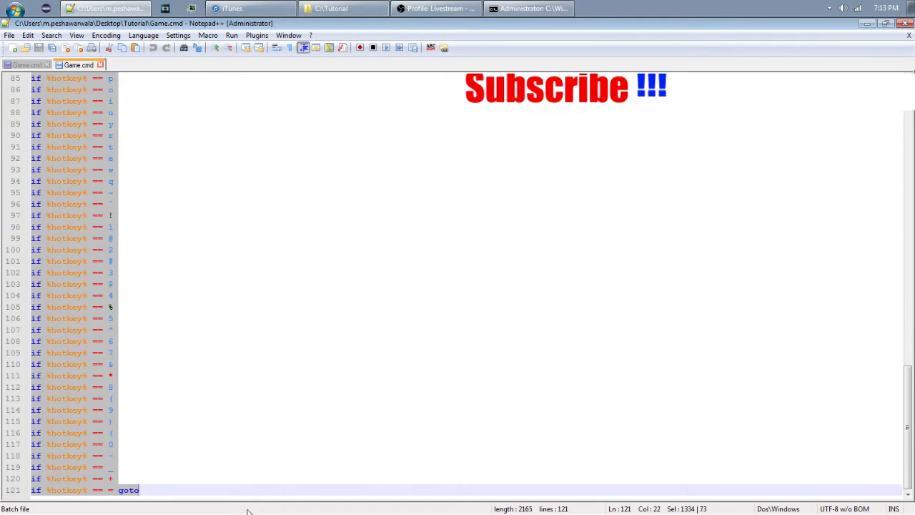
mouse_move(243, 497)
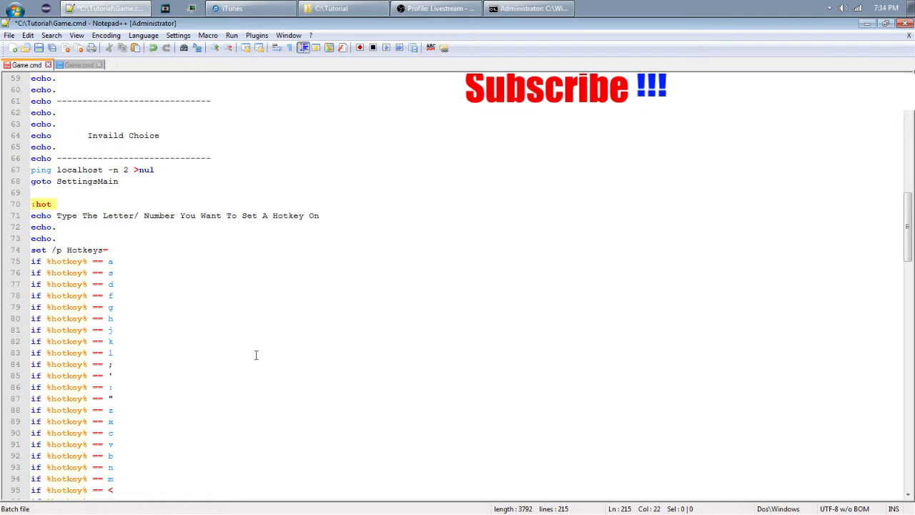
- Delete the duplicated hotkey block starting at the 'gotoecho Type The Letter' line
scroll("down", 3)
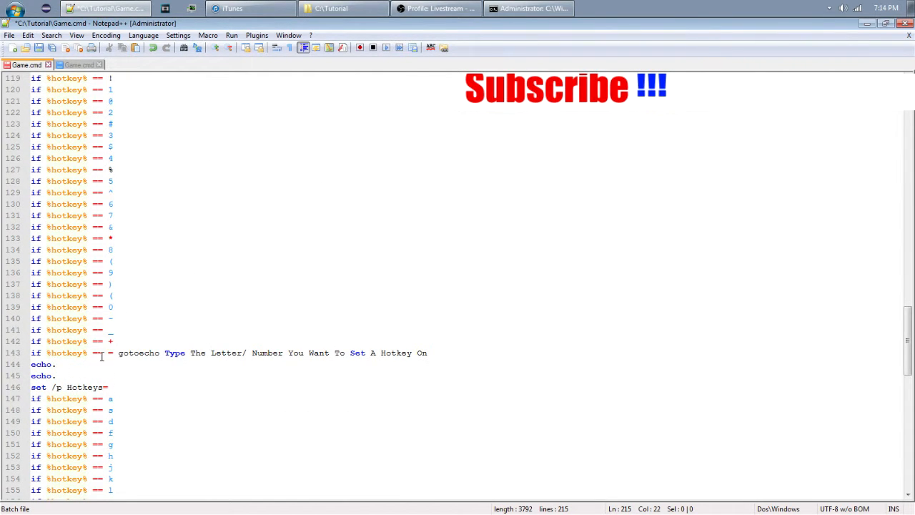
mouse_move(441, 341)
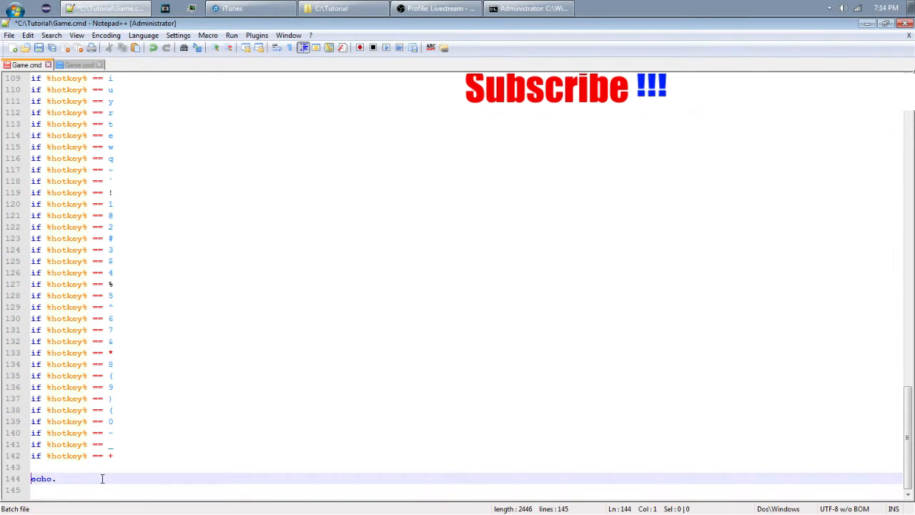
key("BackSpace")
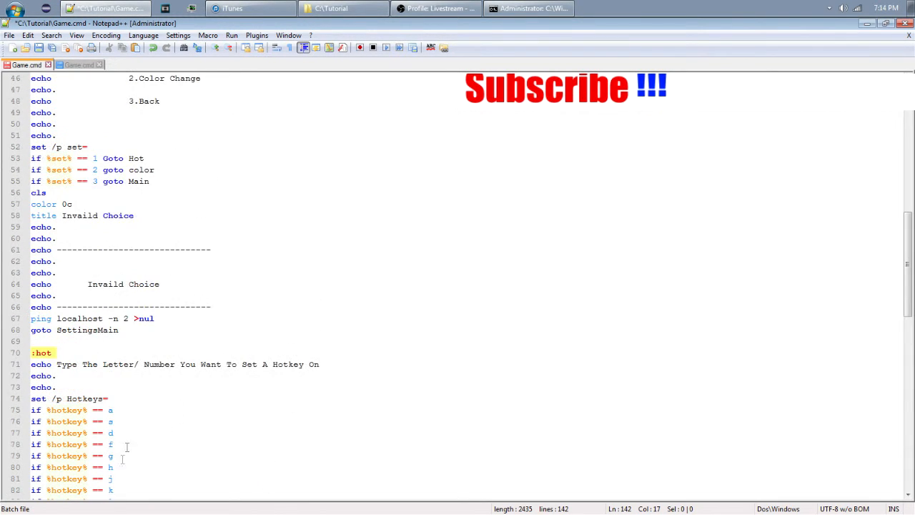
- End the first hotkey line with 'goto HotkeySave' and select that text for reuse
left_click(151, 412)
type(" goto")
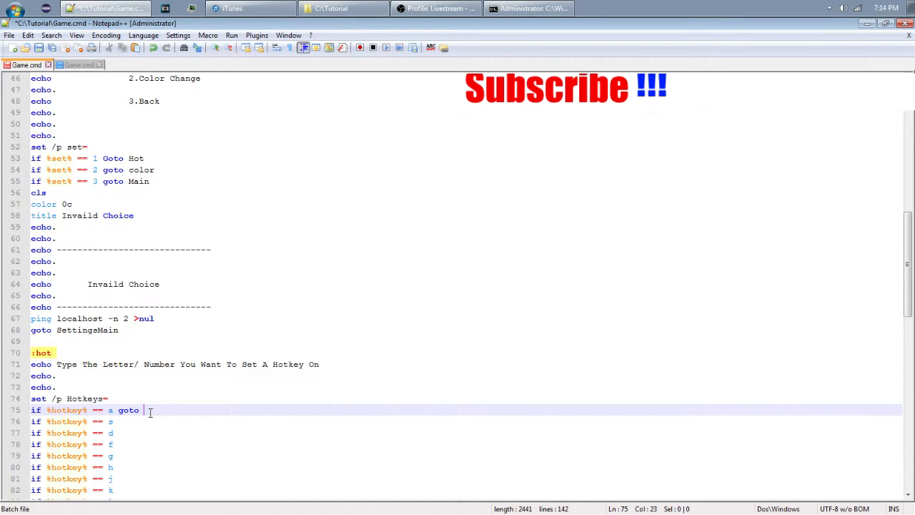
type("Hot")
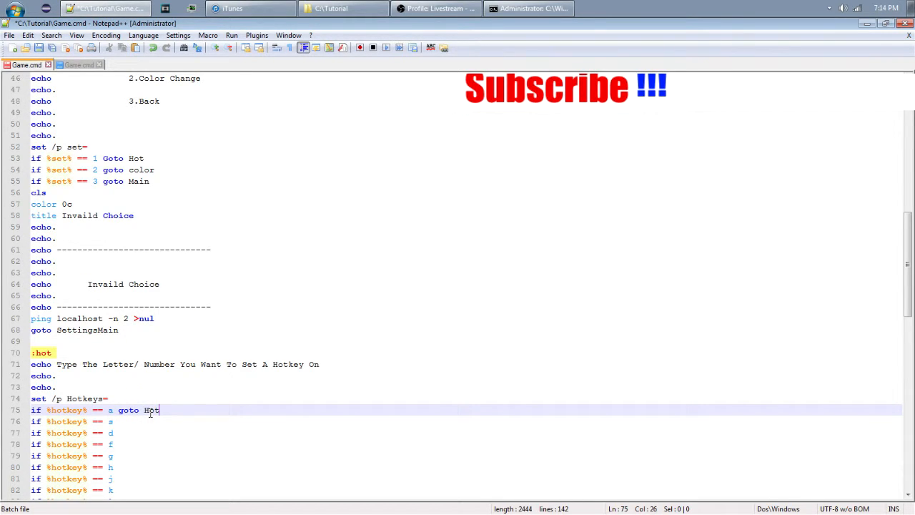
type("key")
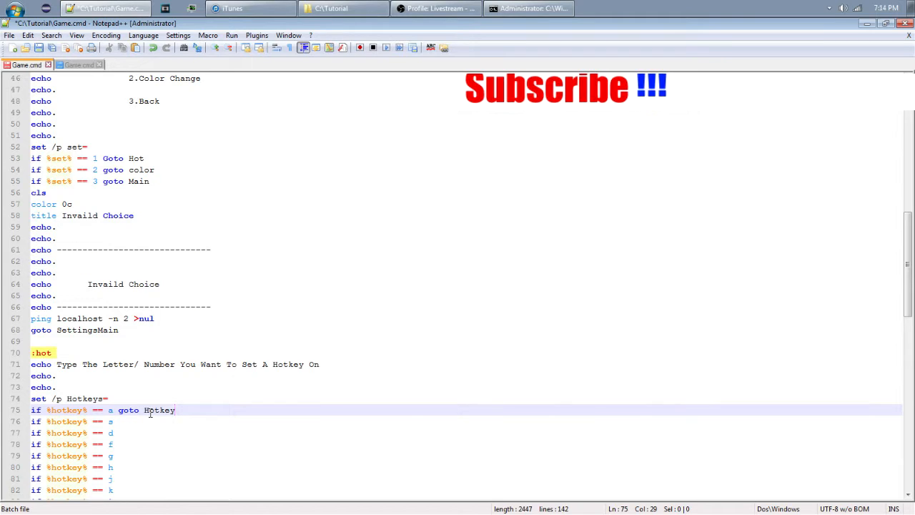
type("Sav")
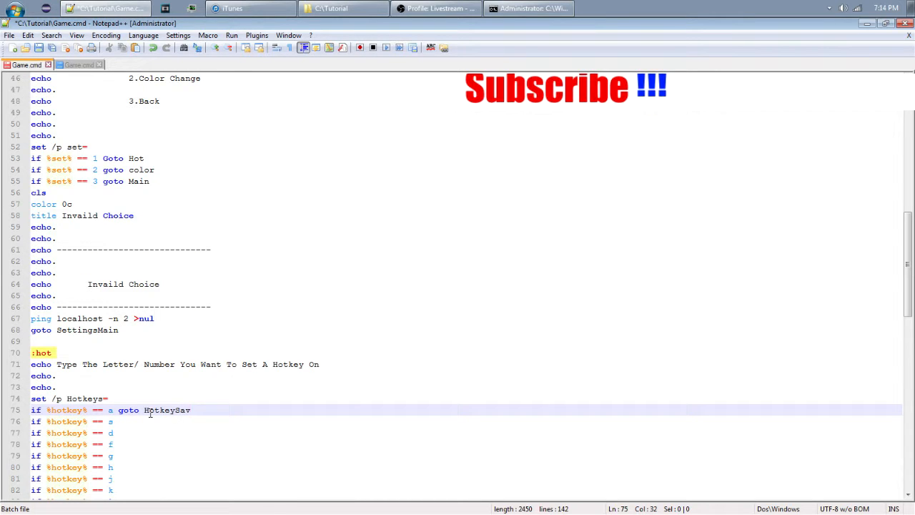
type("ea")
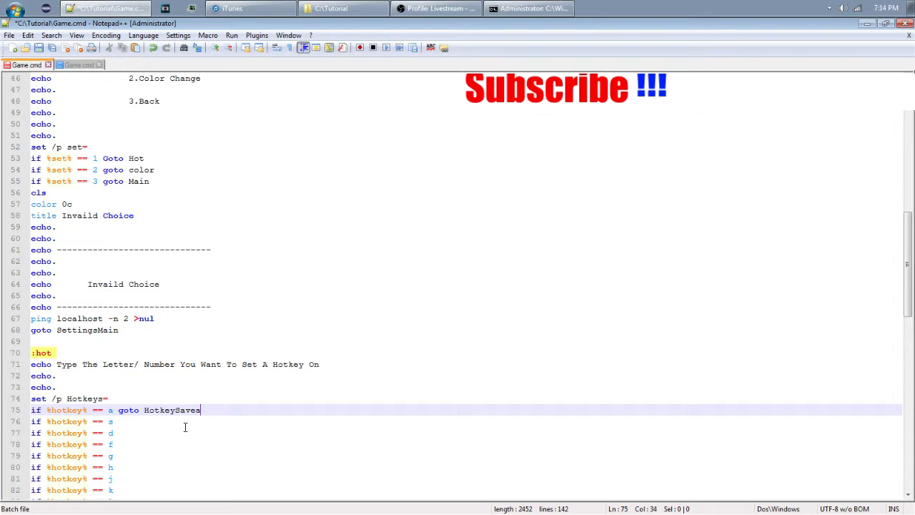
left_click_drag(203, 409, 114, 408)
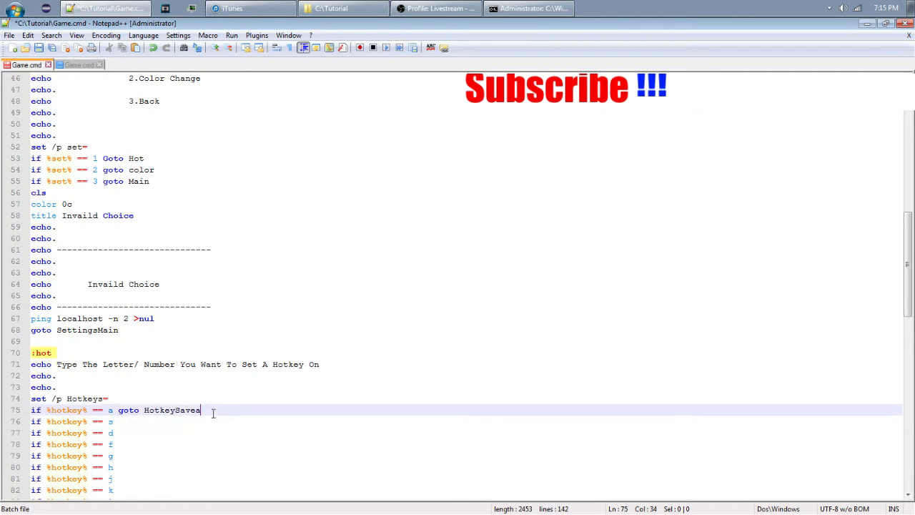
left_click_drag(200, 409, 119, 409)
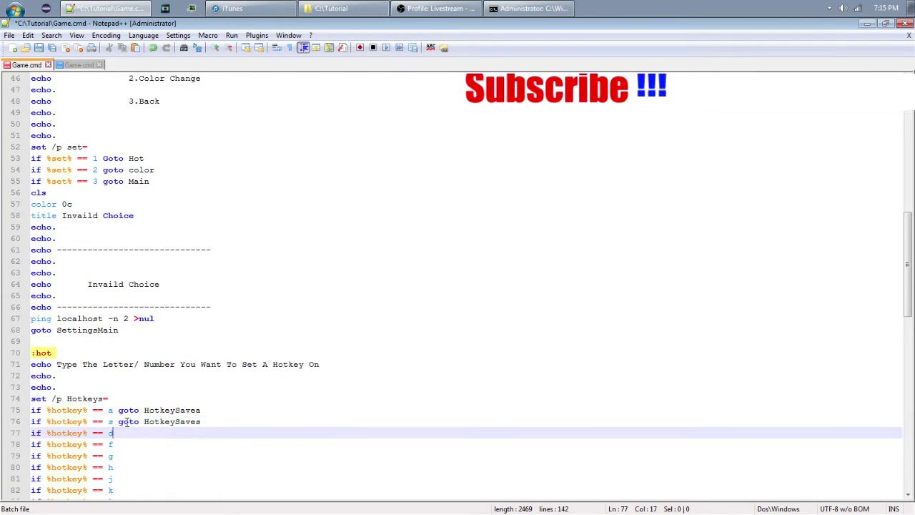
- Give the a, f and d hotkey lines their 'goto HotkeySave' targets with matching letters
type("goto HotkeySavea")
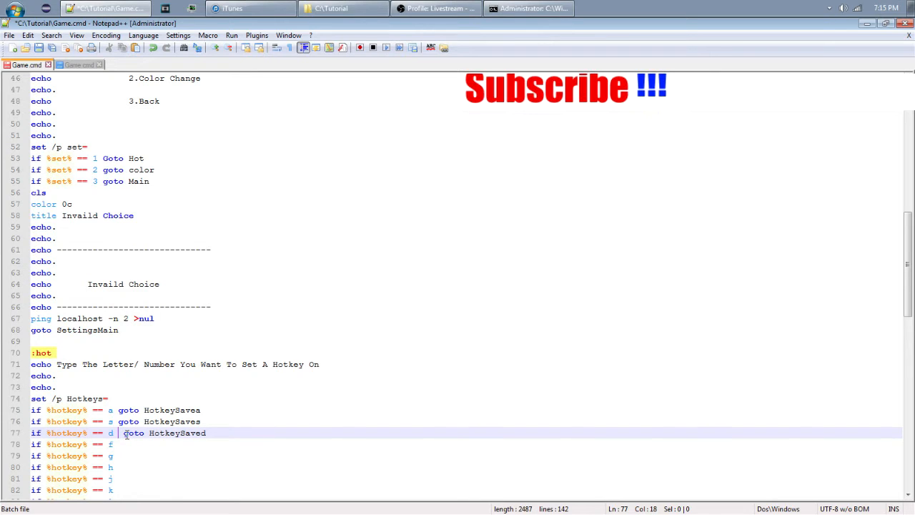
left_click_drag(123, 431, 206, 431)
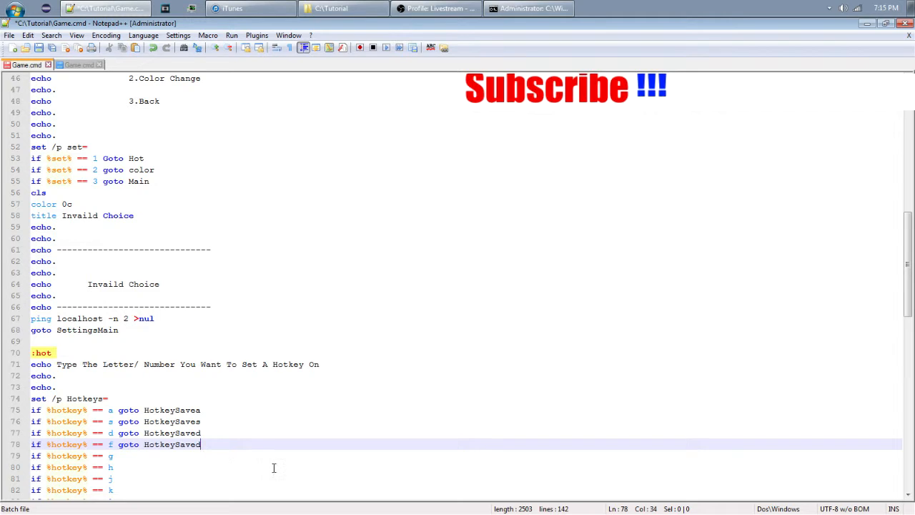
key("Backspace")
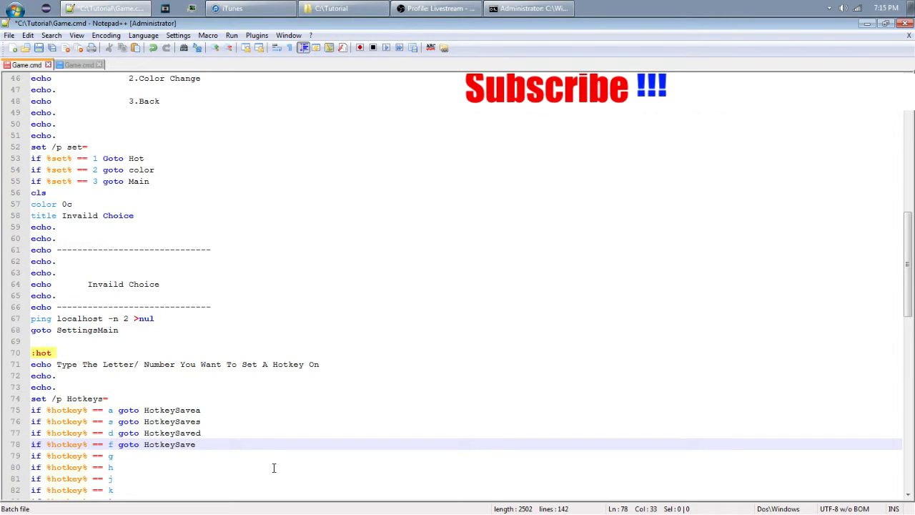
type("f")
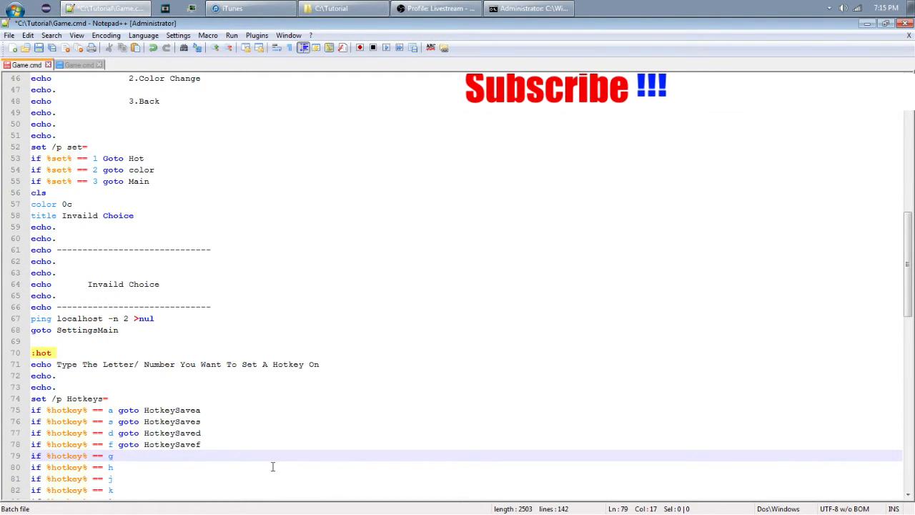
type("goto HotkeySaved")
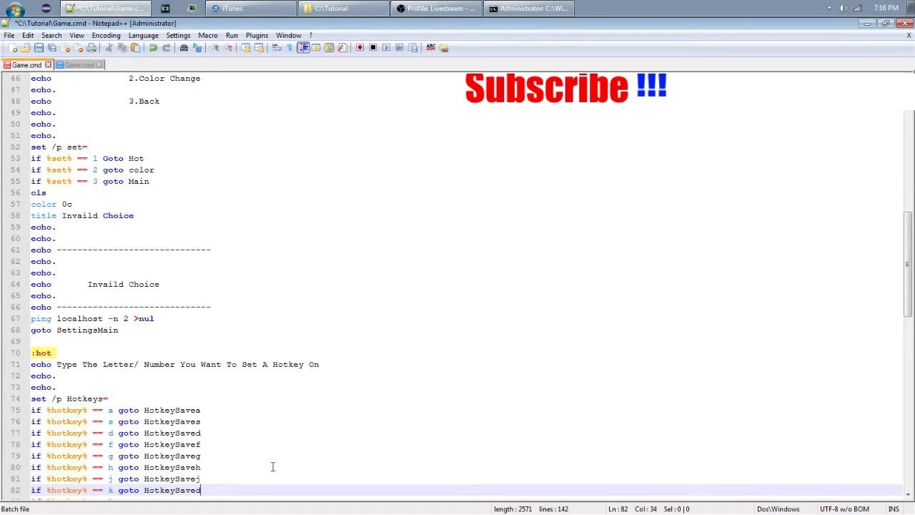
- Paste 'goto HotkeySave' targets onto the next hotkey lines for :, ", x, v, b and n
key("Backspace")
type("k")
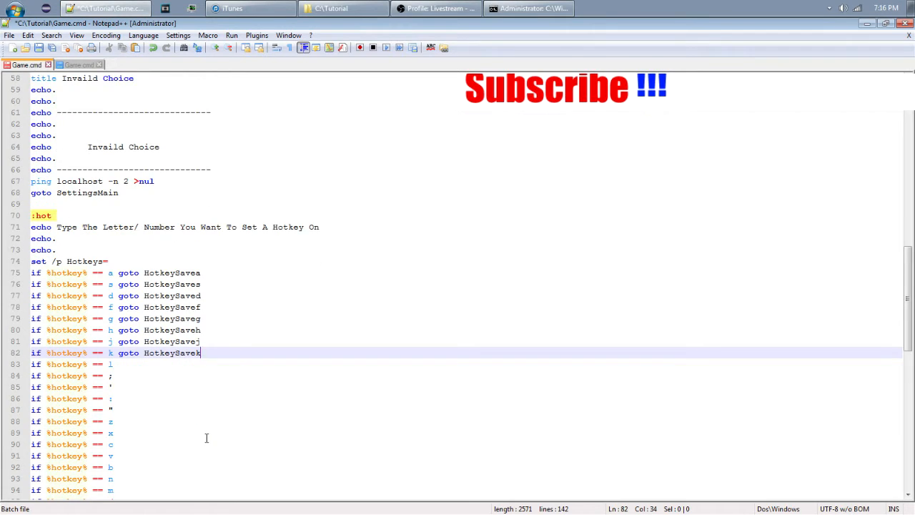
scroll("down", 3)
type("goto HotkeySaved")
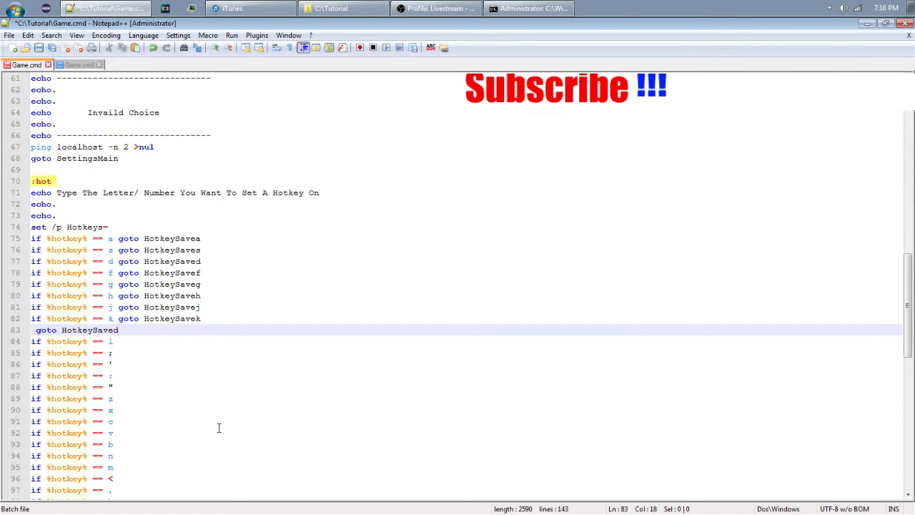
key("Delete")
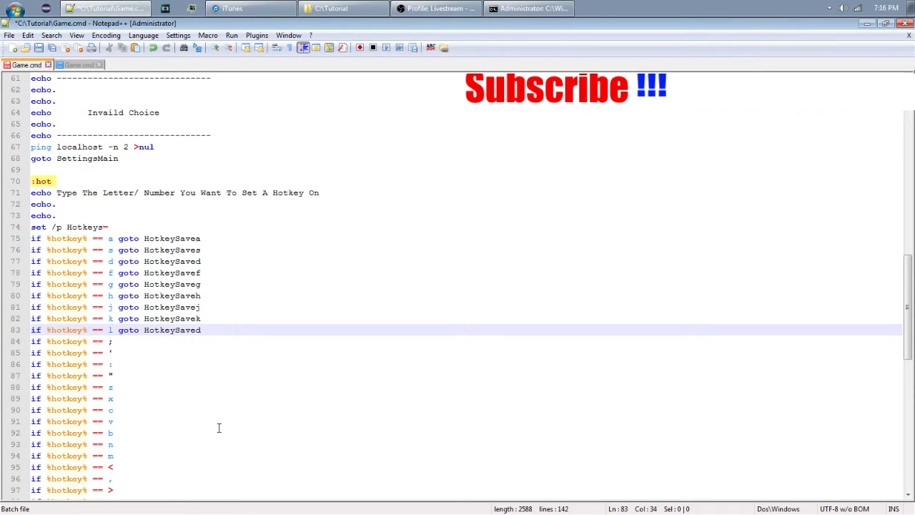
key("Enter")
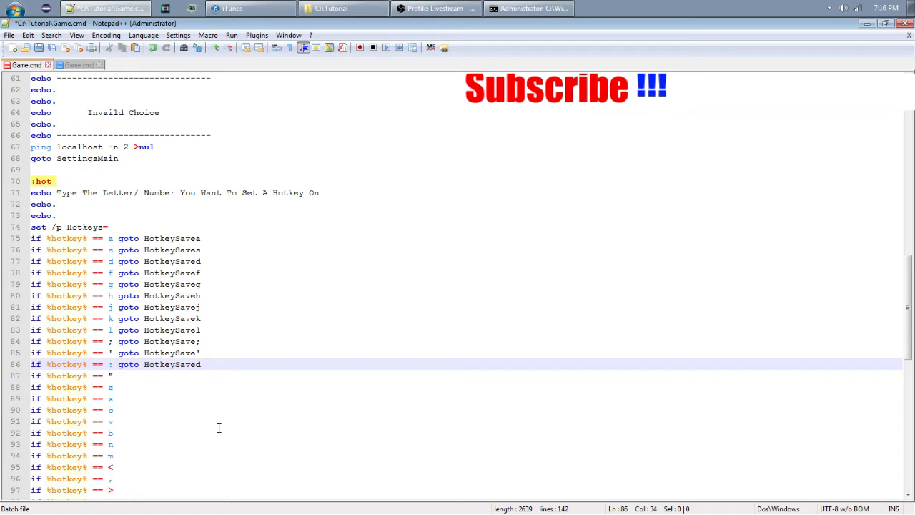
type(":")
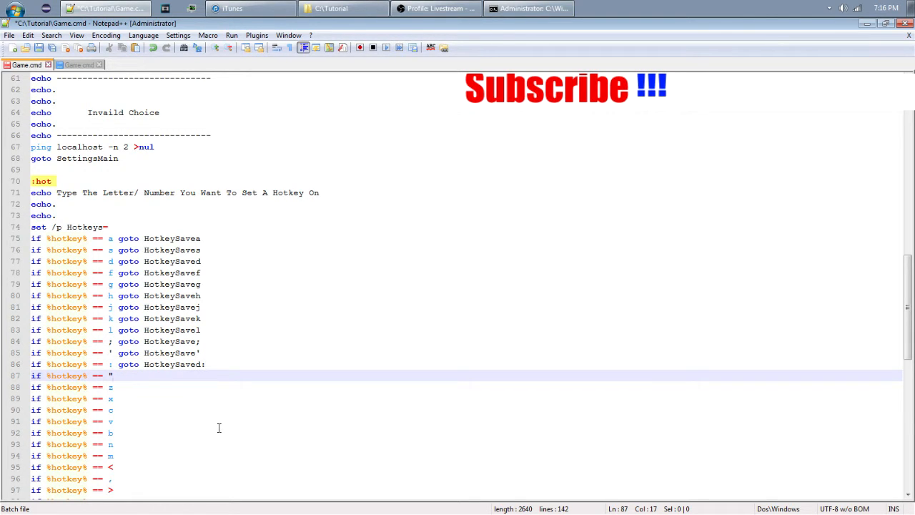
type("goto HotkeySaved")
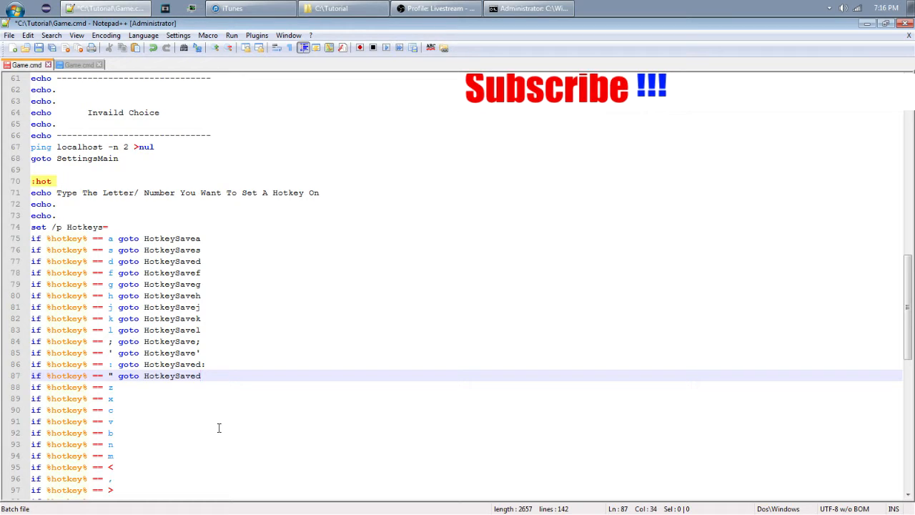
type("\"")
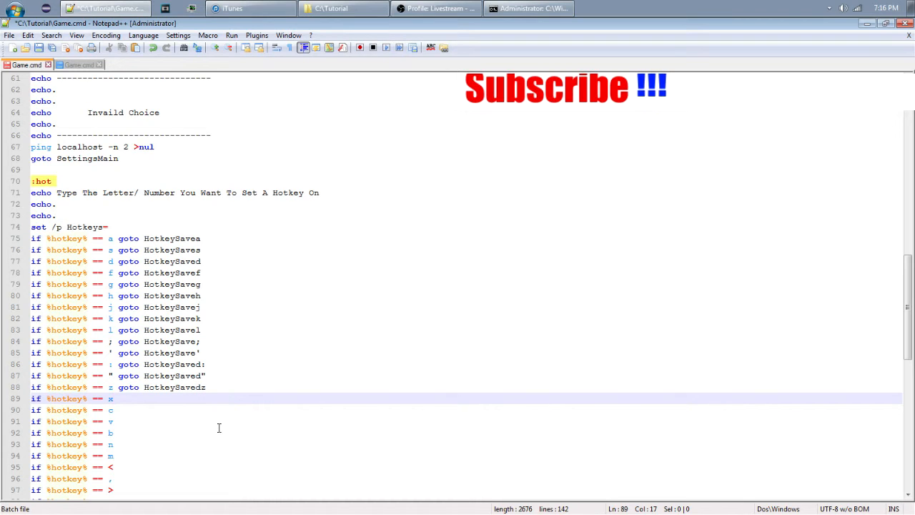
type("goto HotkeySavex")
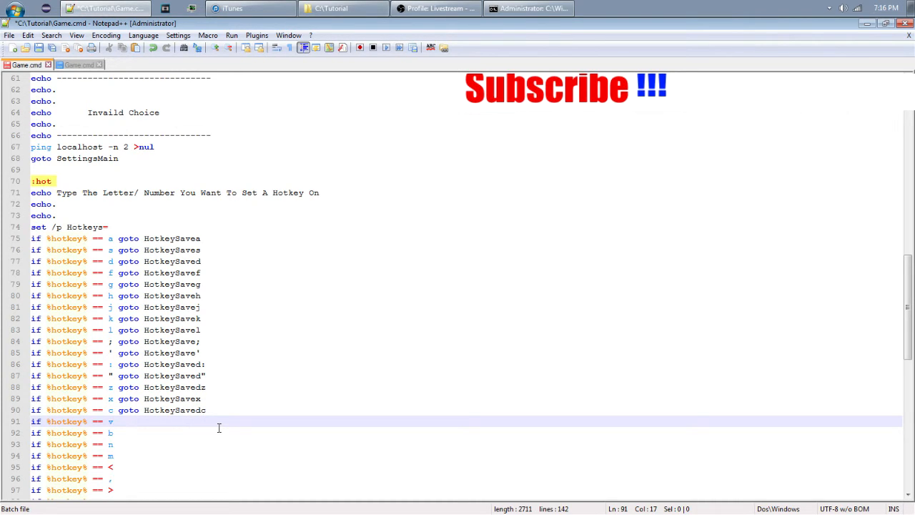
type("goto HotkeySavedv")
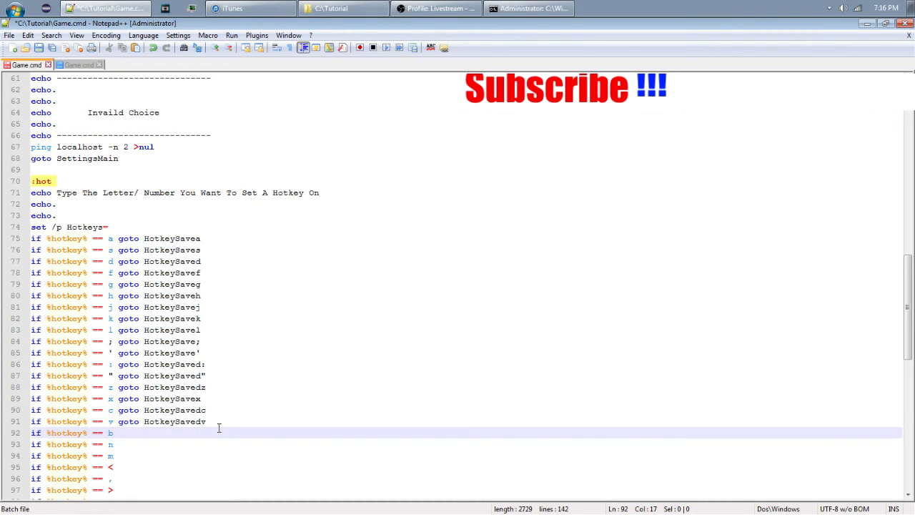
type("goto HotkeySavedb")
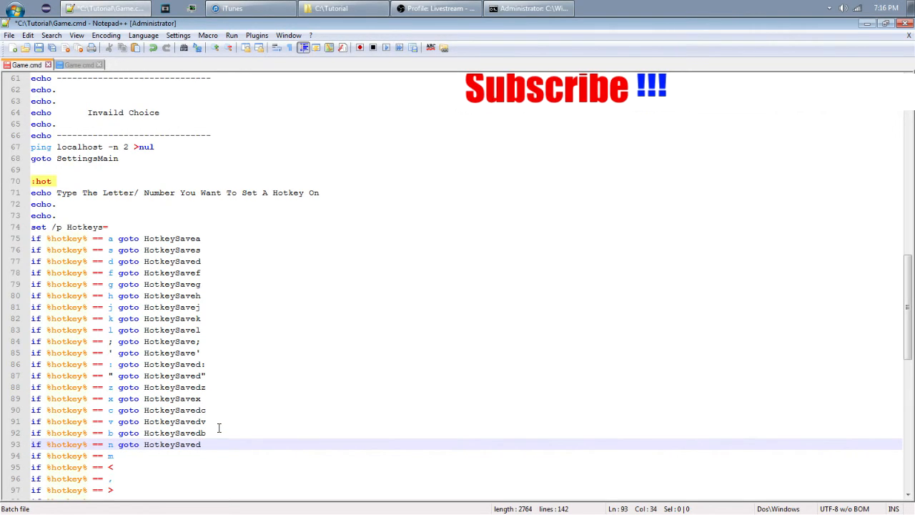
type("n")
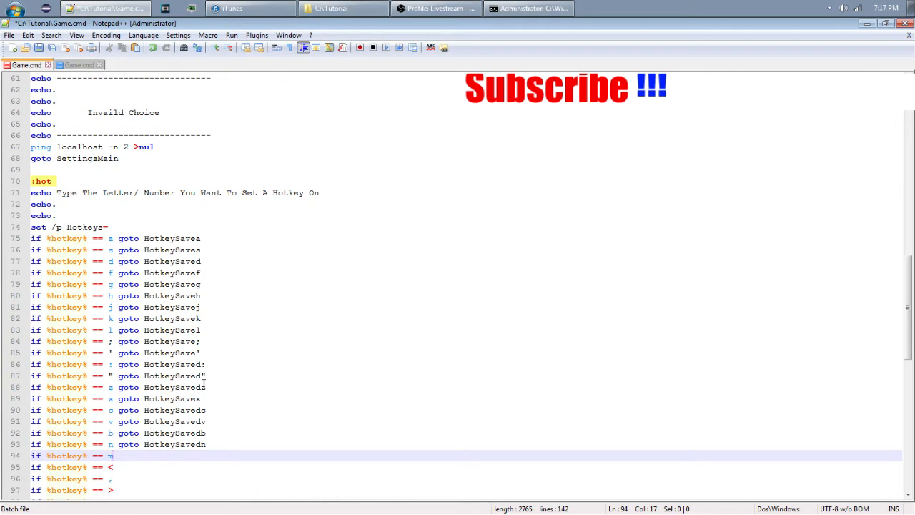
mouse_move(211, 364)
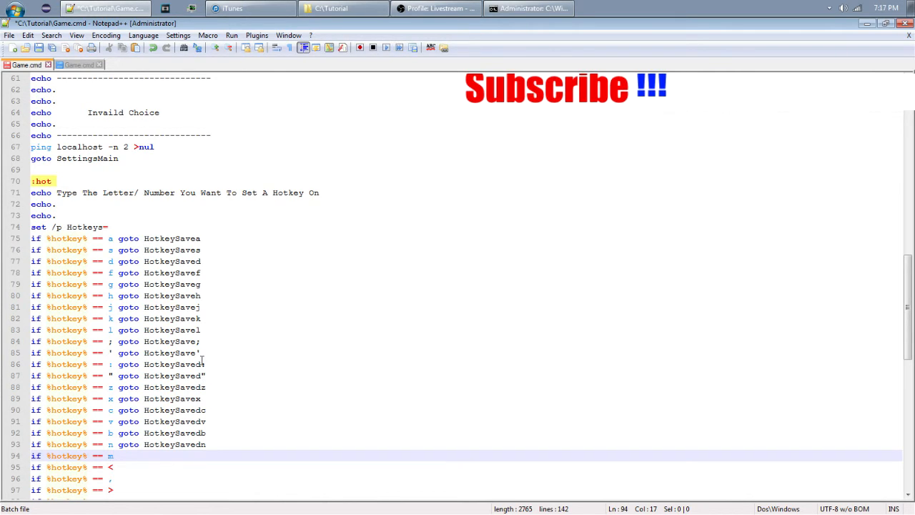
- Correct mistyped targets like HotkeySaveds and add targets for m, < and >
left_click(203, 365)
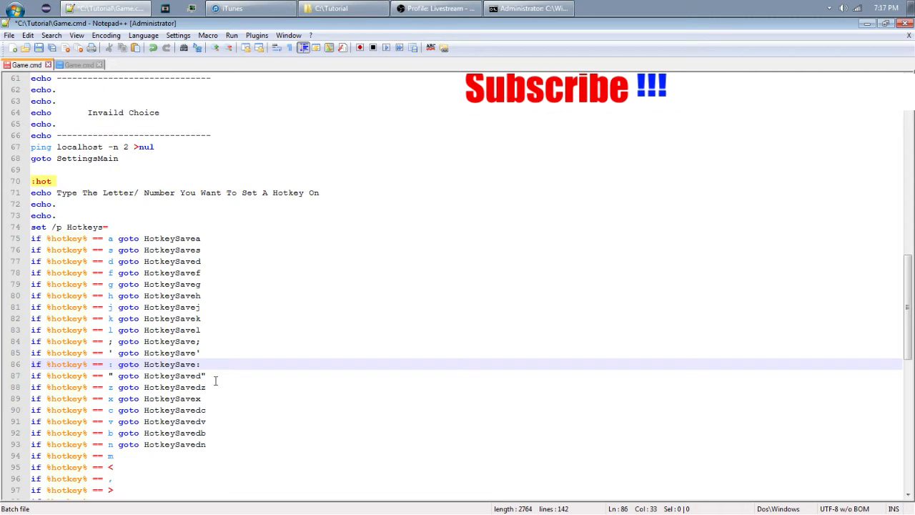
left_click(215, 374)
type(" goto HotkeySave")
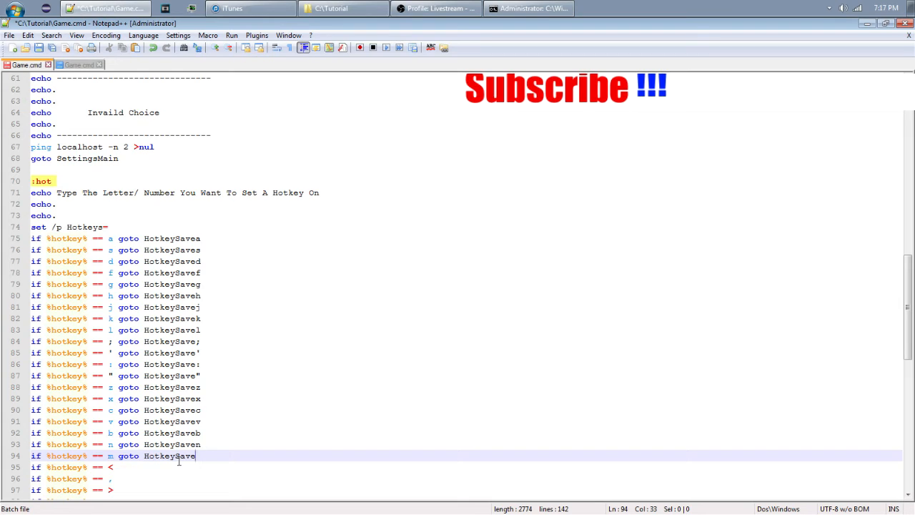
type("m")
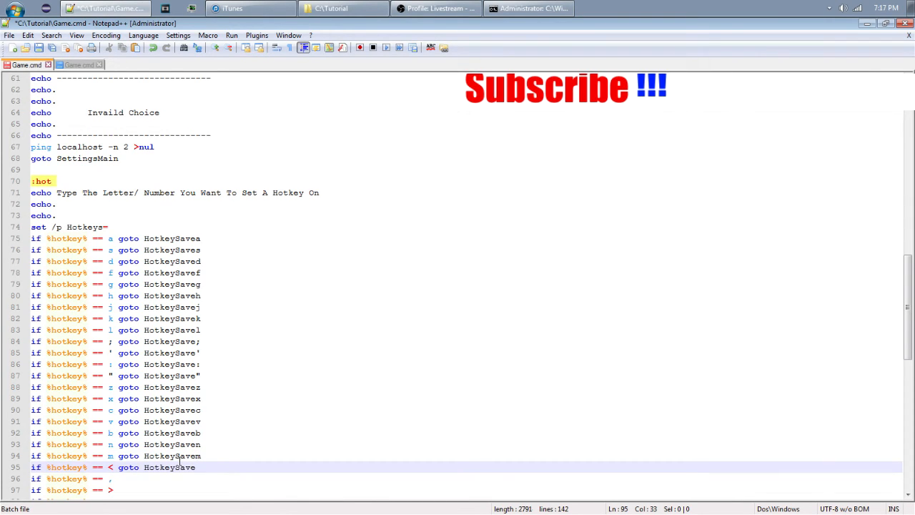
type("<")
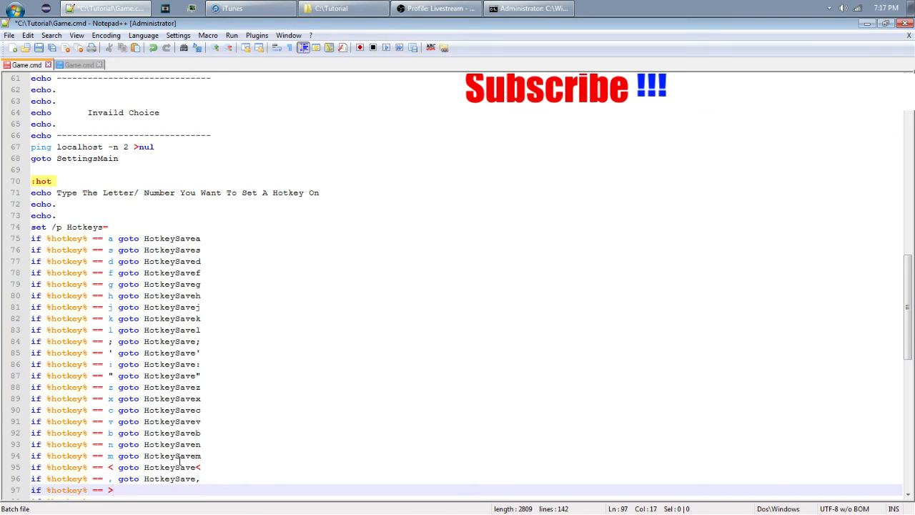
type("goto HotkeySave")
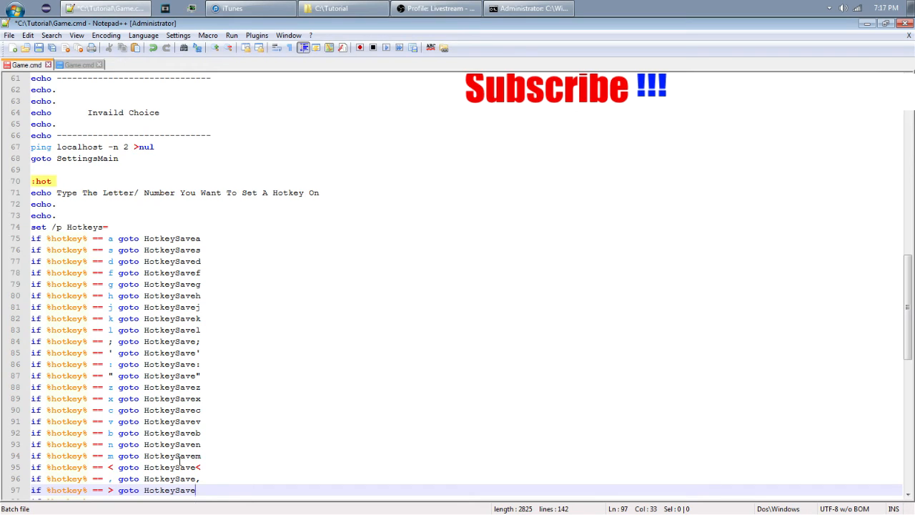
type(">")
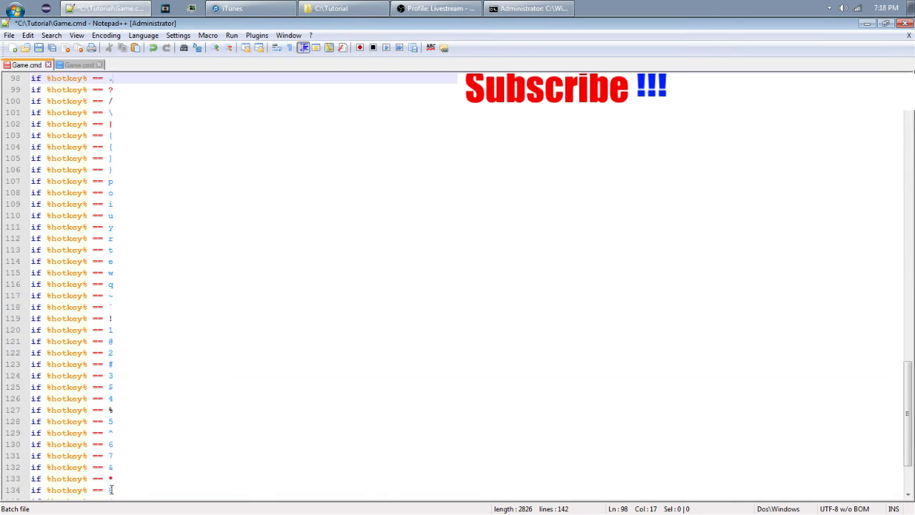
scroll("up", 3)
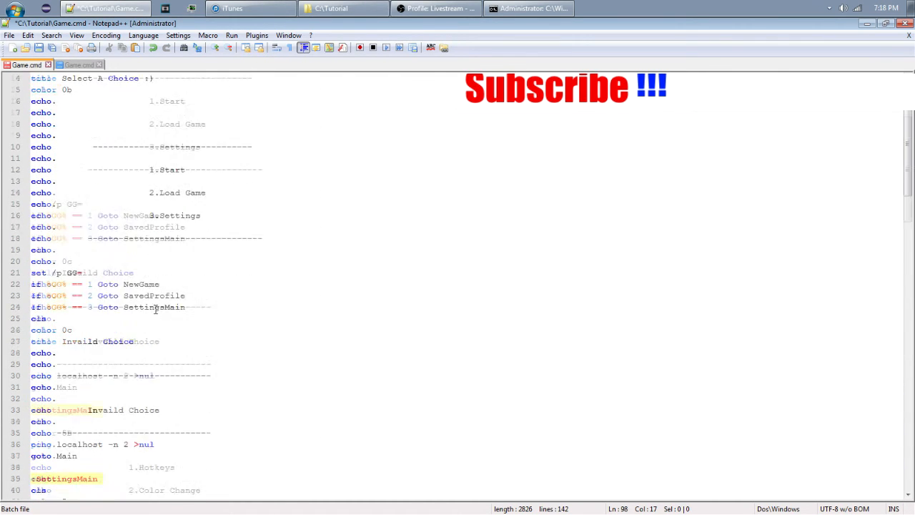
scroll("down", 3)
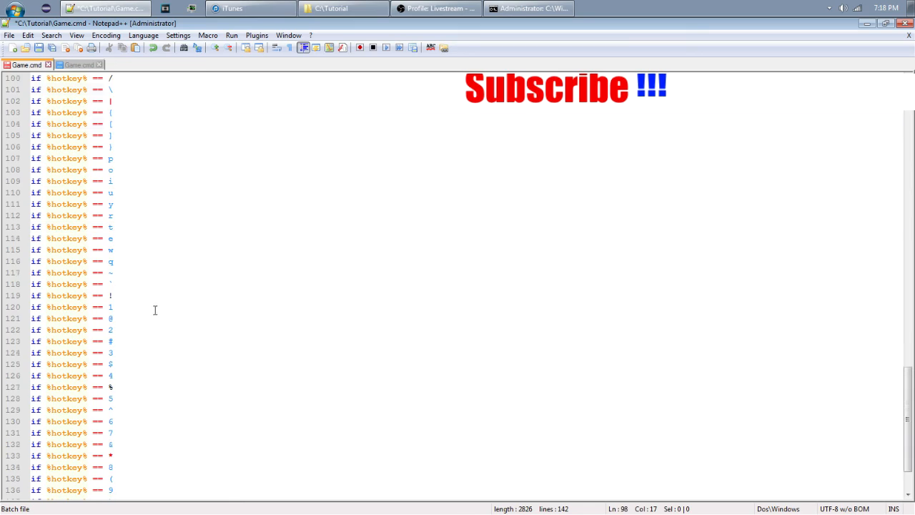